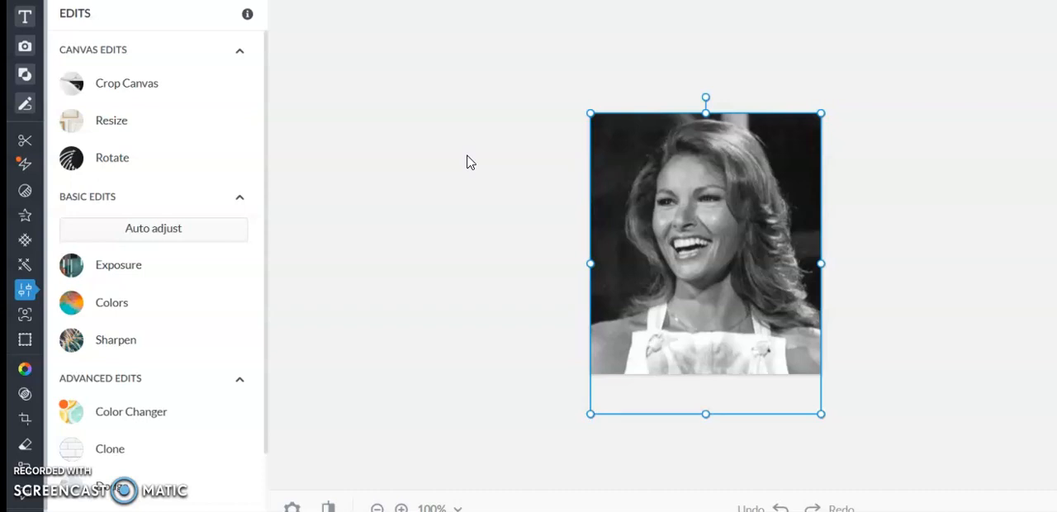
pyautogui.moveTo(729, 258)
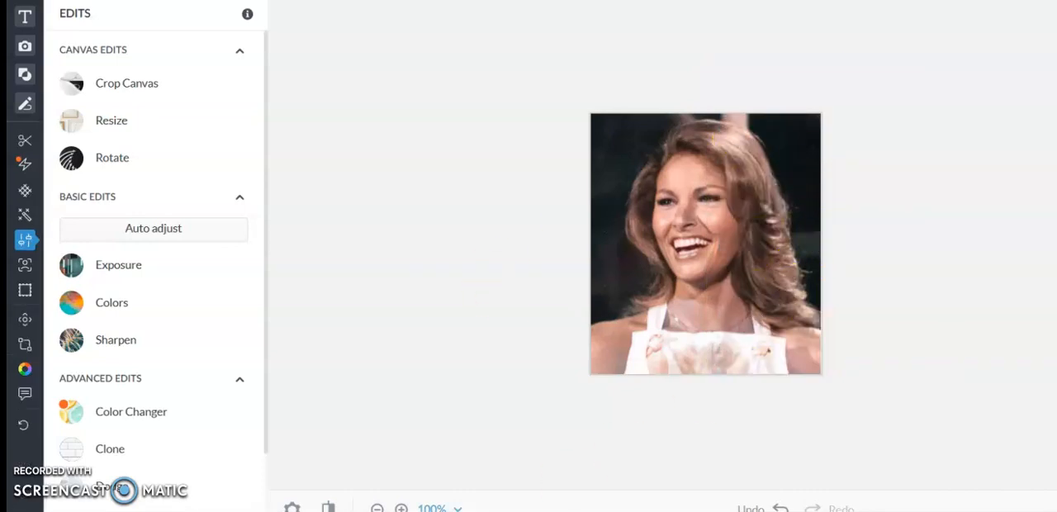
# - Zoom the colorized portrait canvas to 150%
pyautogui.click(402, 507)
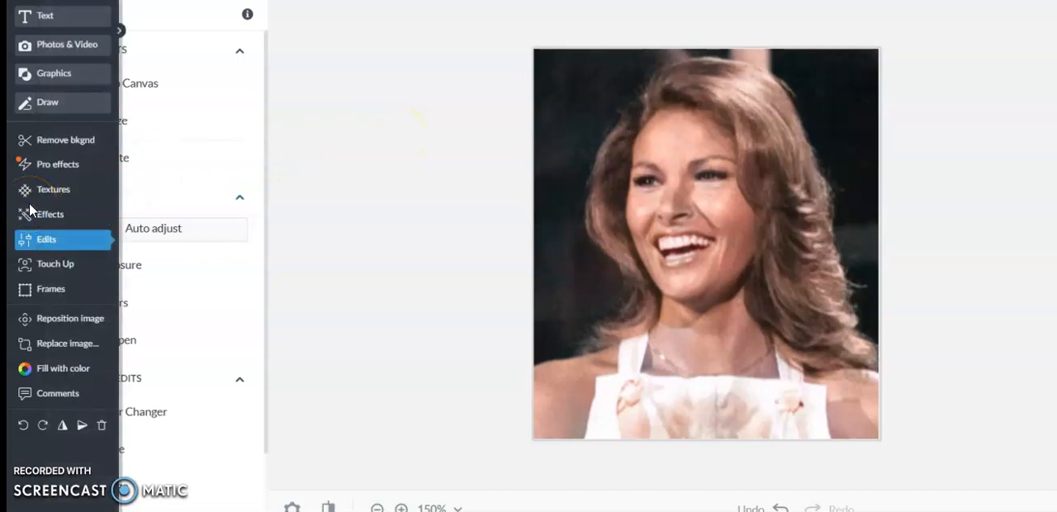
# - Brush Spray Tan onto the neck, chest and shoulder
pyautogui.click(55, 264)
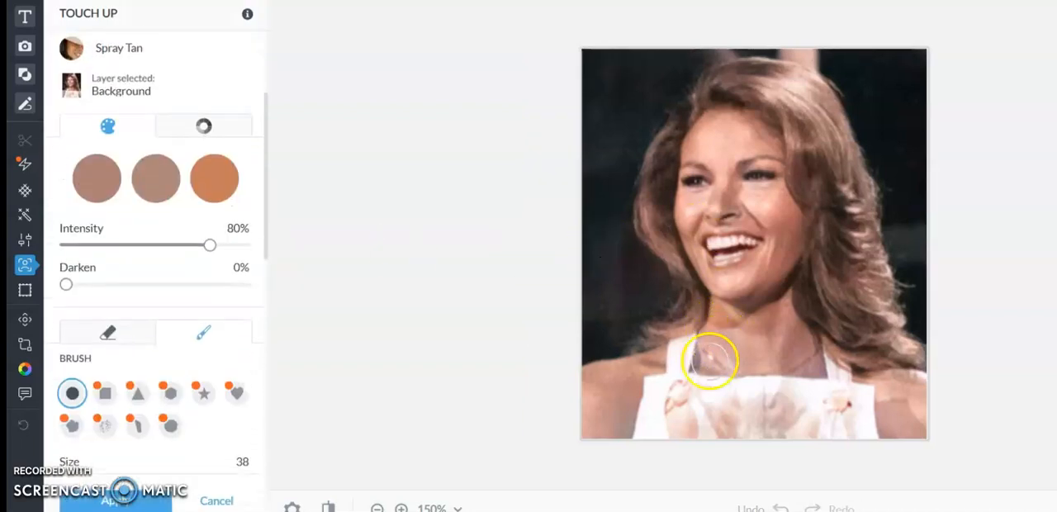
pyautogui.moveTo(711, 359); pyautogui.dragTo(718, 338)
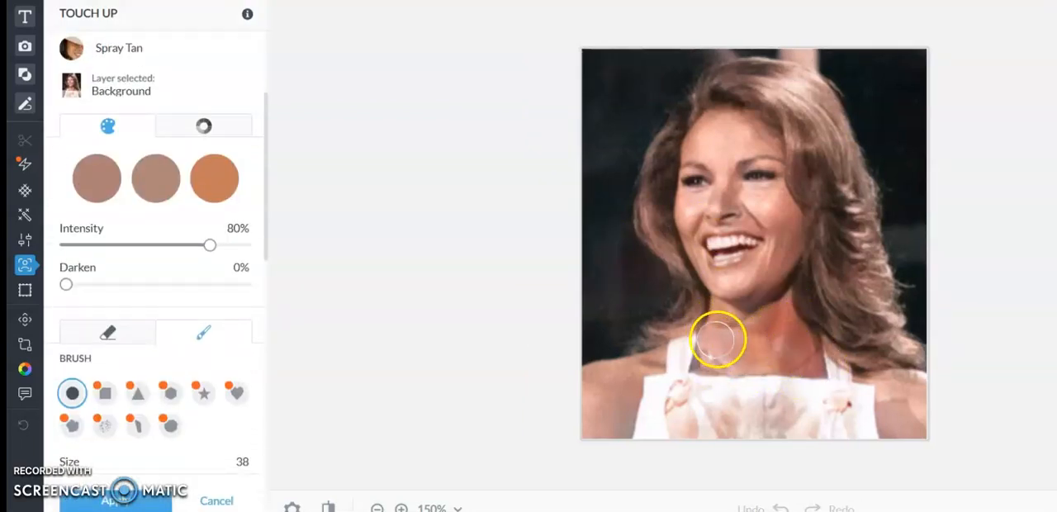
pyautogui.moveTo(717, 338); pyautogui.dragTo(587, 382)
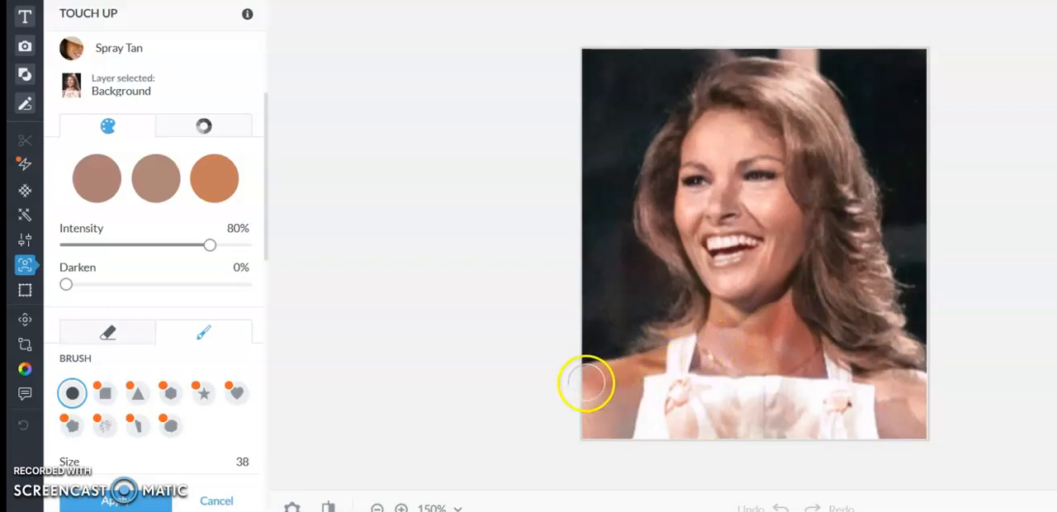
# - Brush custom tan colour #f4b6a7 onto the nose and cheeks, then cancel the tan
pyautogui.click(203, 125)
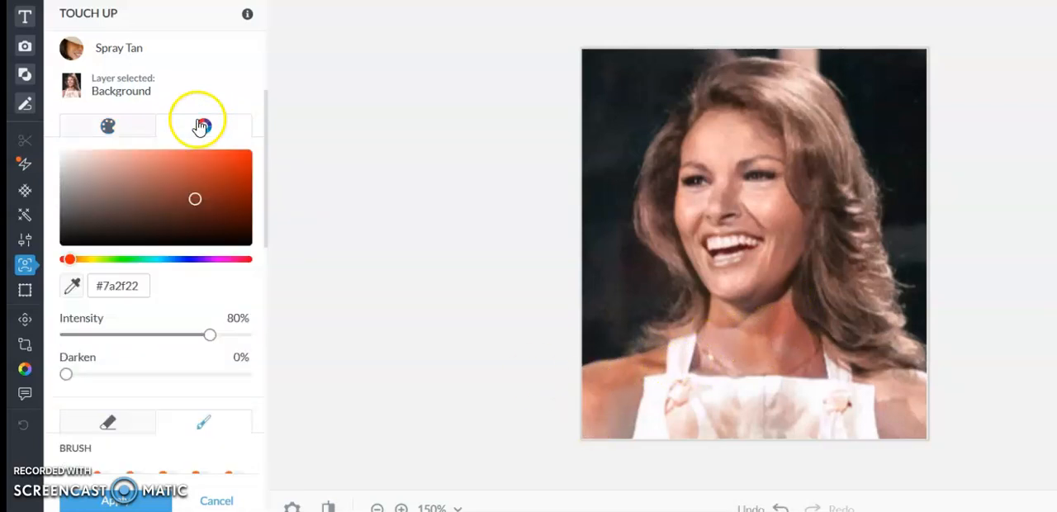
pyautogui.click(203, 126)
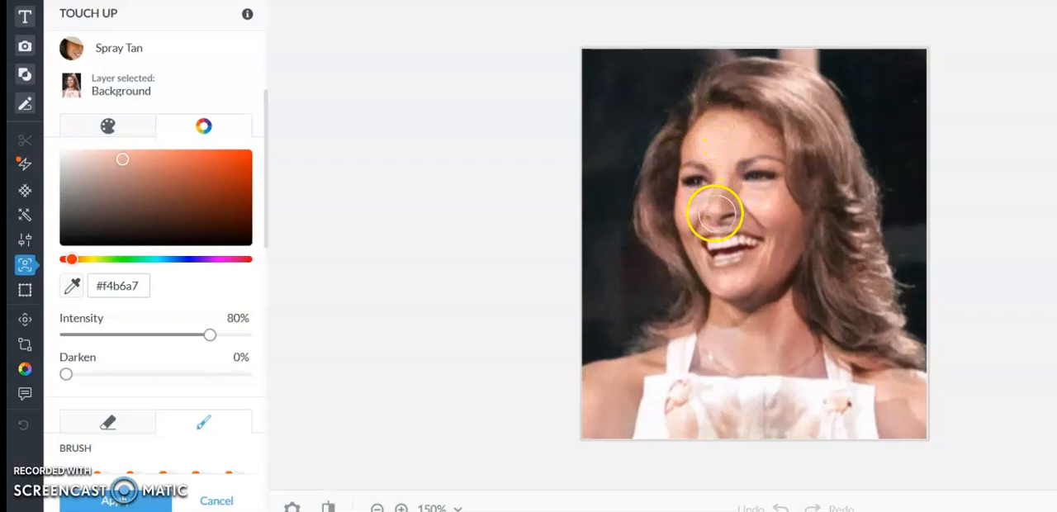
pyautogui.moveTo(717, 213); pyautogui.dragTo(738, 281)
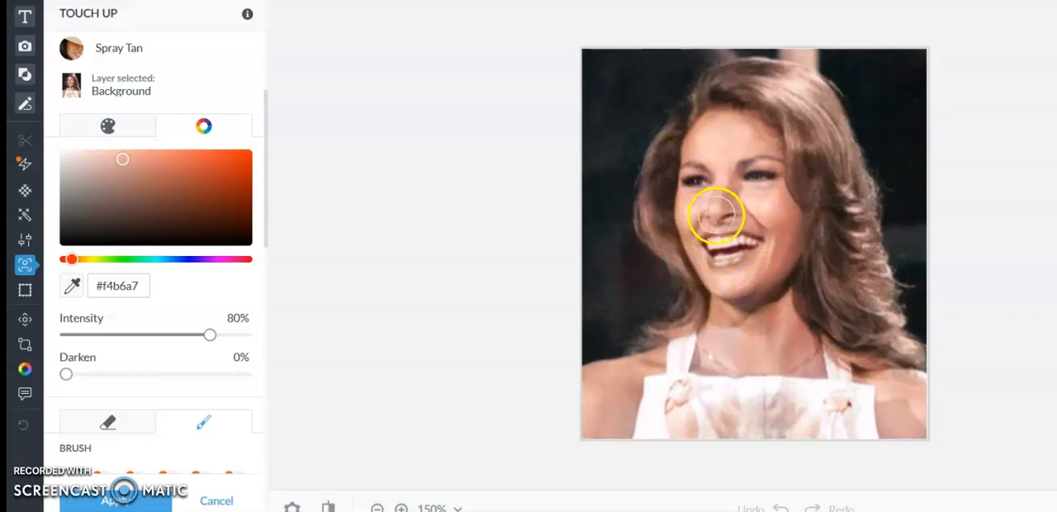
pyautogui.moveTo(716, 216); pyautogui.dragTo(786, 188)
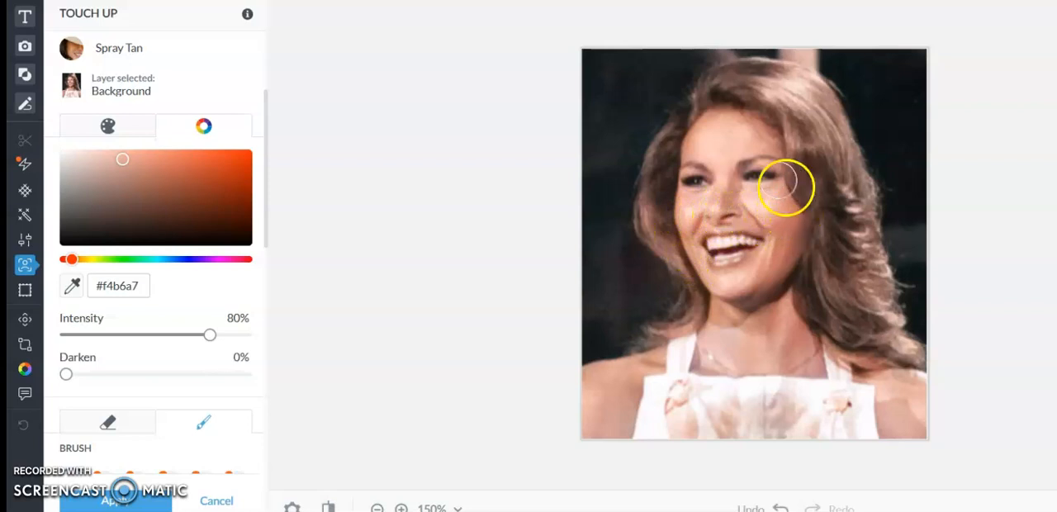
pyautogui.moveTo(784, 188); pyautogui.dragTo(782, 138)
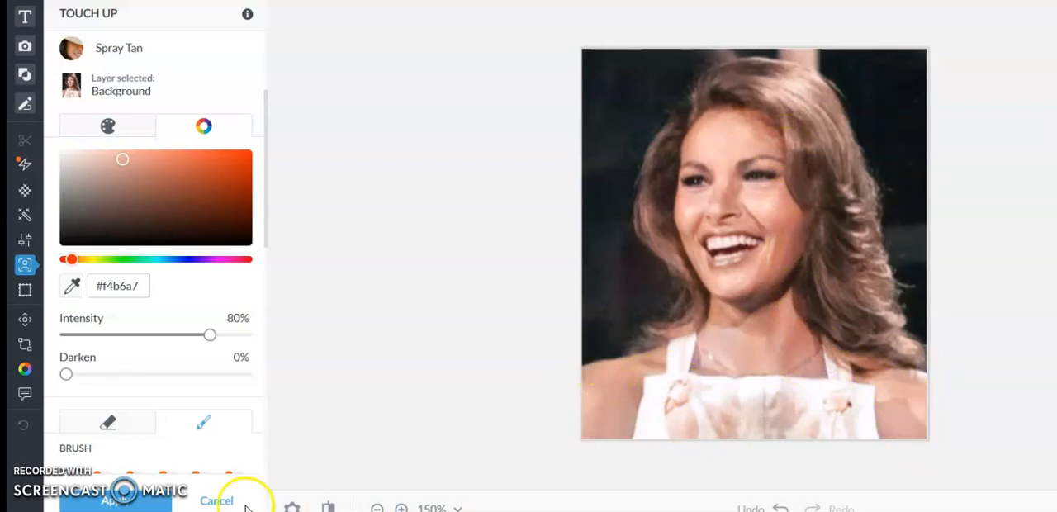
pyautogui.click(217, 501)
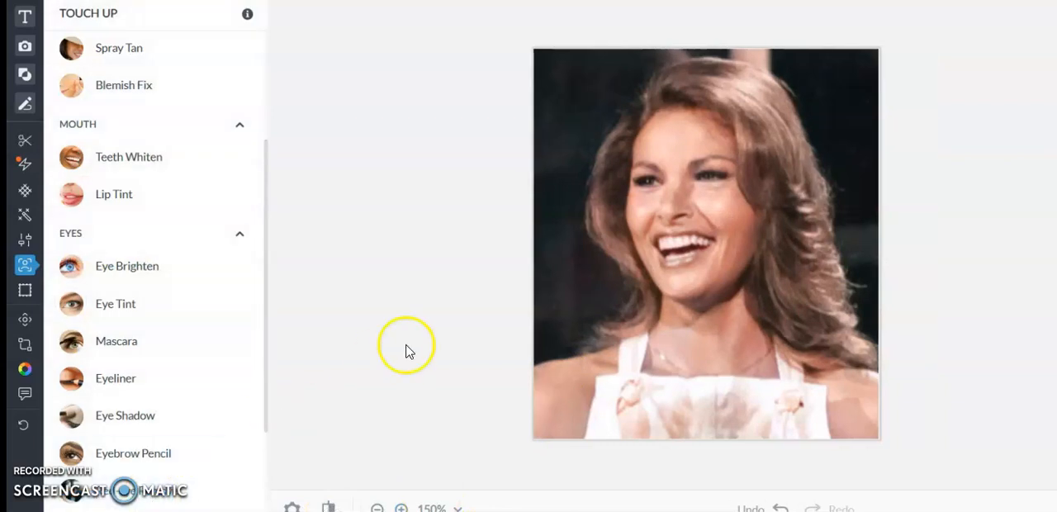
# - Spray-tan the neck and chest with a skin colour sampled by eyedropper
pyautogui.click(119, 47)
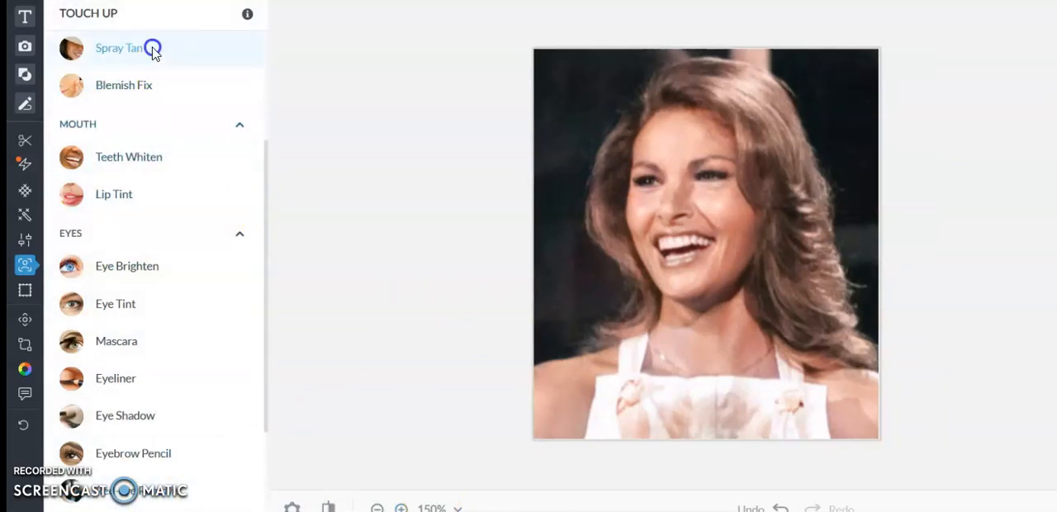
pyautogui.click(119, 48)
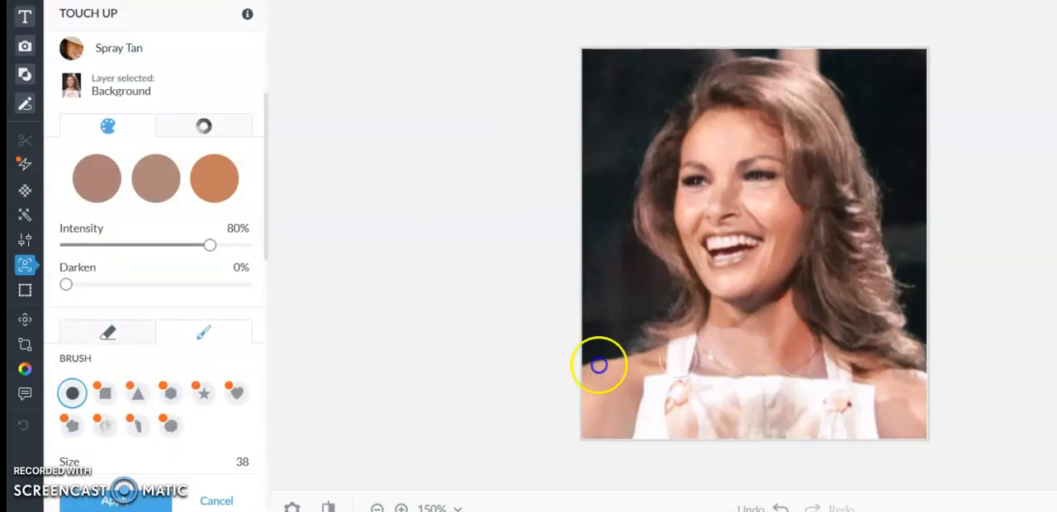
pyautogui.click(203, 126)
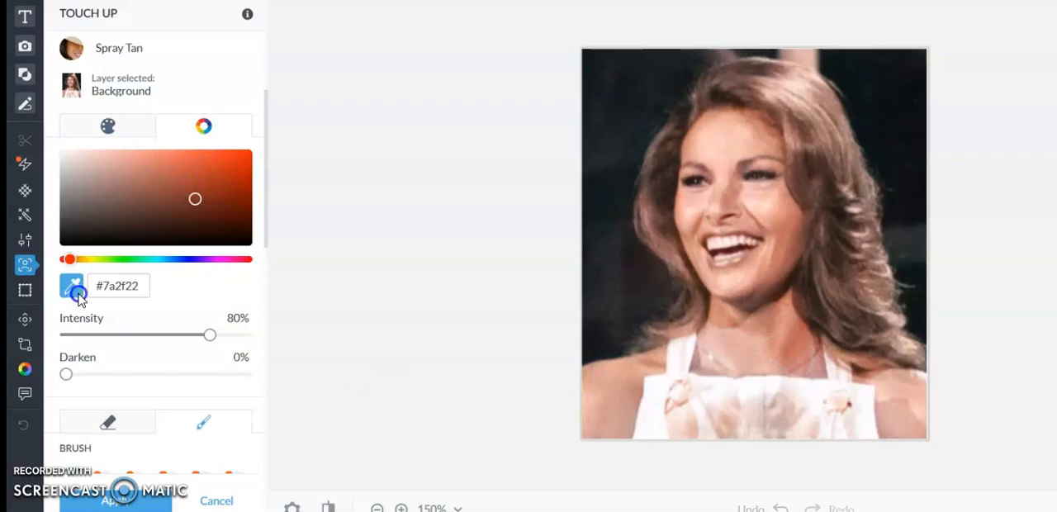
pyautogui.click(789, 235)
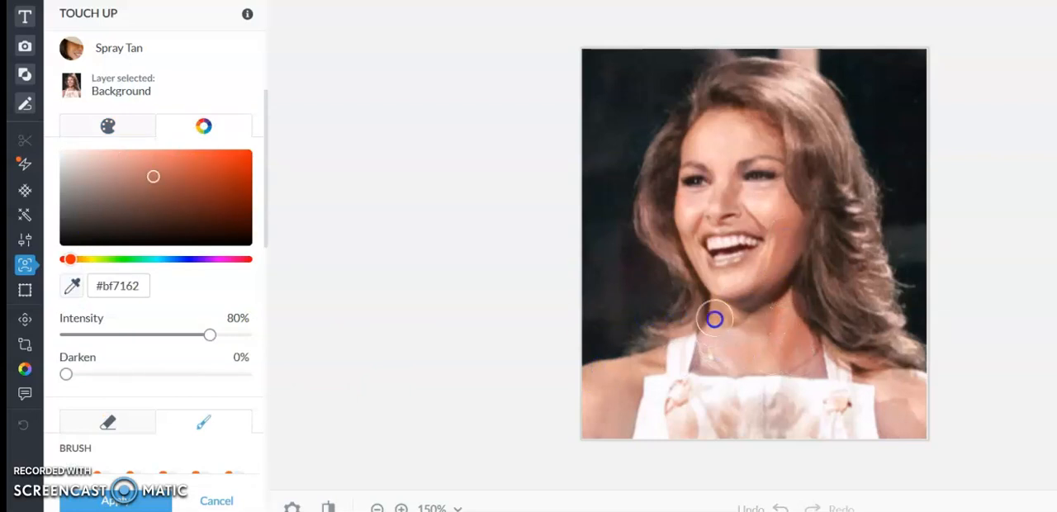
pyautogui.moveTo(714, 319); pyautogui.dragTo(817, 361)
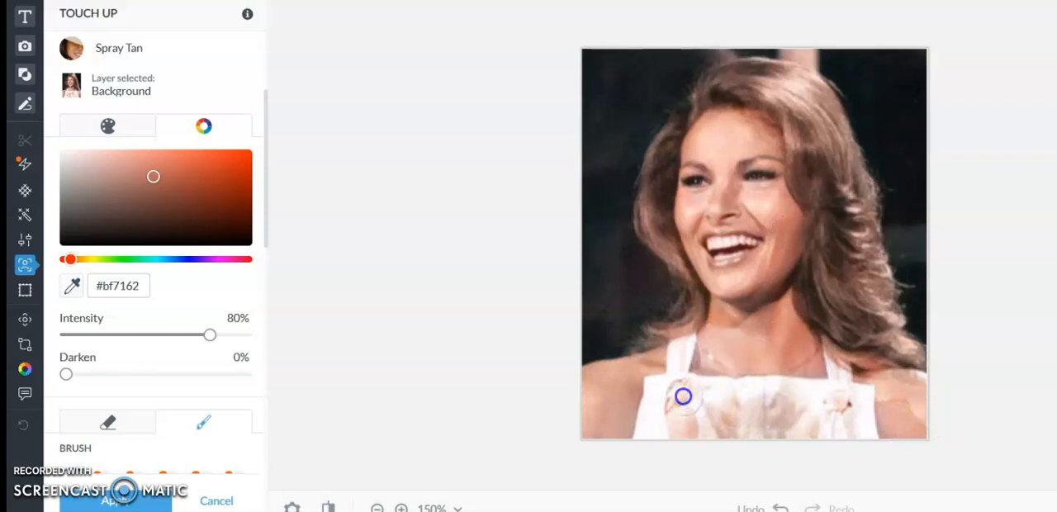
pyautogui.moveTo(683, 397); pyautogui.dragTo(589, 434)
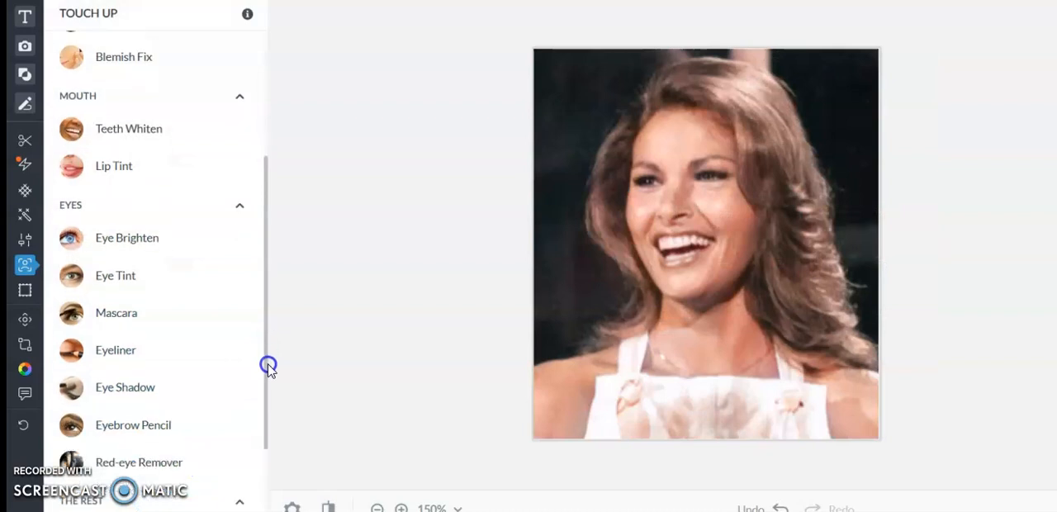
# - Paint brown highlights across the crown, top and both sides of the hair
pyautogui.scroll(-3)
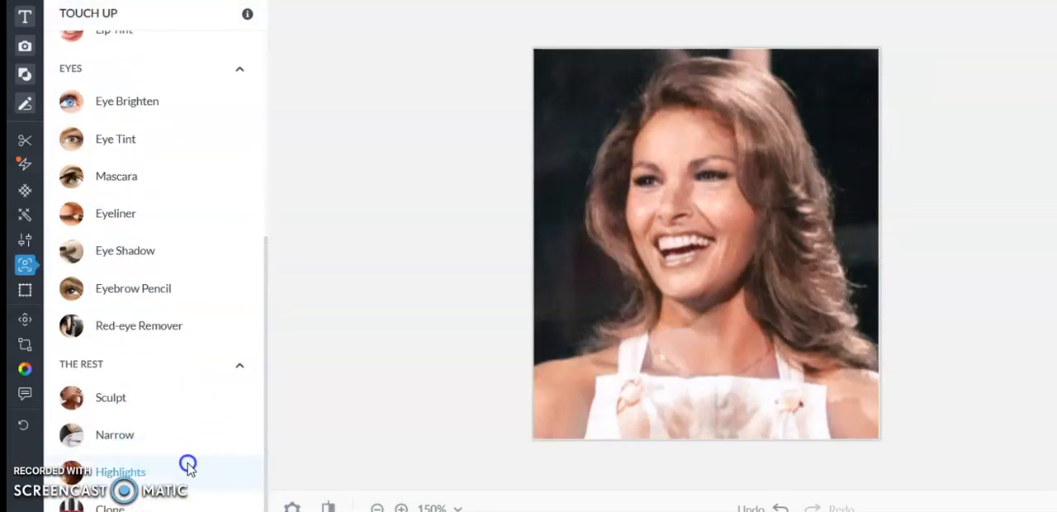
pyautogui.click(120, 471)
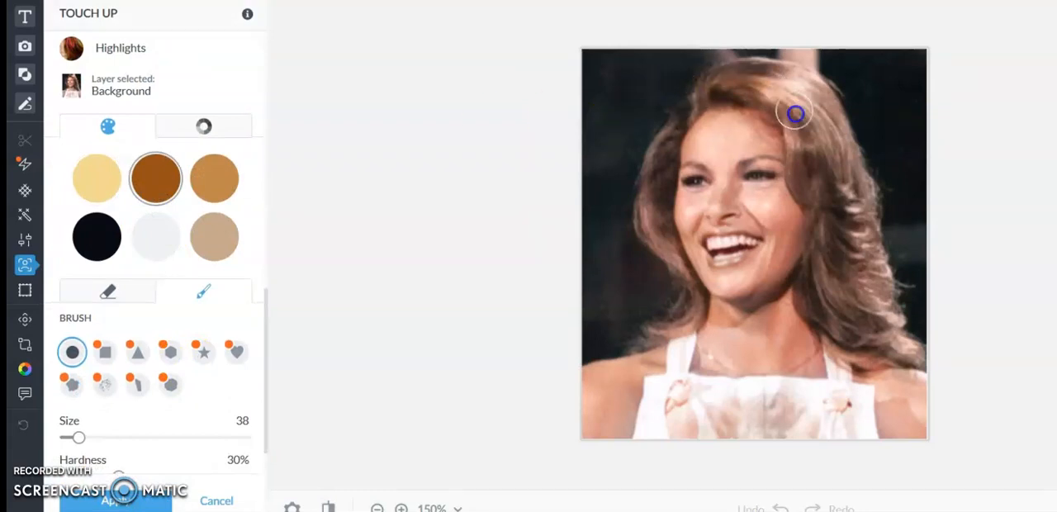
pyautogui.moveTo(796, 114); pyautogui.dragTo(754, 69)
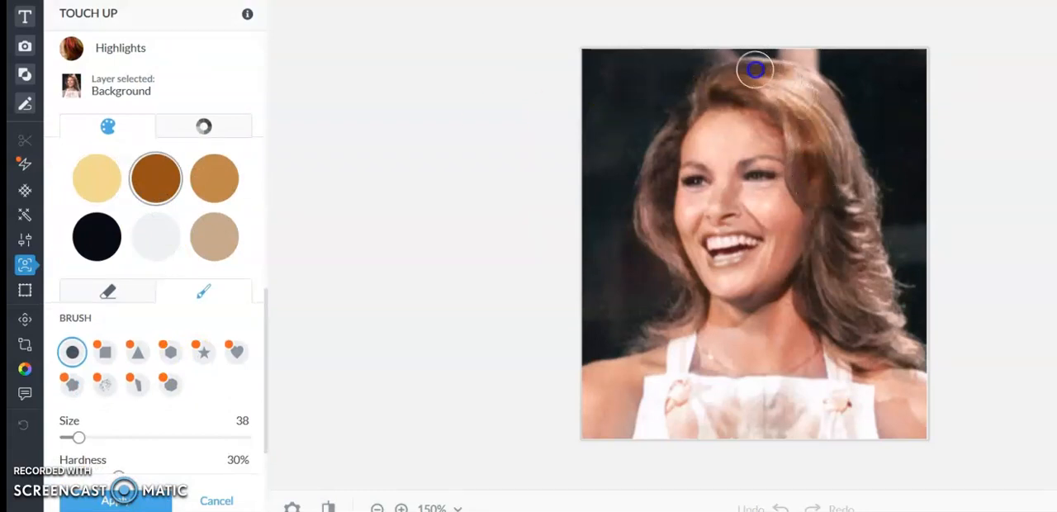
pyautogui.moveTo(754, 69); pyautogui.dragTo(850, 171)
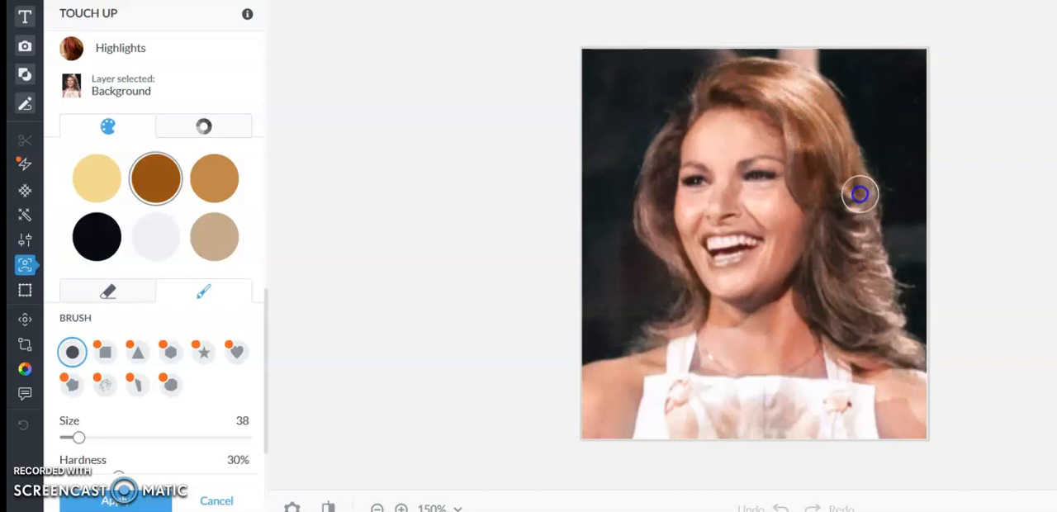
pyautogui.moveTo(859, 194); pyautogui.dragTo(890, 332)
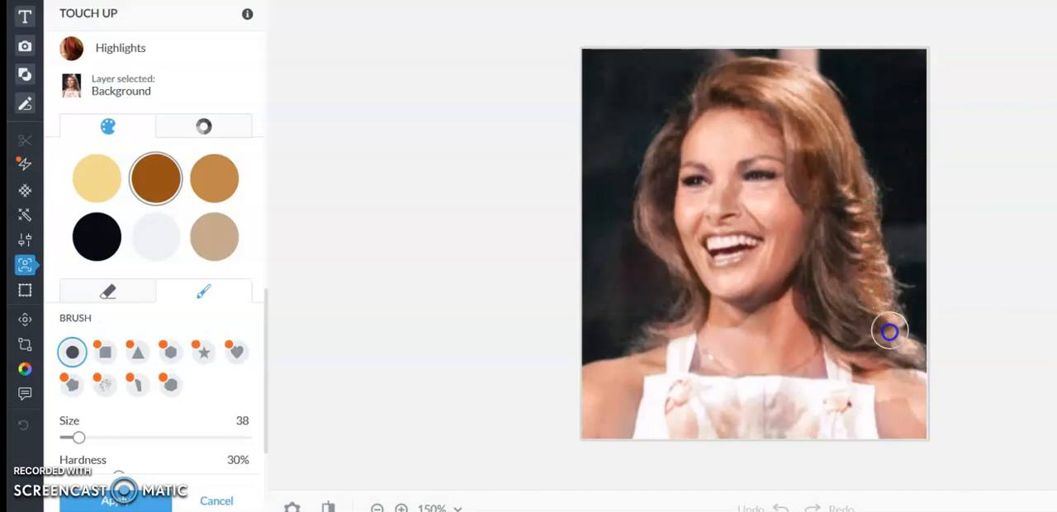
pyautogui.moveTo(889, 331); pyautogui.dragTo(826, 223)
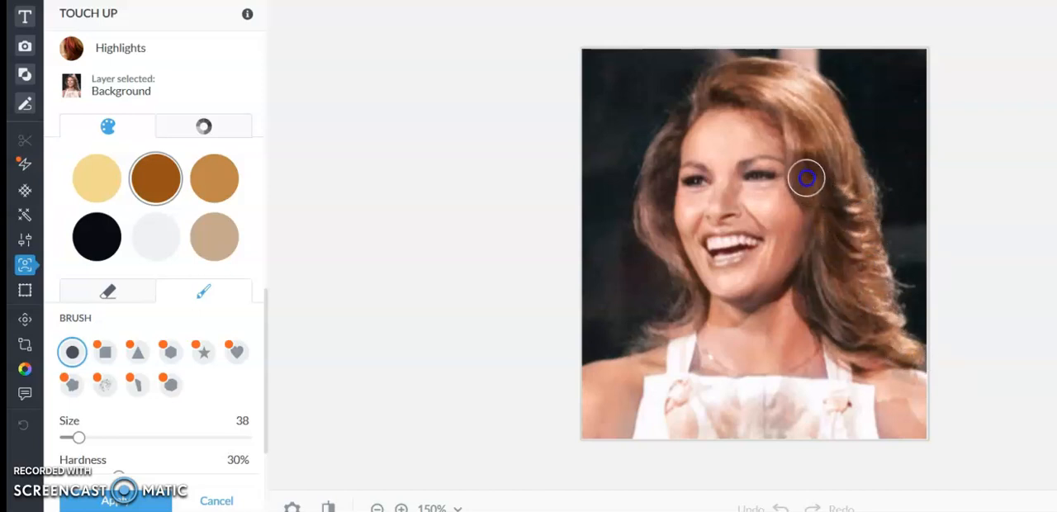
pyautogui.moveTo(807, 179); pyautogui.dragTo(765, 91)
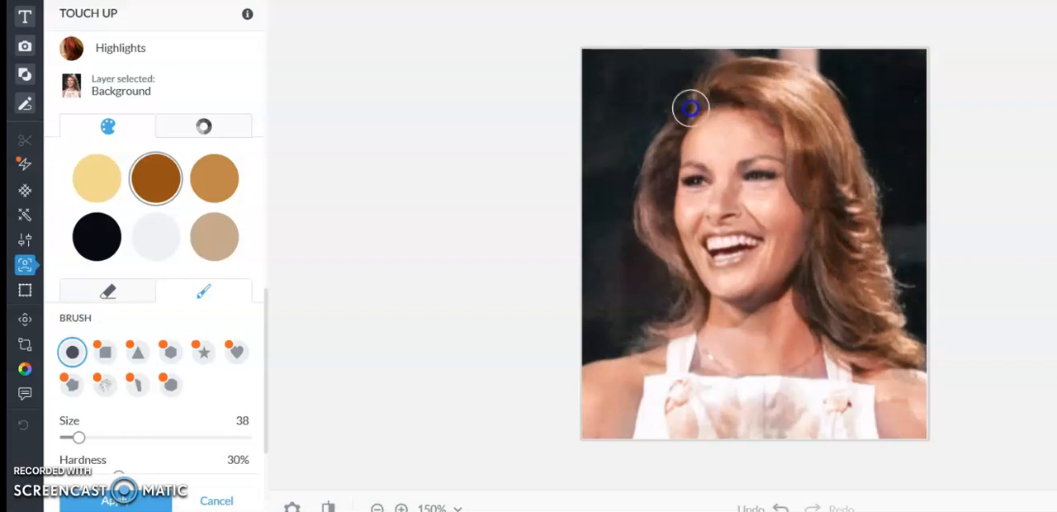
pyautogui.moveTo(670, 135)
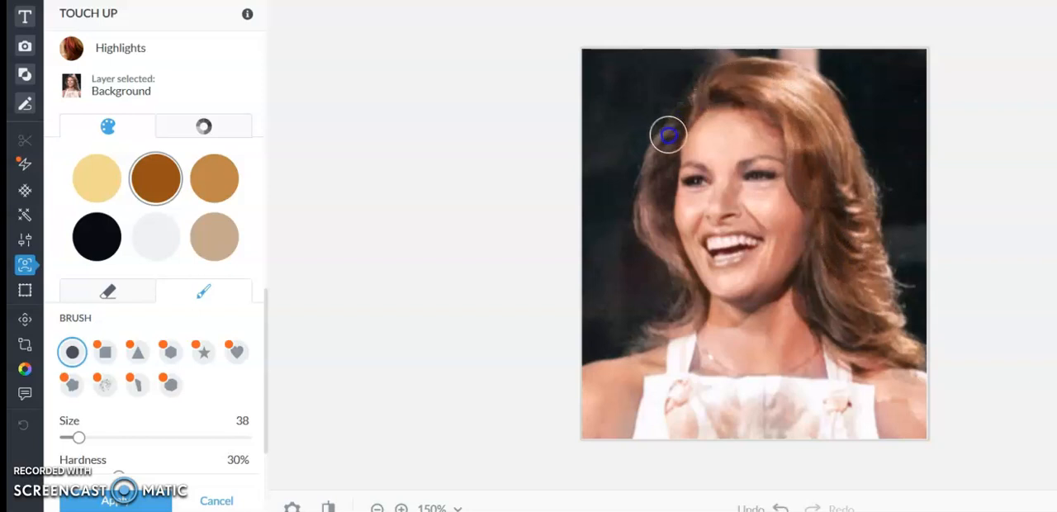
pyautogui.moveTo(669, 135); pyautogui.dragTo(652, 207)
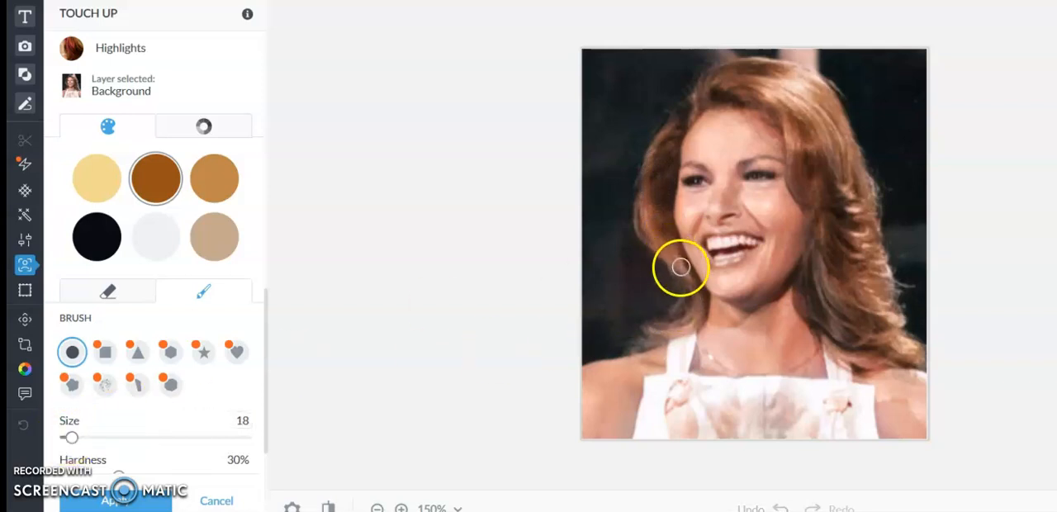
pyautogui.moveTo(681, 267); pyautogui.dragTo(671, 330)
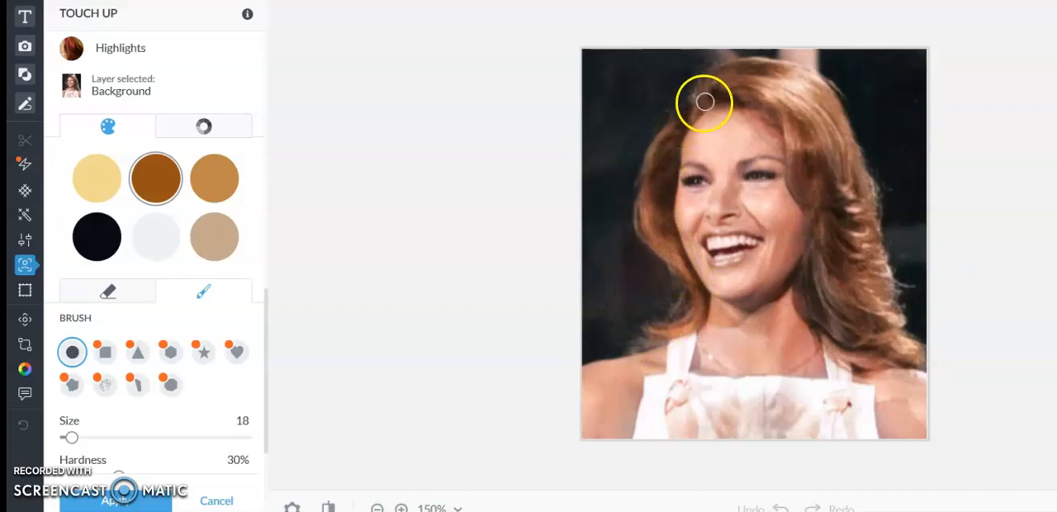
pyautogui.moveTo(705, 102); pyautogui.dragTo(793, 176)
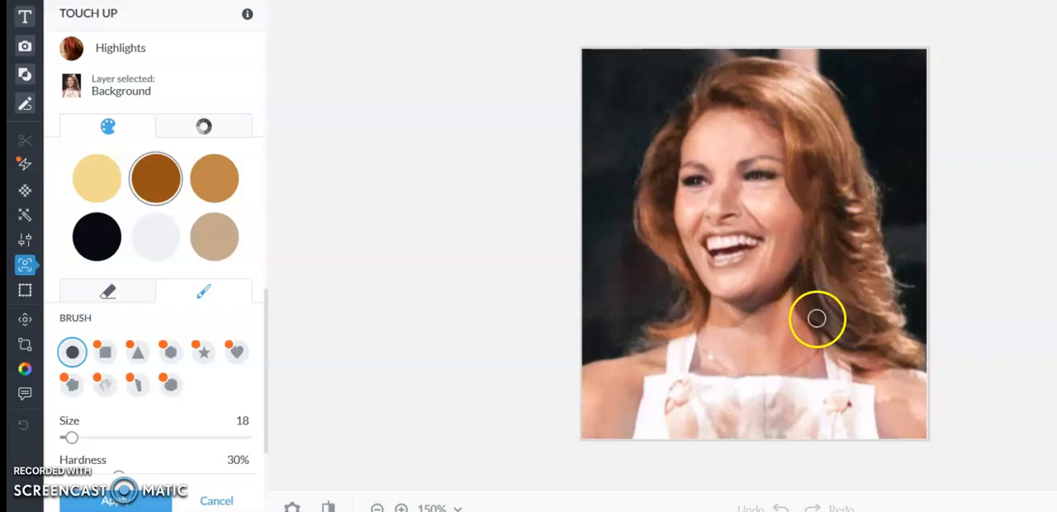
pyautogui.moveTo(879, 333)
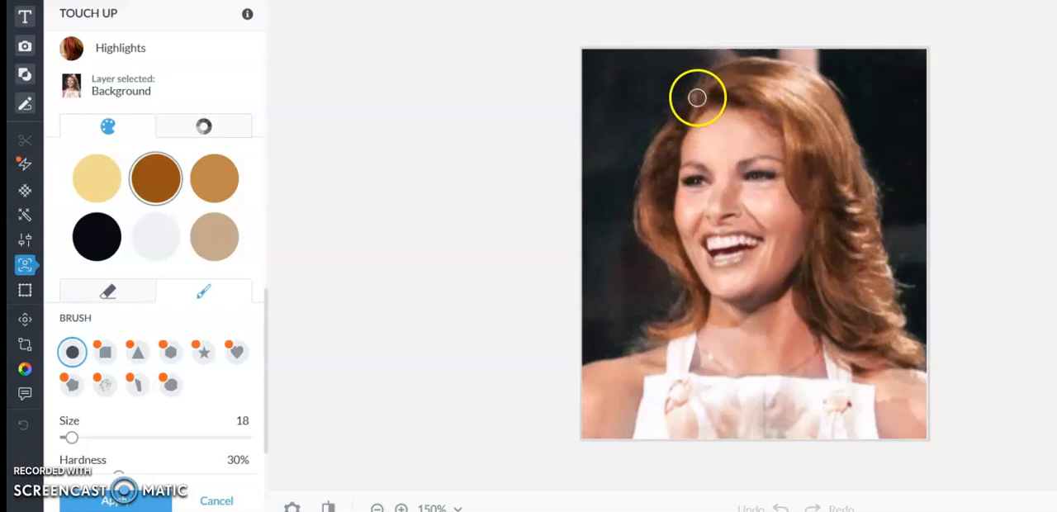
pyautogui.moveTo(652, 339)
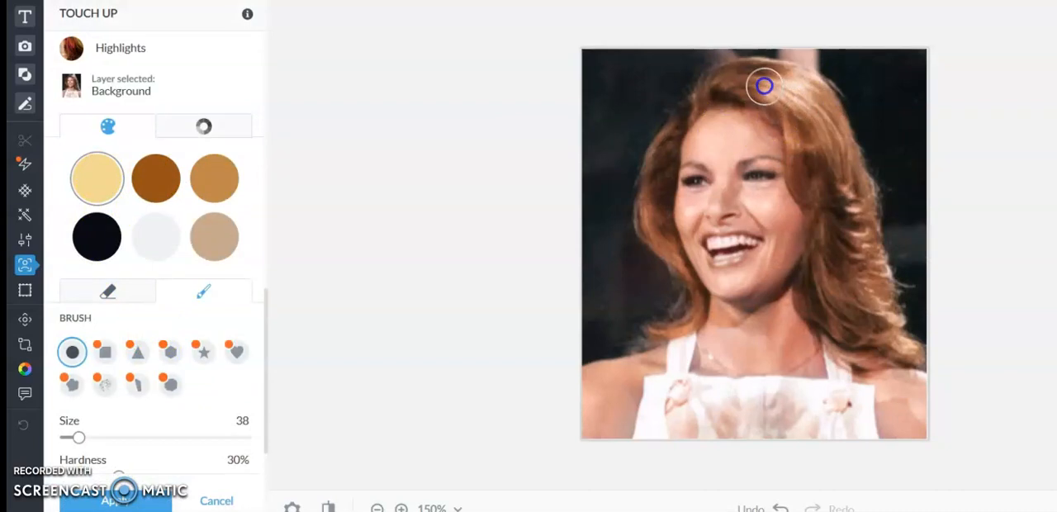
# - Brush pale yellow highlights at size 38 over the top and right side of the hair
pyautogui.moveTo(764, 86); pyautogui.dragTo(853, 221)
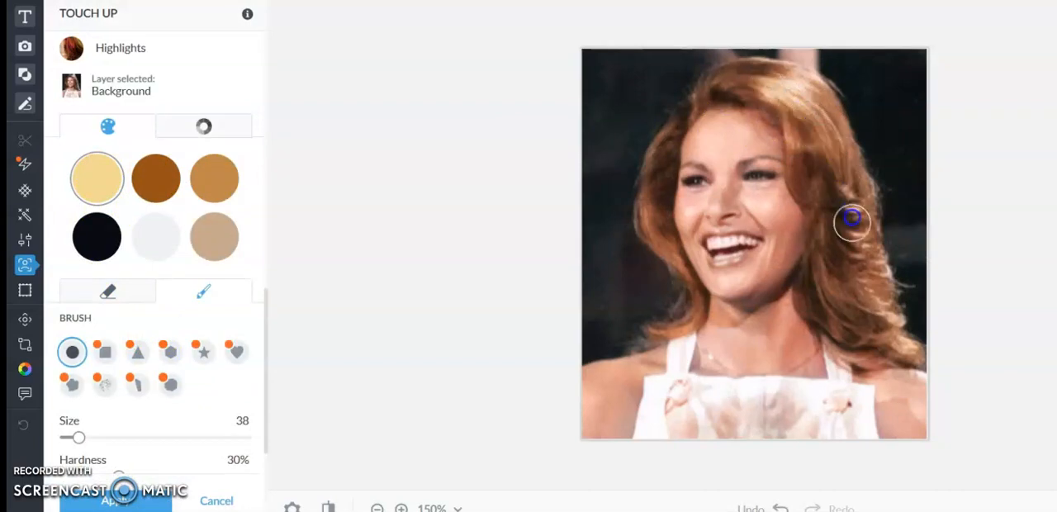
pyautogui.moveTo(851, 221); pyautogui.dragTo(833, 295)
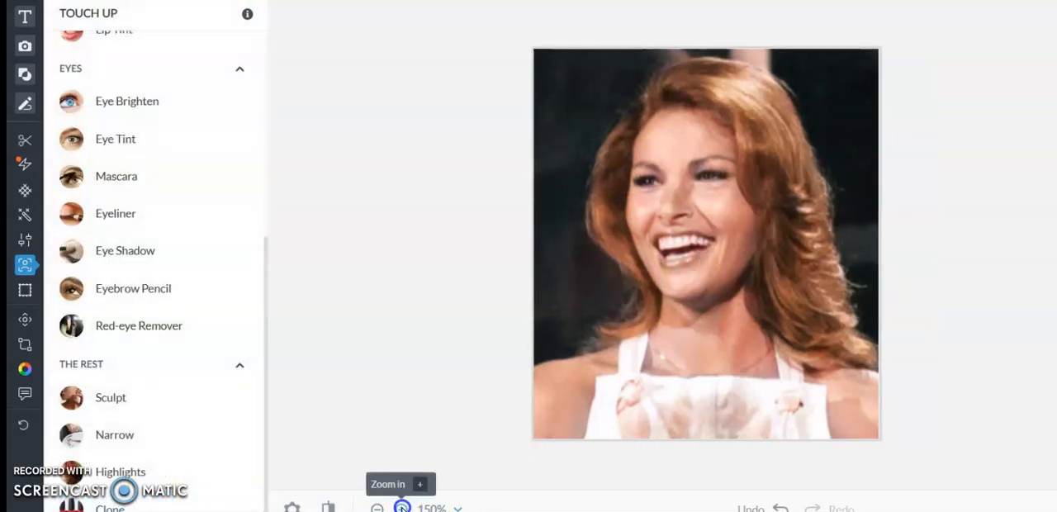
# - Zoom to 300% and set Eye Shadow to custom colour #d0736e
pyautogui.click(403, 508)
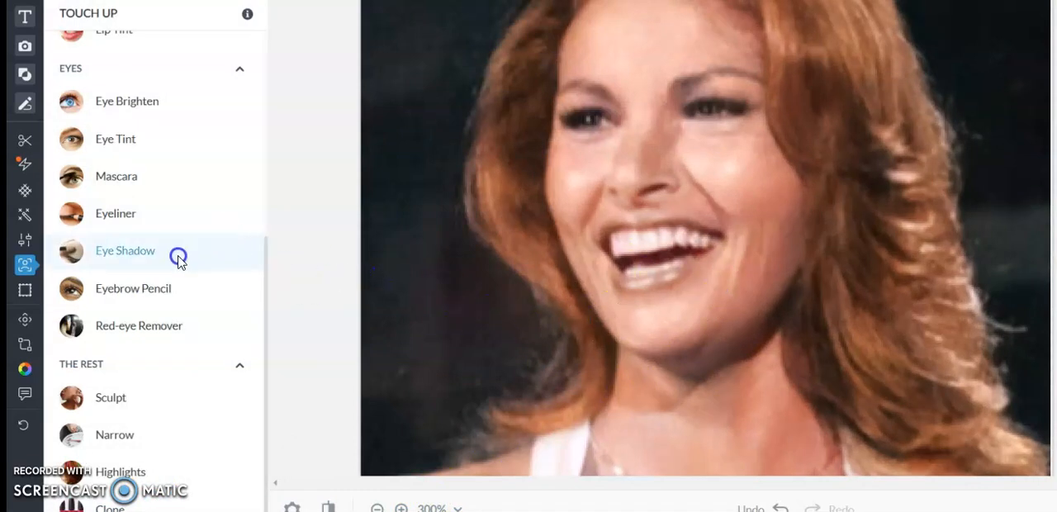
pyautogui.click(125, 250)
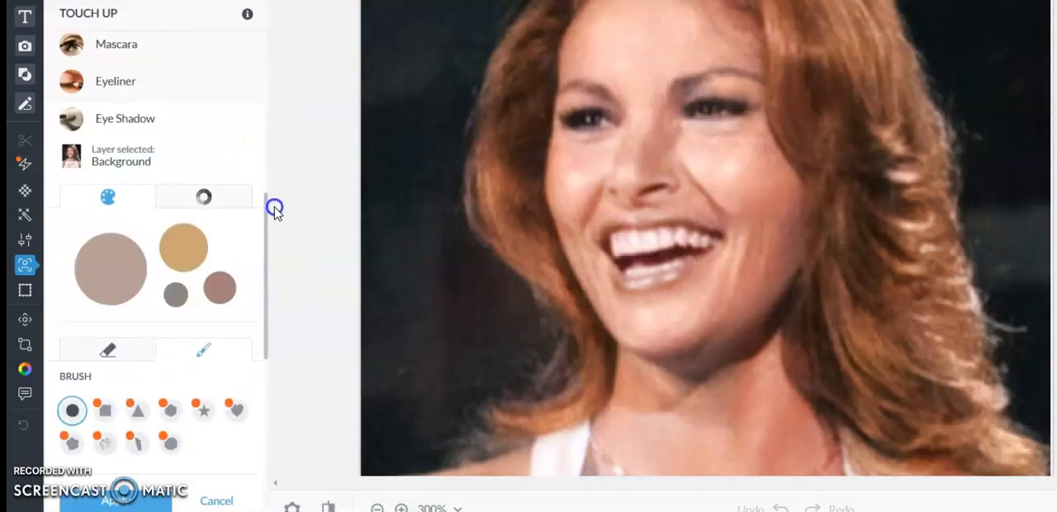
pyautogui.click(204, 197)
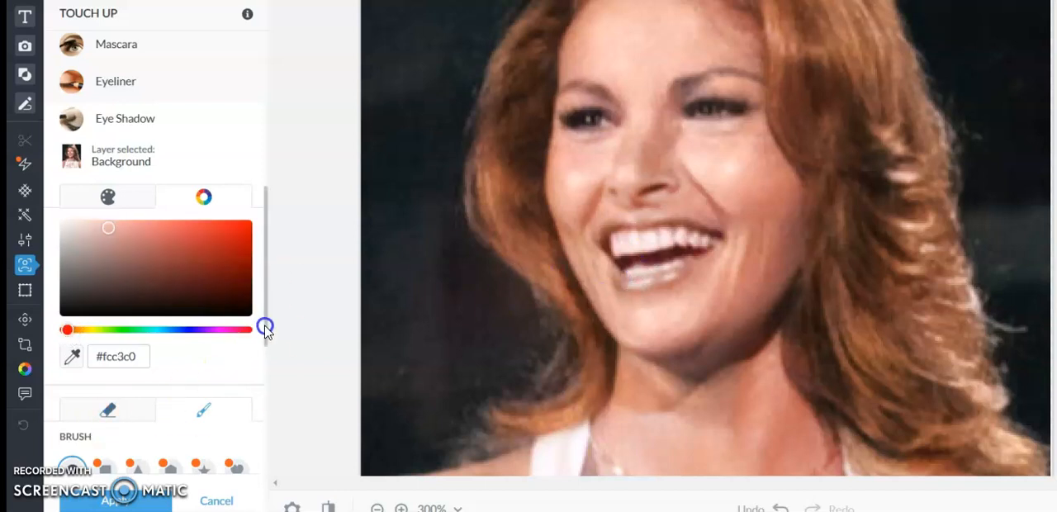
pyautogui.scroll(-3)
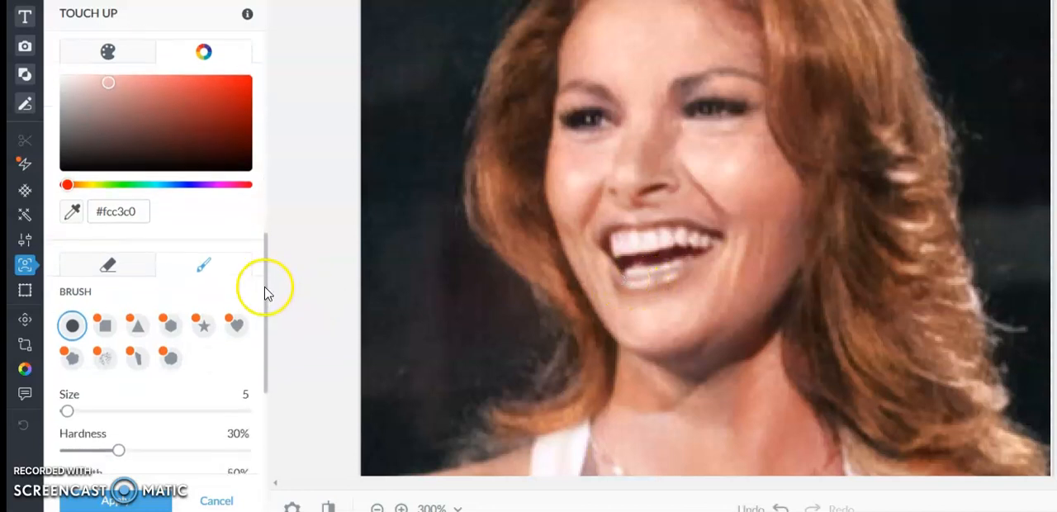
pyautogui.scroll(-3)
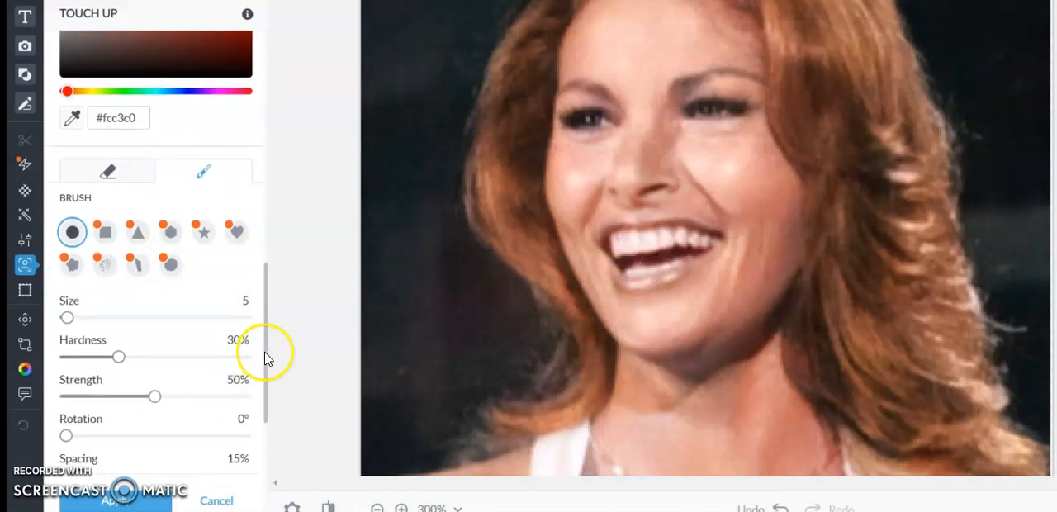
pyautogui.scroll(-3)
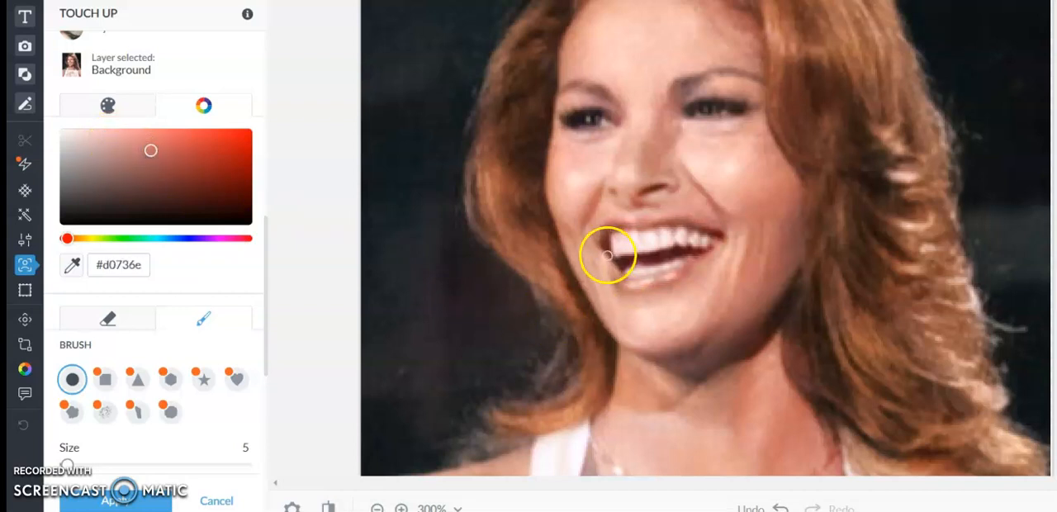
# - Brush the rosy colour onto the lips, fade it to 61% and apply
pyautogui.moveTo(607, 256); pyautogui.dragTo(636, 286)
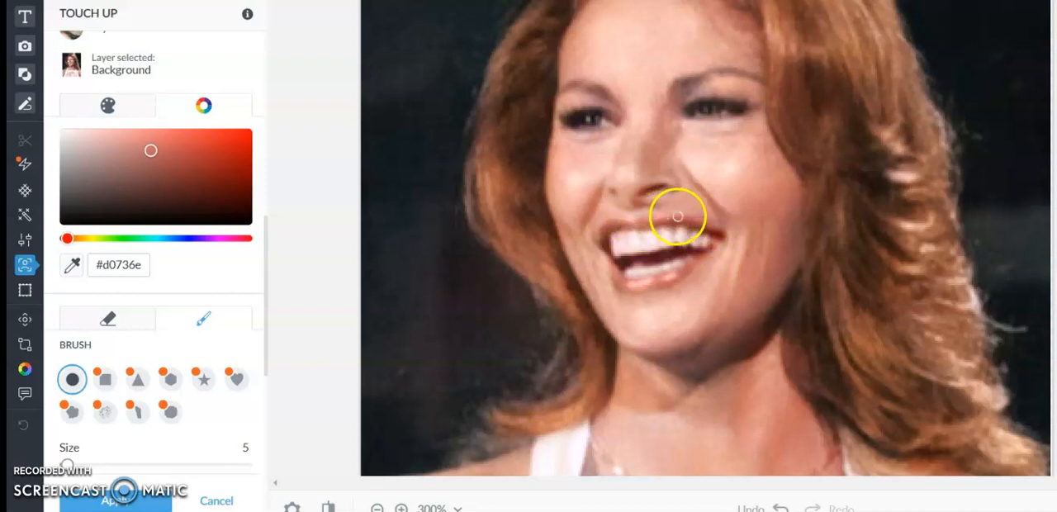
pyautogui.moveTo(612, 225)
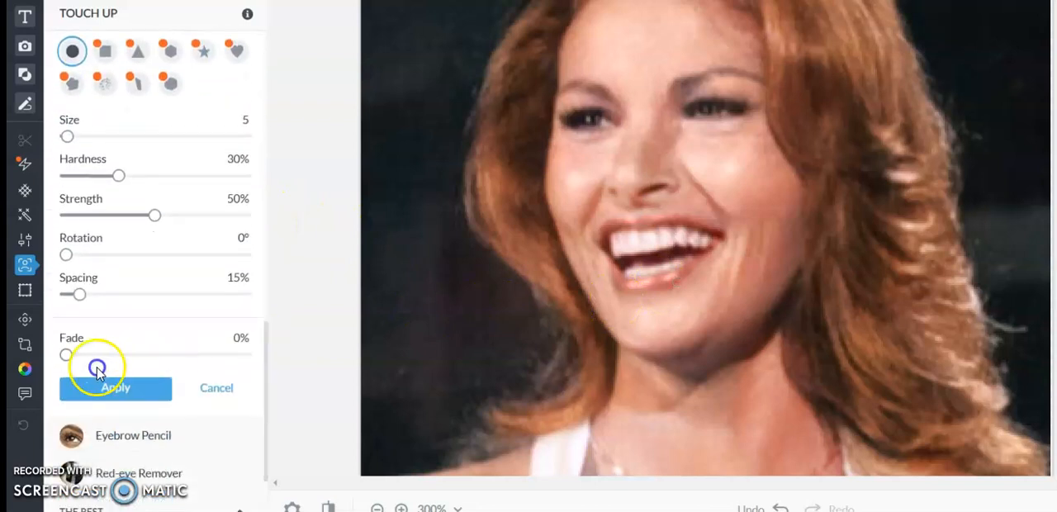
pyautogui.moveTo(66, 354); pyautogui.dragTo(177, 363)
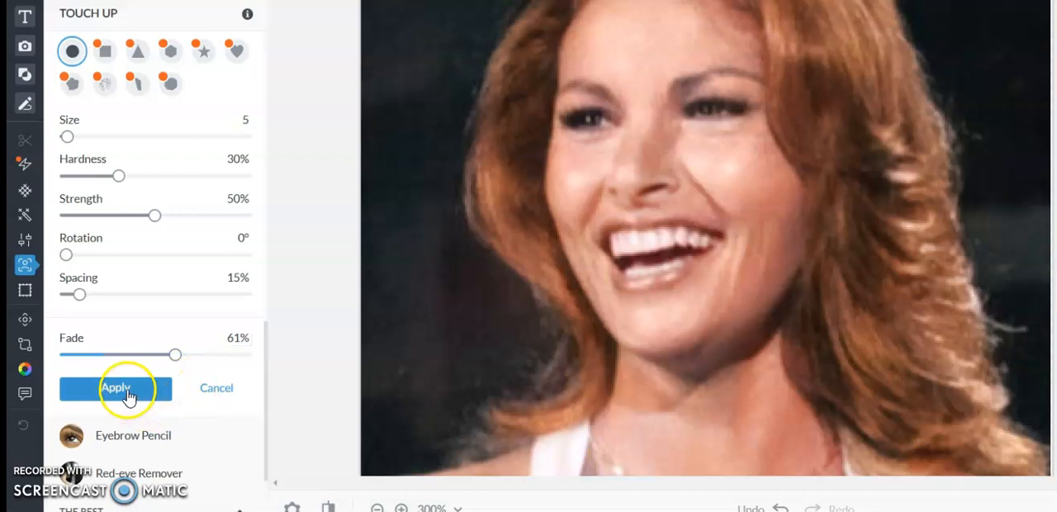
pyautogui.click(116, 388)
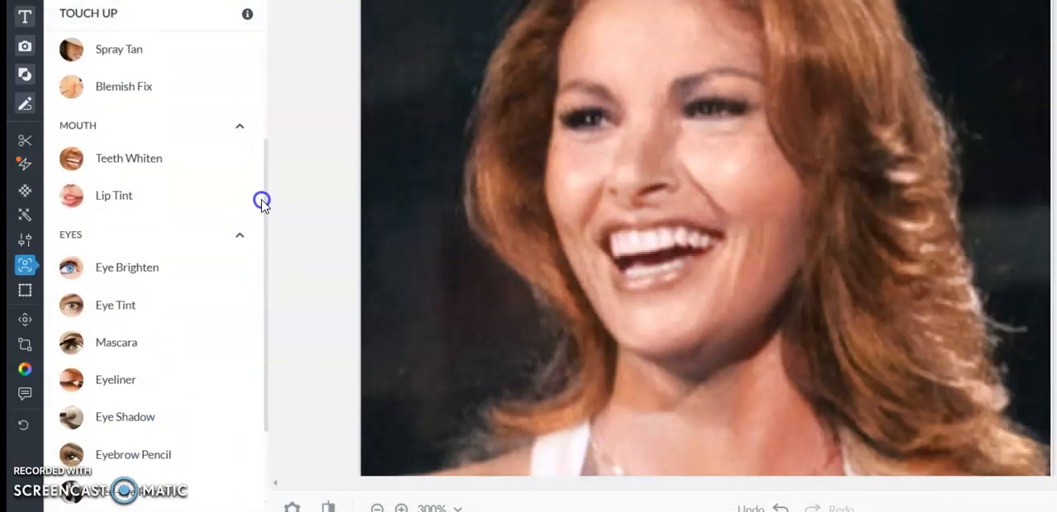
# - Whiten the upper and lower teeth, then touch up remaining spots with a size 5 brush
pyautogui.click(129, 158)
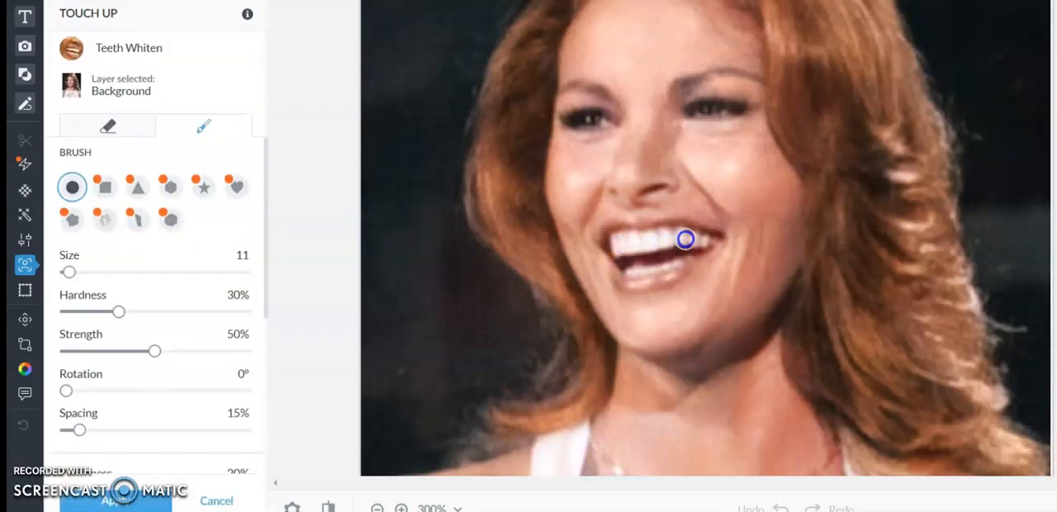
pyautogui.moveTo(686, 240); pyautogui.dragTo(664, 261)
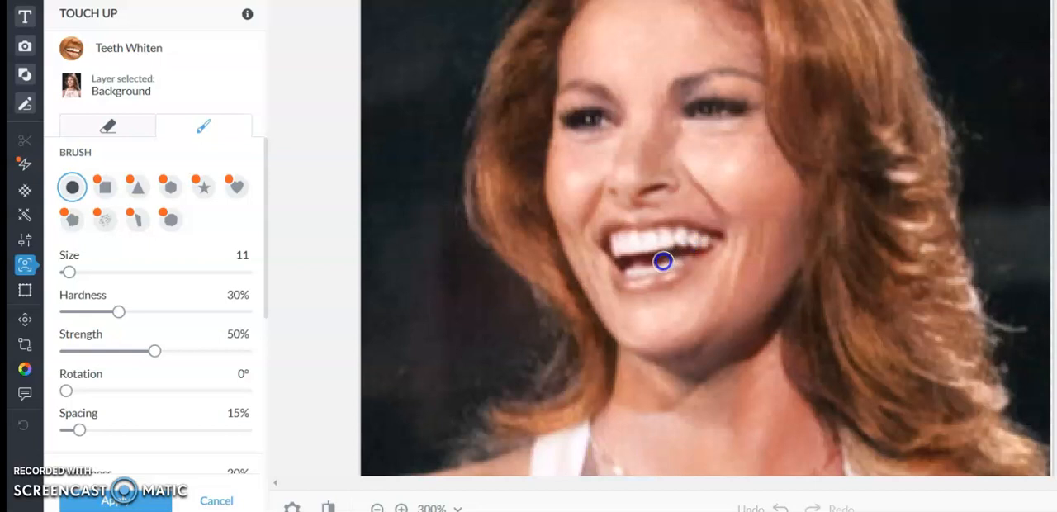
pyautogui.moveTo(663, 262); pyautogui.dragTo(725, 285)
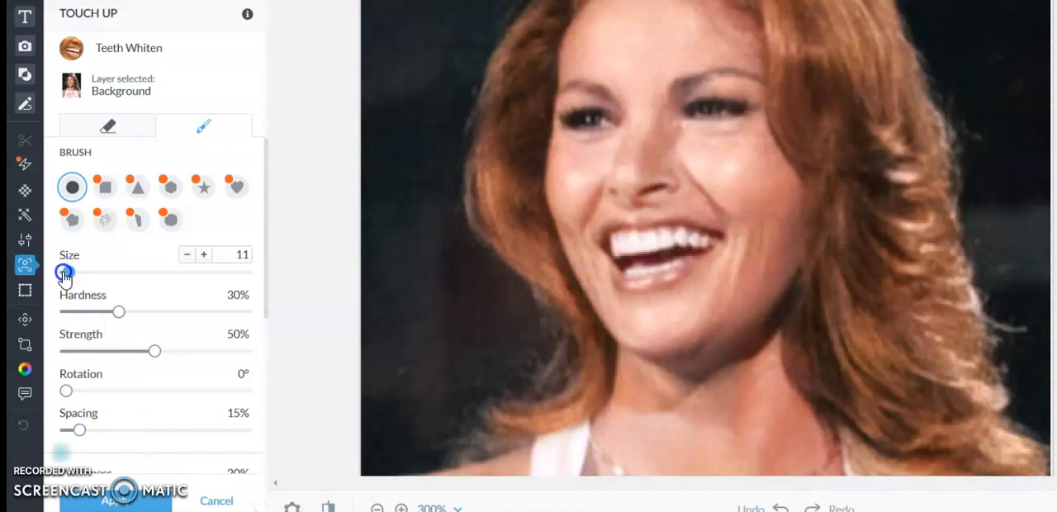
pyautogui.moveTo(66, 272); pyautogui.dragTo(66, 272)
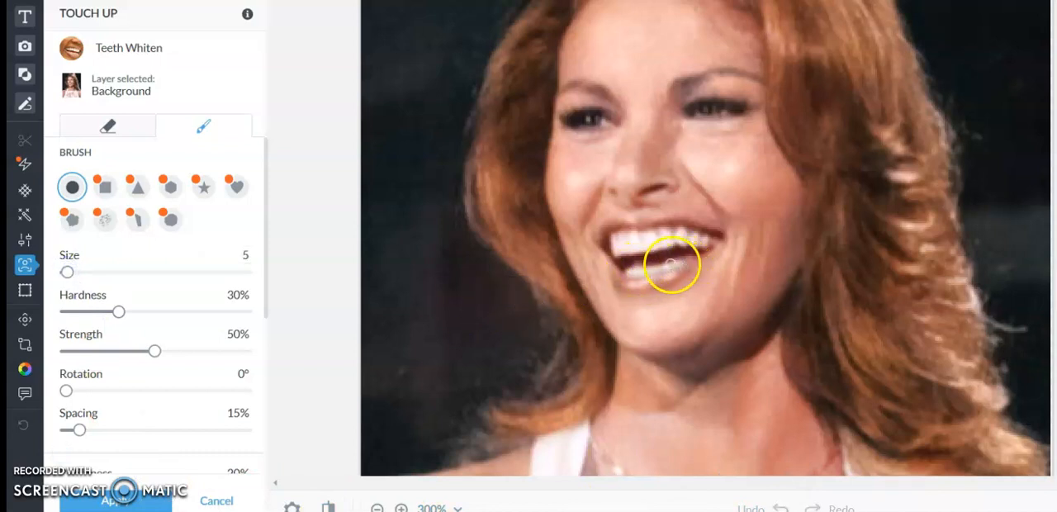
pyautogui.moveTo(672, 264); pyautogui.dragTo(624, 274)
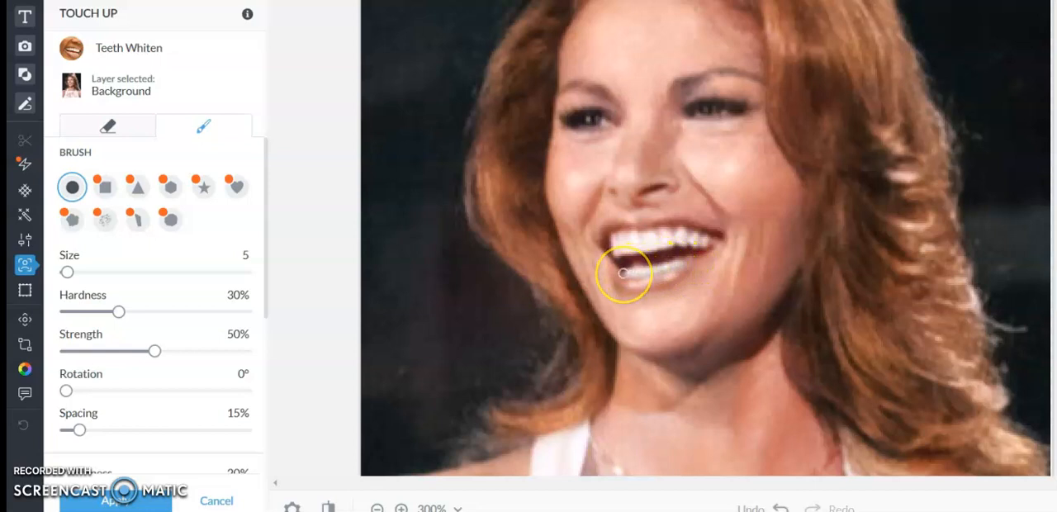
pyautogui.moveTo(726, 111)
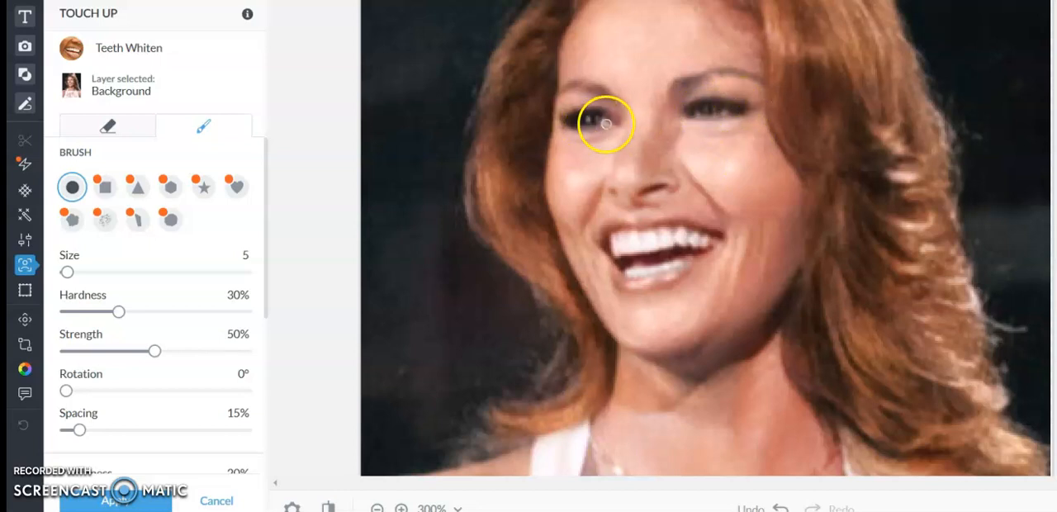
pyautogui.click(600, 121)
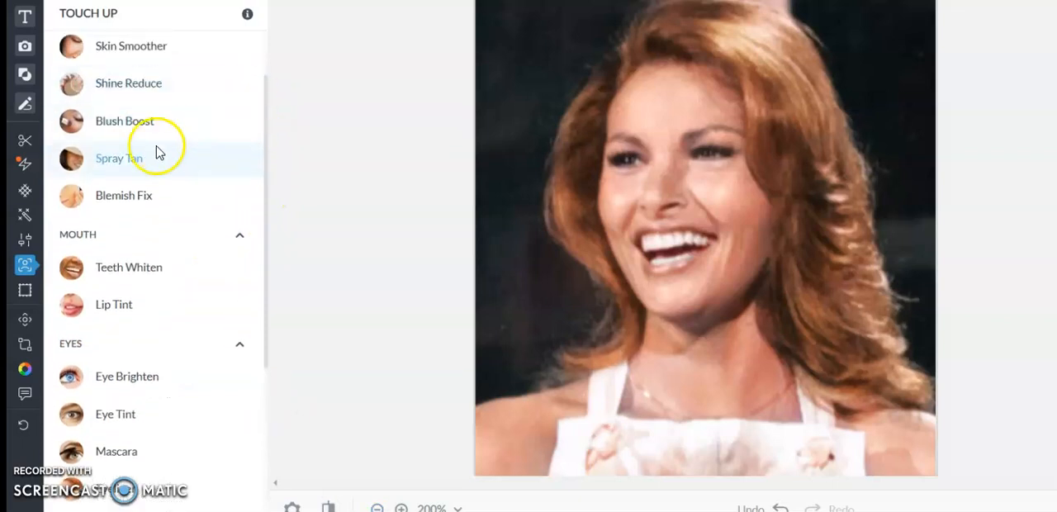
# - Reopen the Teeth Whiten touch-up from the Touch Up list
pyautogui.click(124, 120)
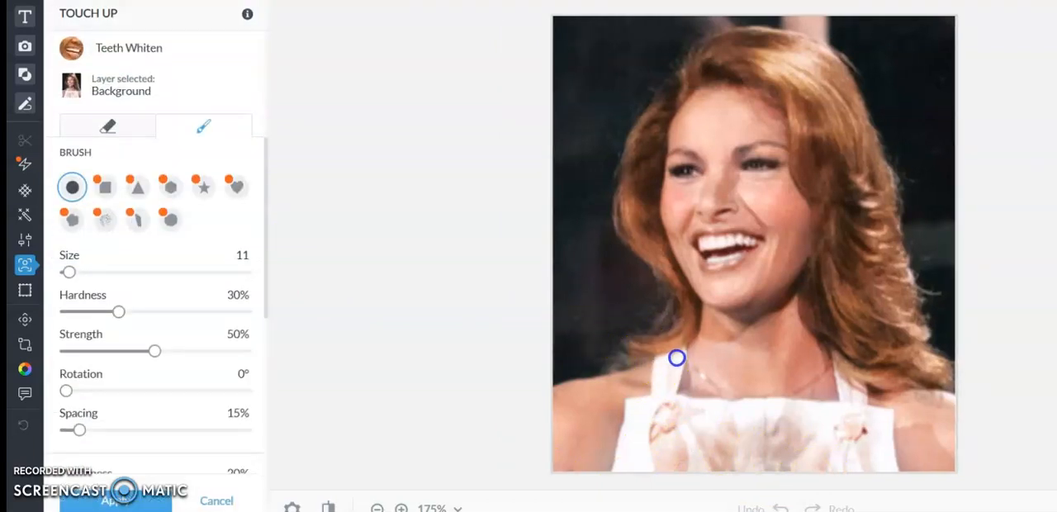
pyautogui.moveTo(665, 393)
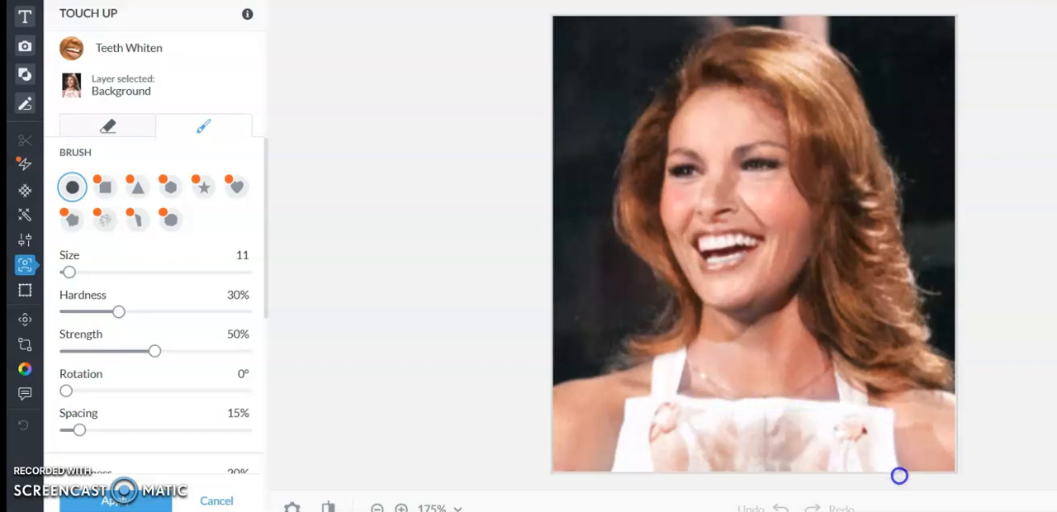
pyautogui.moveTo(121, 273)
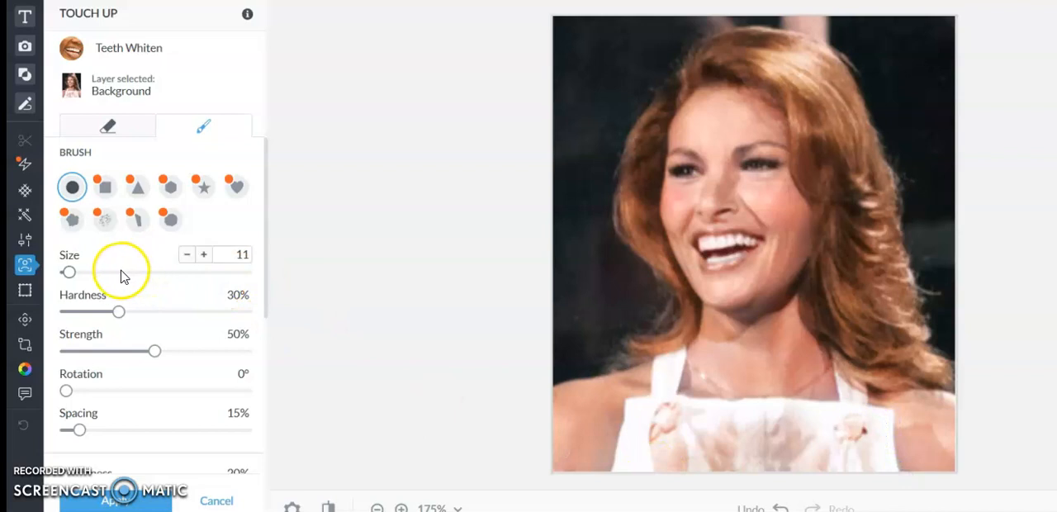
# - Enlarge the whitening brush to size 159 and sweep it across the white top
pyautogui.moveTo(68, 272); pyautogui.dragTo(123, 272)
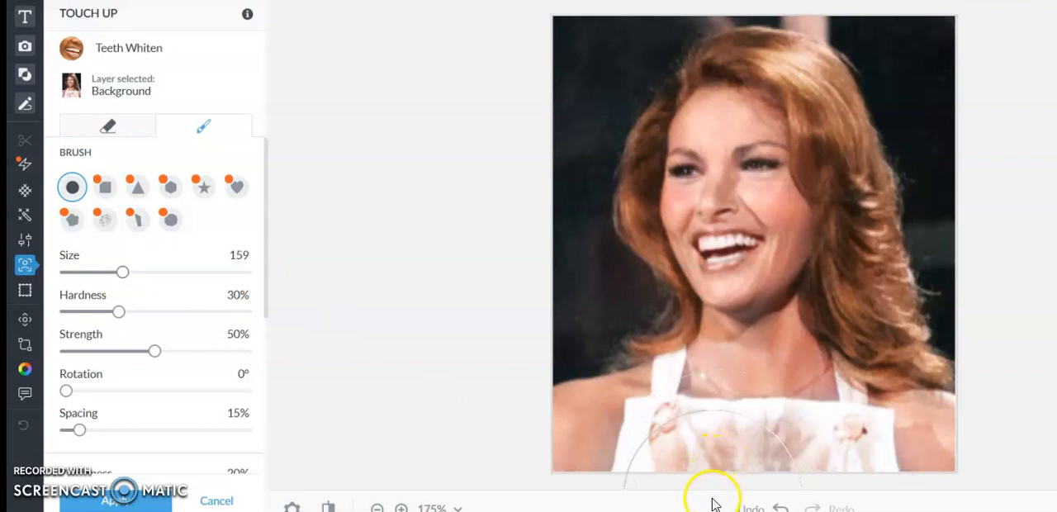
pyautogui.moveTo(123, 273); pyautogui.dragTo(81, 272)
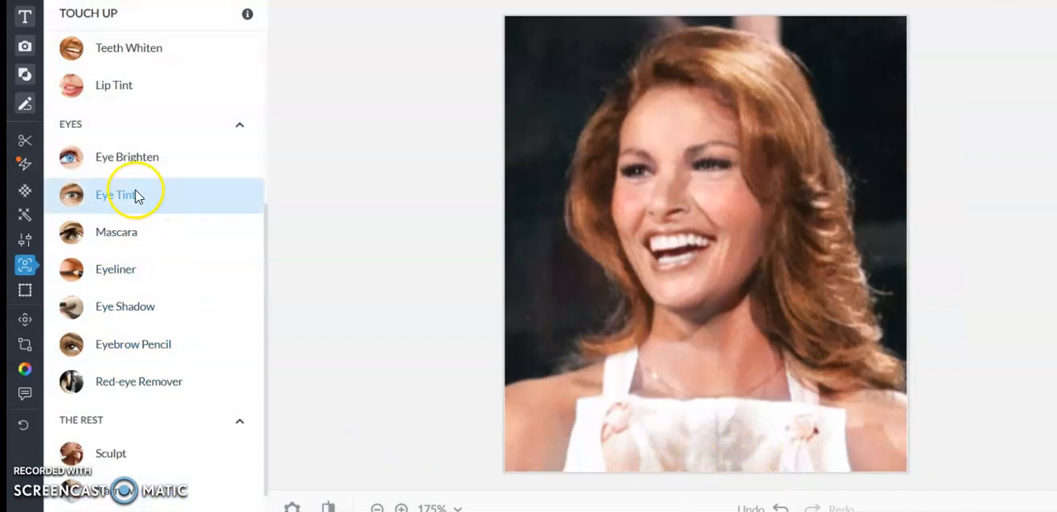
# - Paint blue Eye Tint on the eyes, fade it to 76% and apply, then open Eye Brighten
pyautogui.click(116, 194)
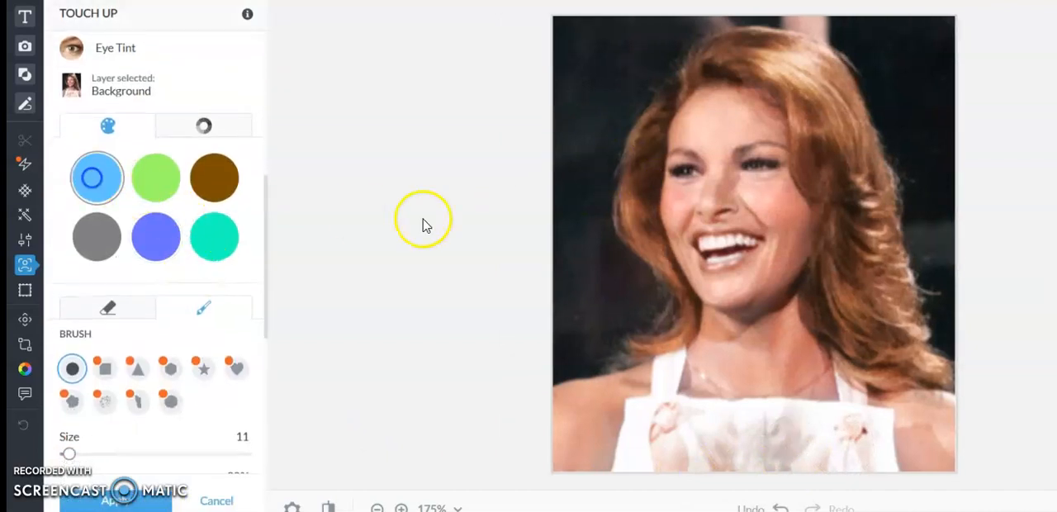
pyautogui.click(687, 172)
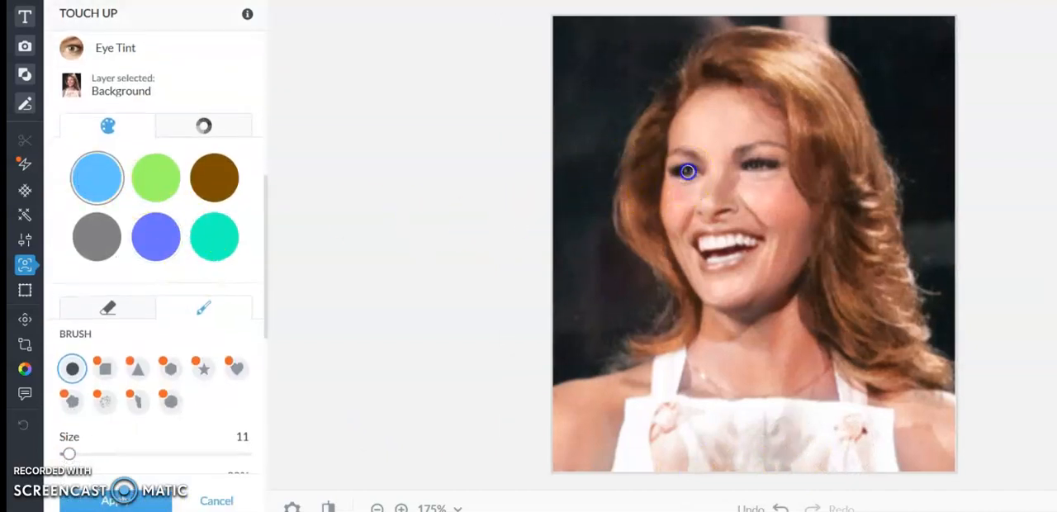
pyautogui.moveTo(756, 167)
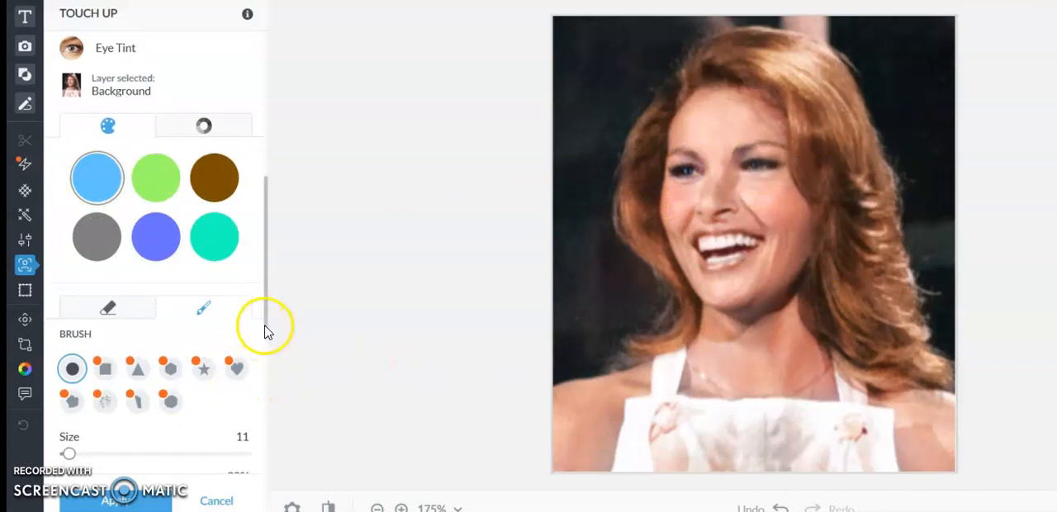
pyautogui.scroll(-3)
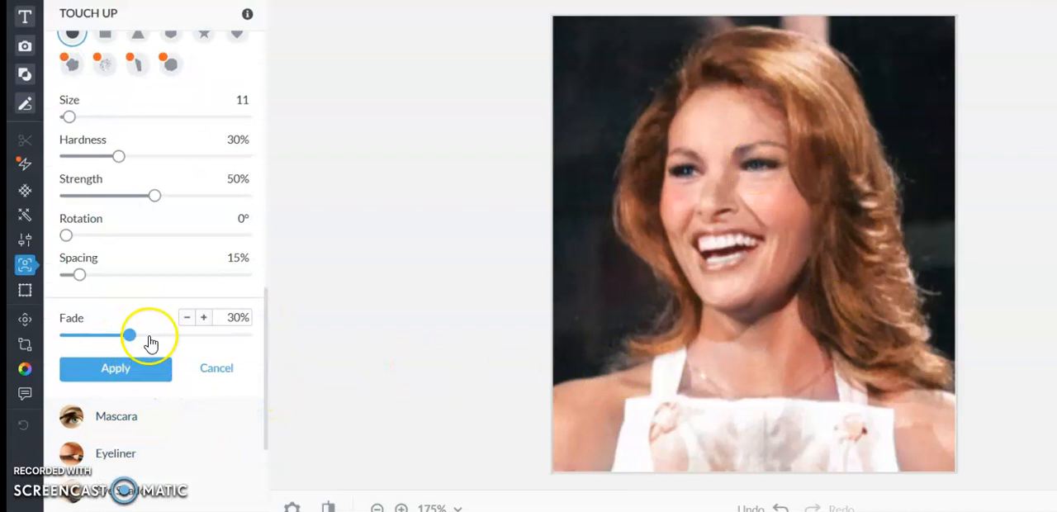
pyautogui.moveTo(128, 335); pyautogui.dragTo(203, 334)
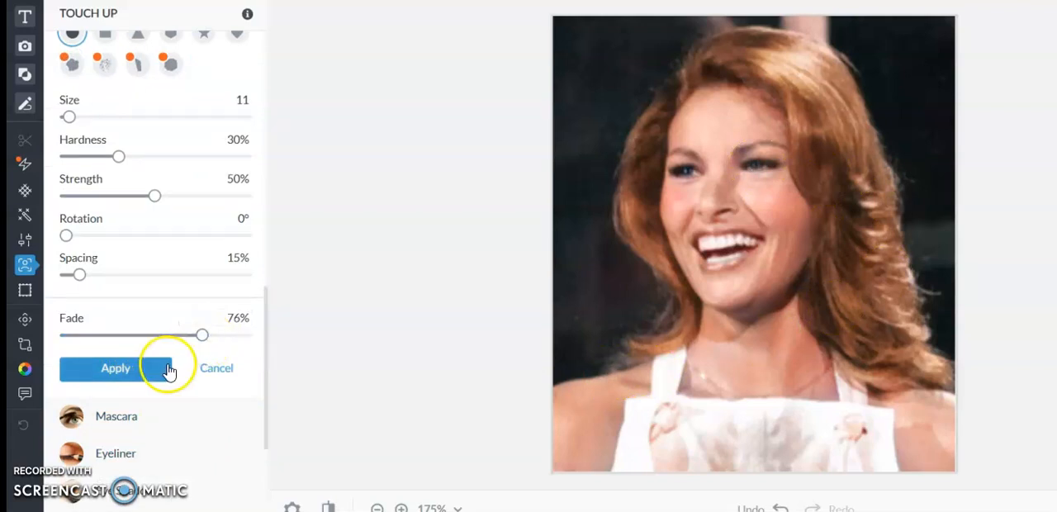
pyautogui.click(114, 368)
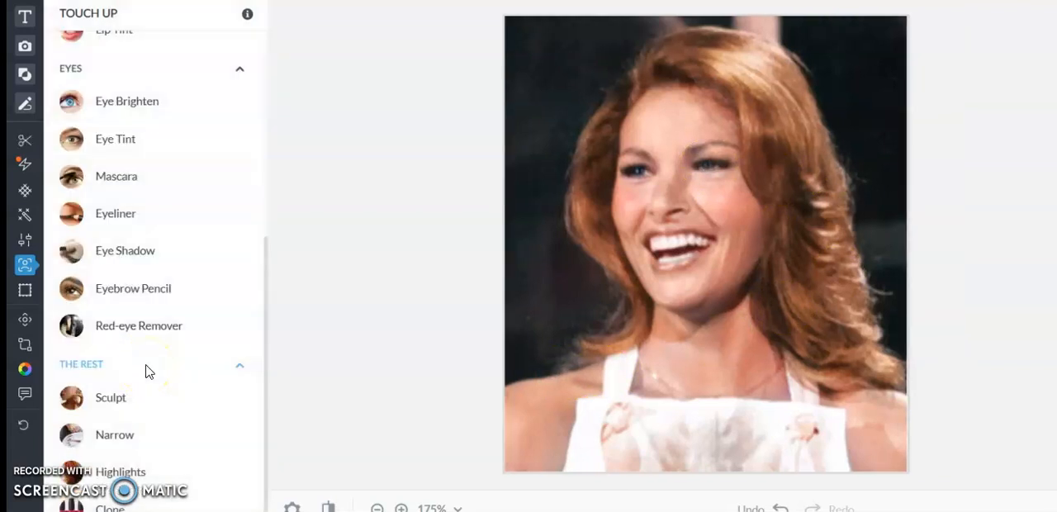
pyautogui.moveTo(264, 231)
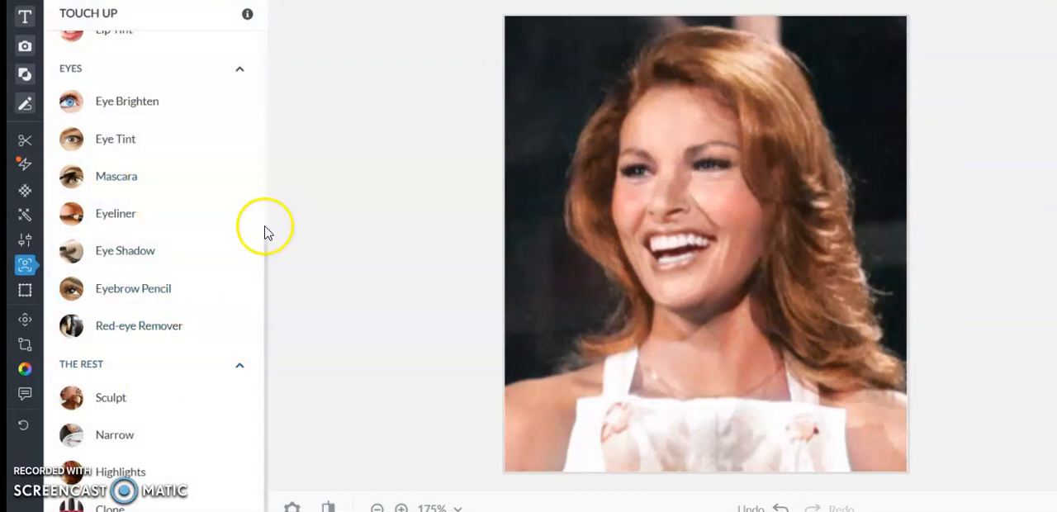
pyautogui.click(127, 101)
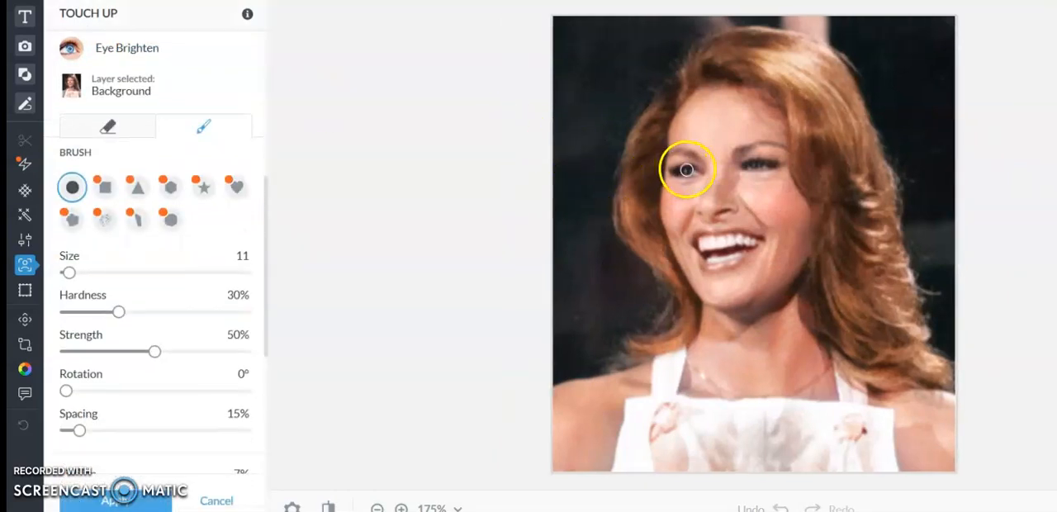
pyautogui.moveTo(752, 167)
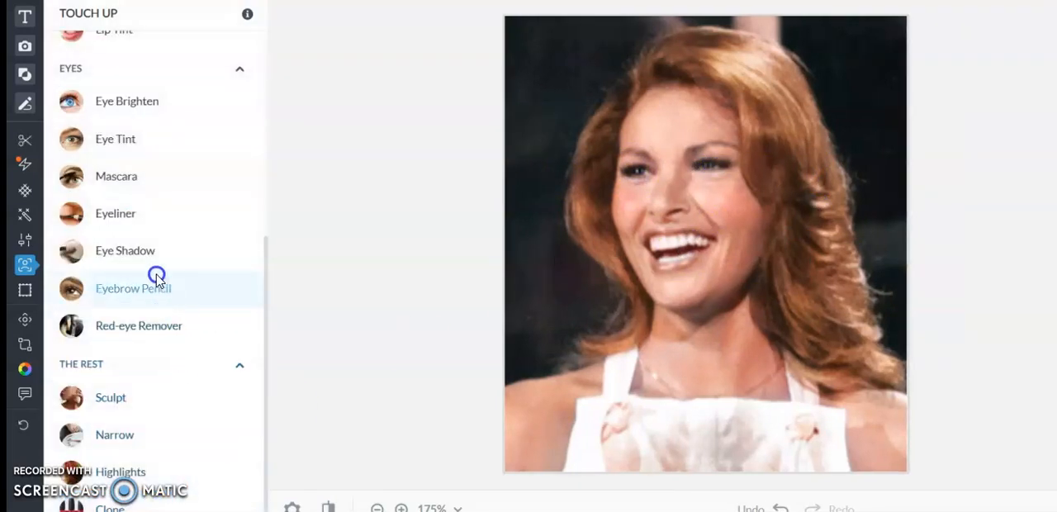
# - Darken the brows with Eyebrow Pencil at 91% fade and about 46% strength
pyautogui.click(133, 289)
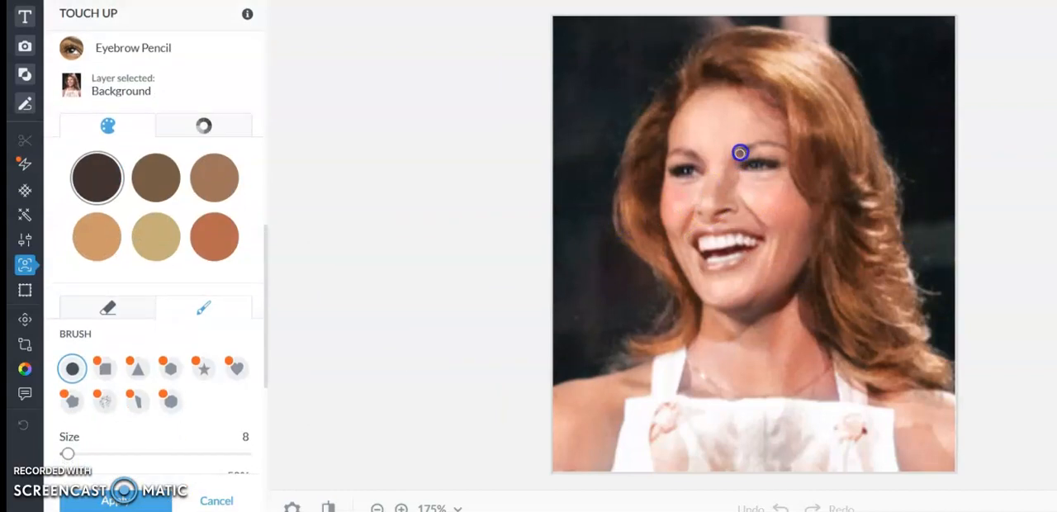
pyautogui.moveTo(740, 152); pyautogui.dragTo(769, 146)
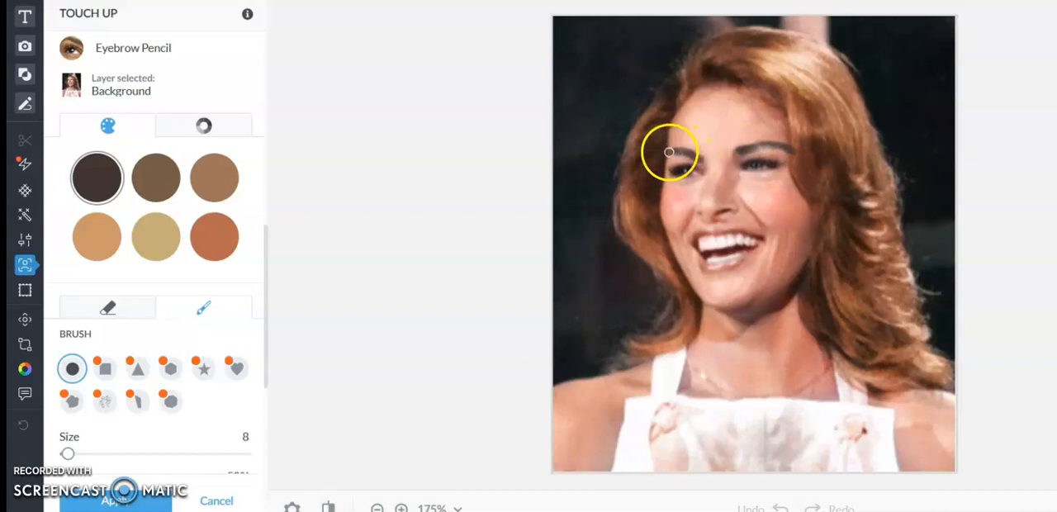
pyautogui.moveTo(327, 263)
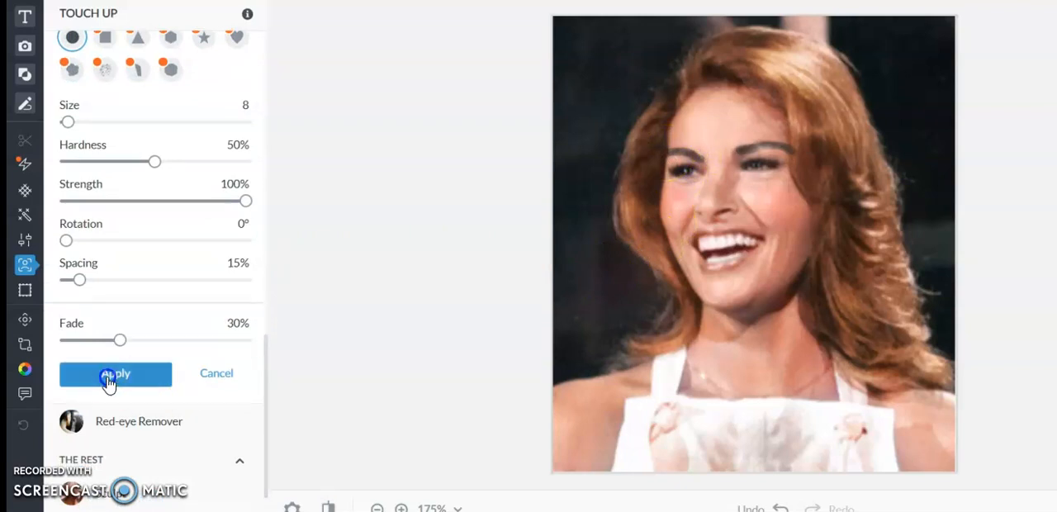
pyautogui.moveTo(120, 341); pyautogui.dragTo(221, 341)
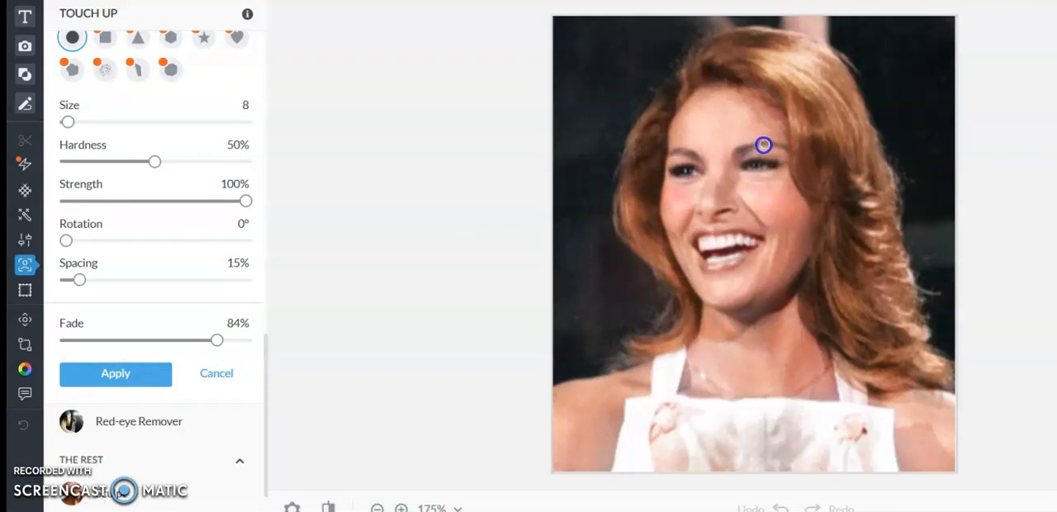
pyautogui.moveTo(729, 179)
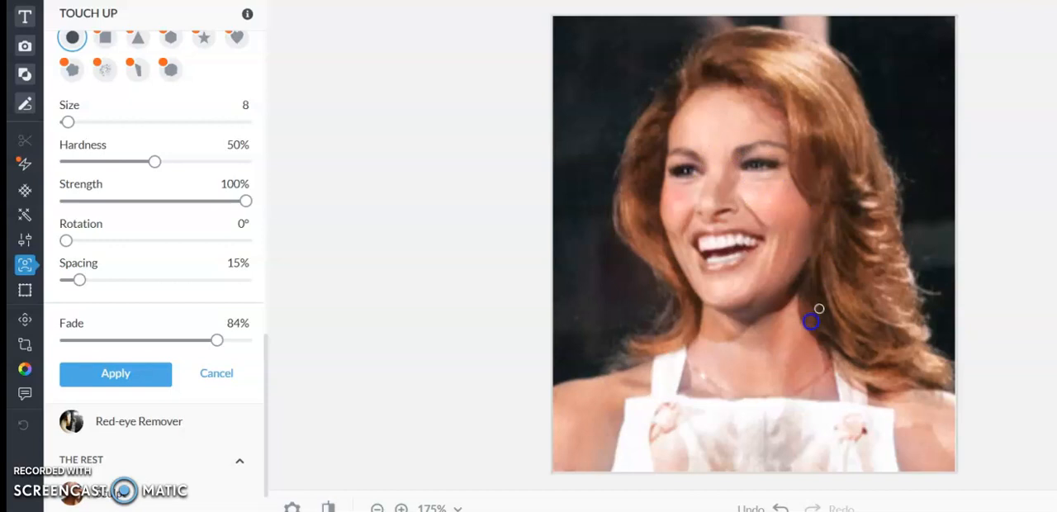
pyautogui.click(116, 373)
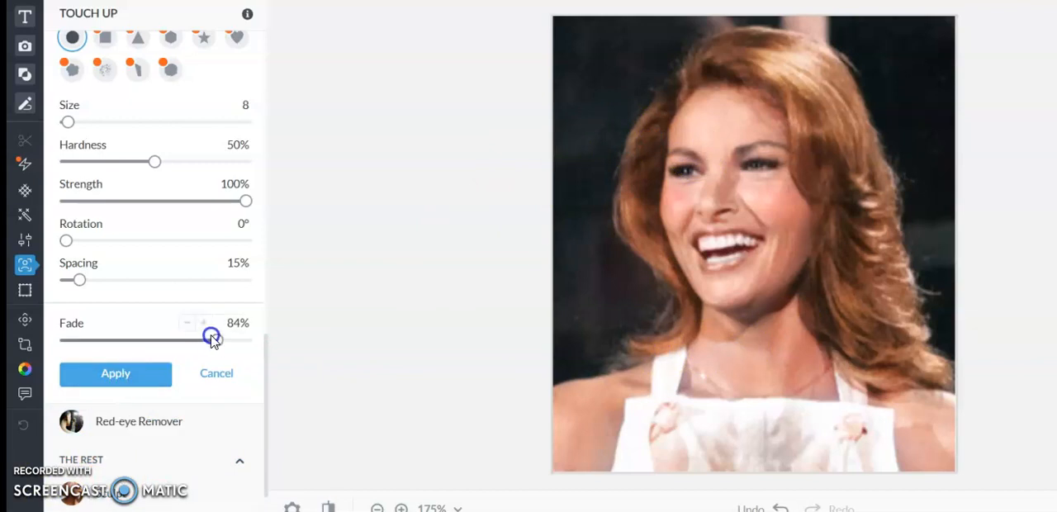
pyautogui.moveTo(213, 337); pyautogui.dragTo(236, 337)
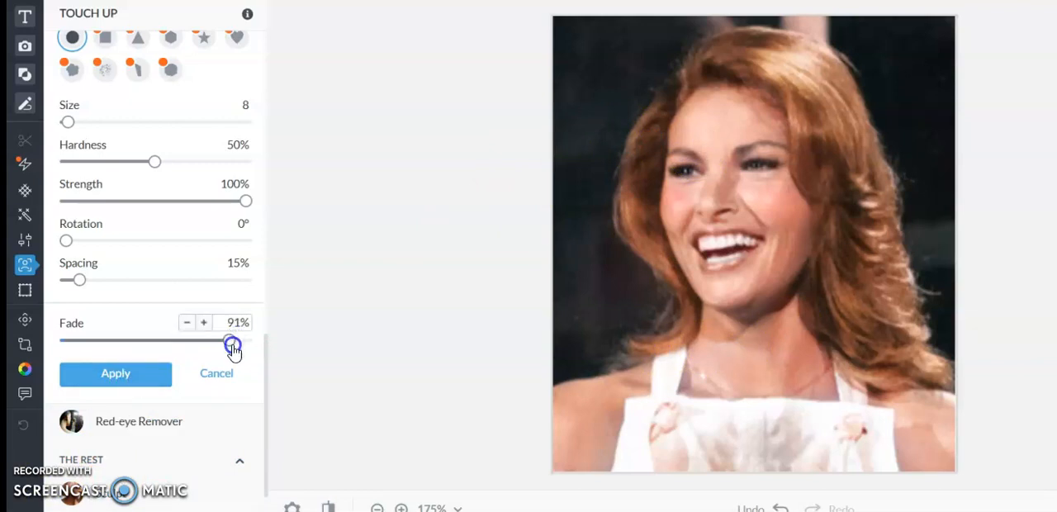
pyautogui.moveTo(246, 201); pyautogui.dragTo(156, 202)
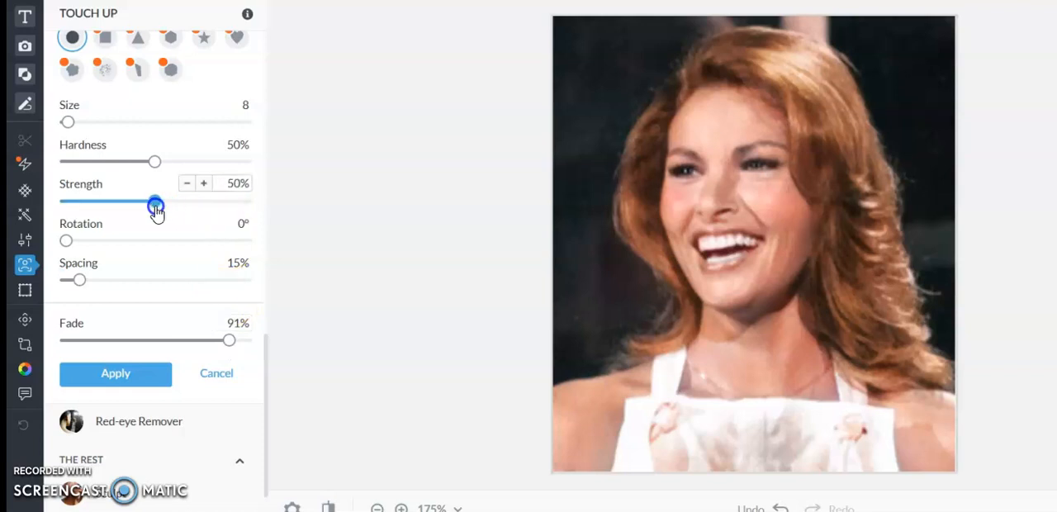
pyautogui.moveTo(155, 203); pyautogui.dragTo(147, 204)
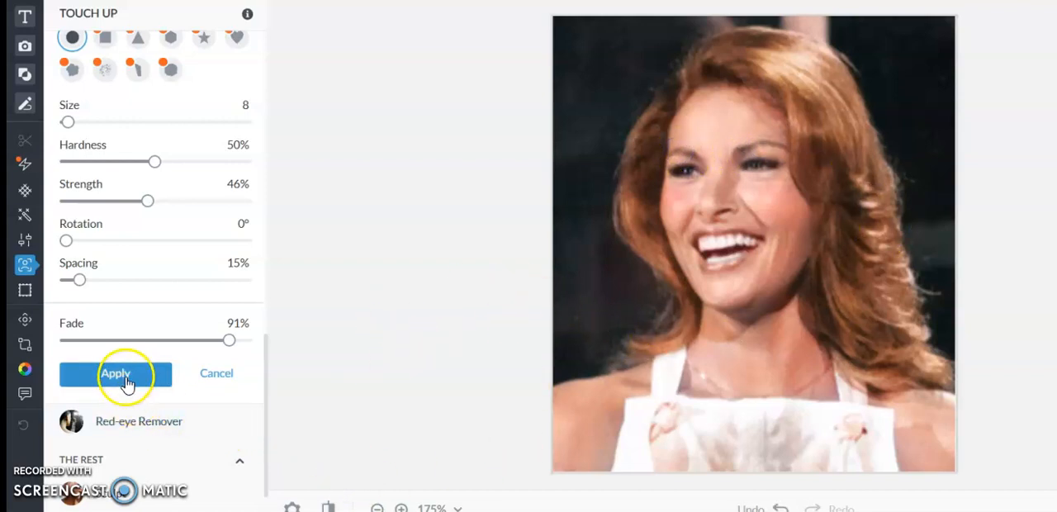
pyautogui.click(116, 373)
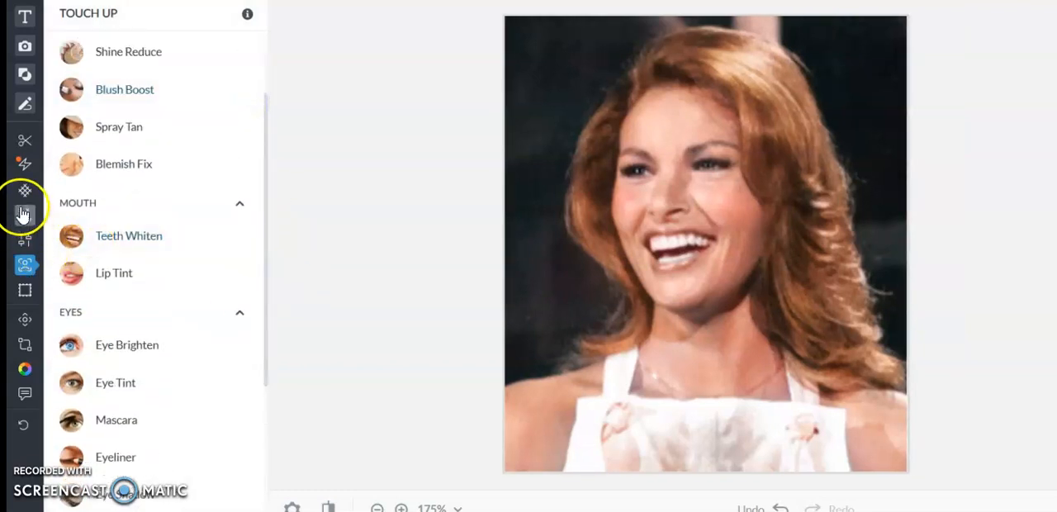
# - Apply the warm Tucson effect to the portrait
pyautogui.click(25, 215)
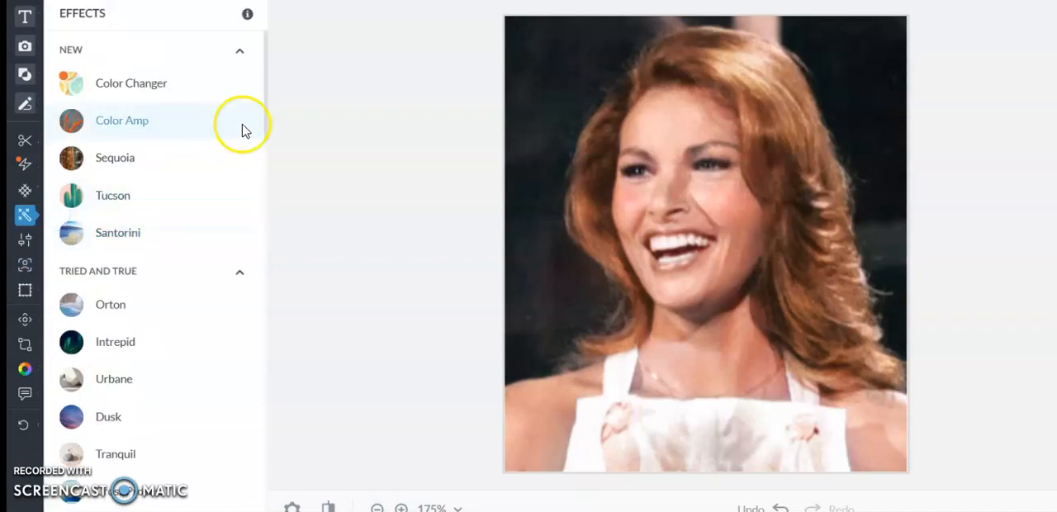
pyautogui.moveTo(266, 112)
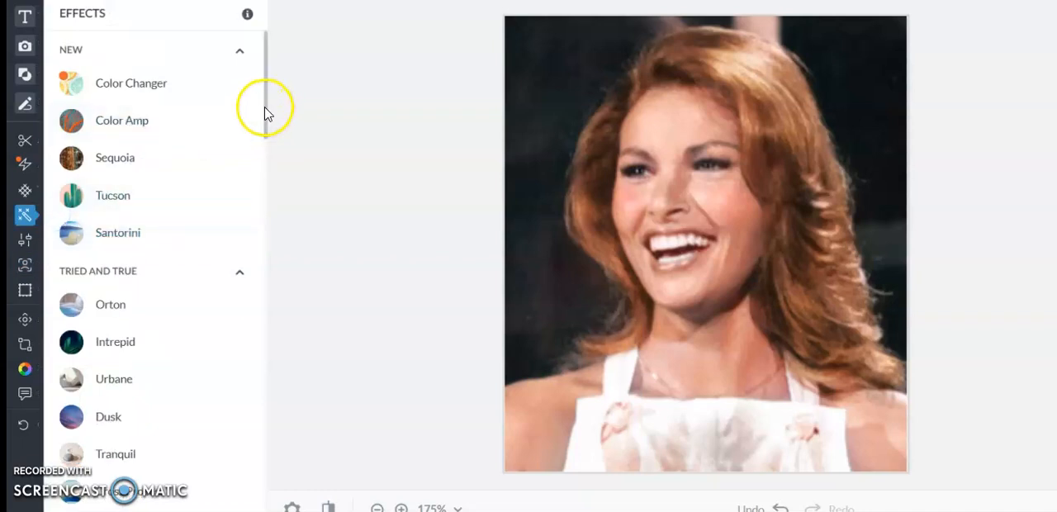
pyautogui.click(113, 195)
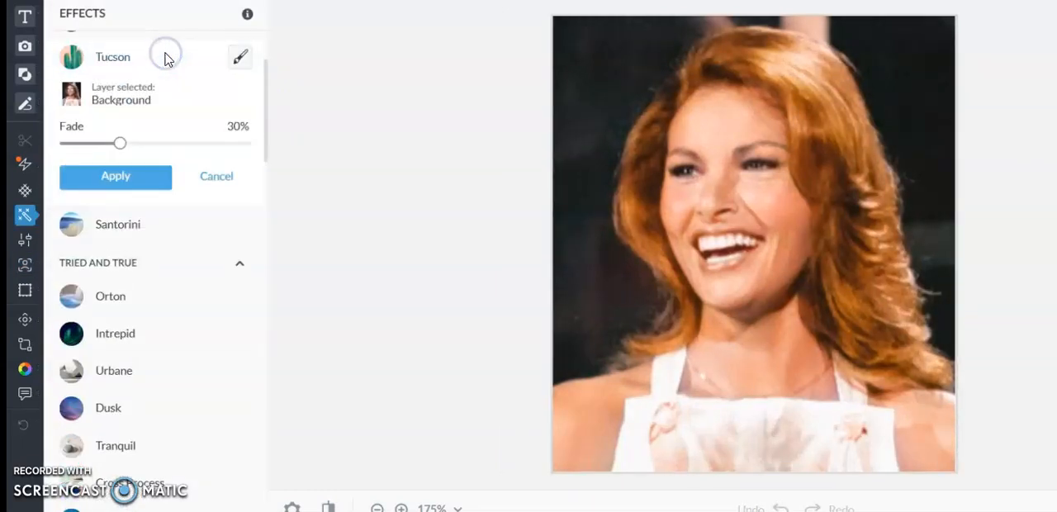
pyautogui.click(115, 176)
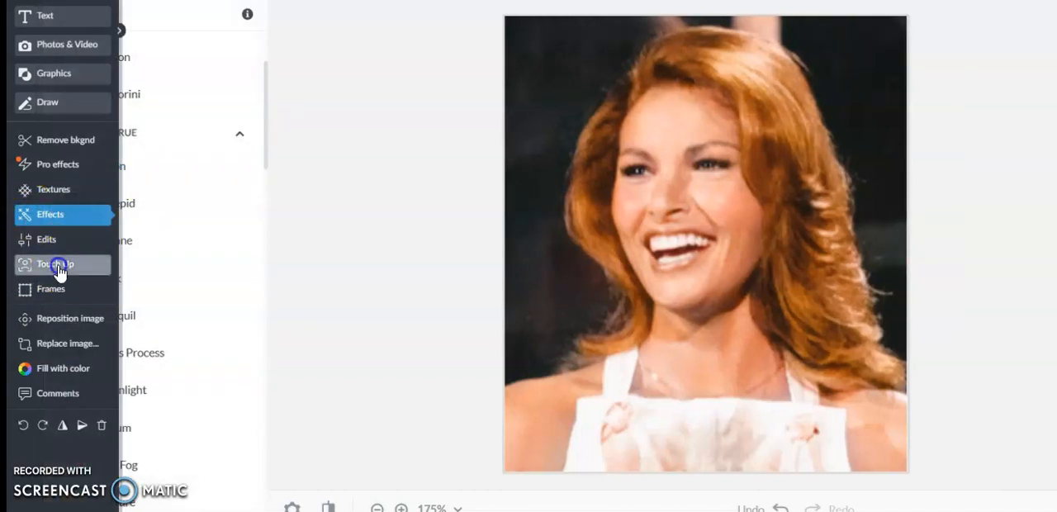
# - Set the Airbrush size to 344 and adjust its fade
pyautogui.click(56, 264)
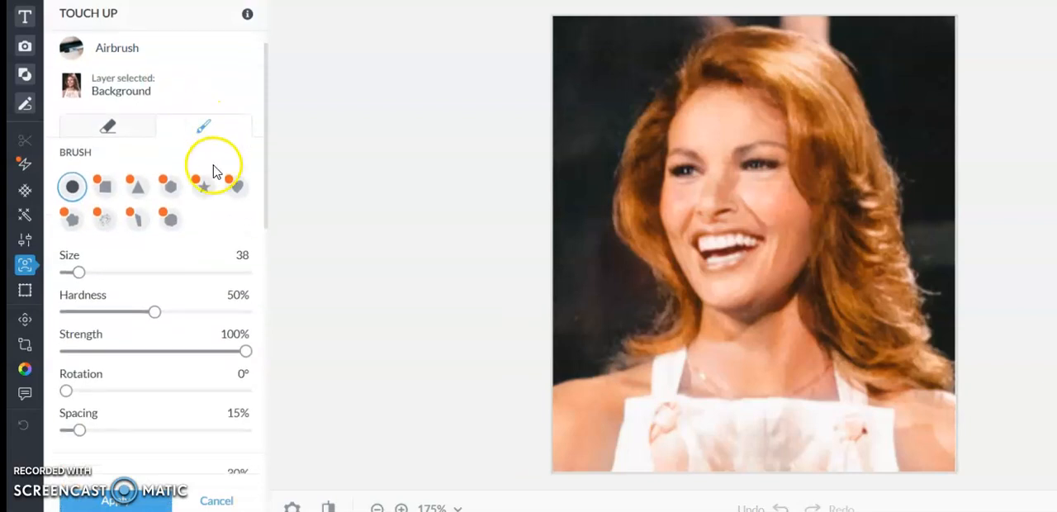
pyautogui.moveTo(76, 273); pyautogui.dragTo(190, 273)
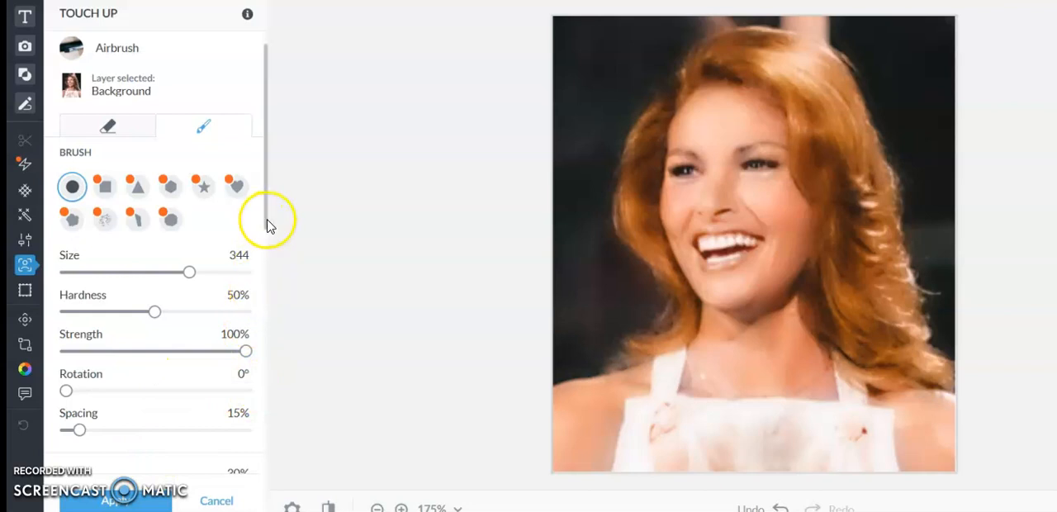
pyautogui.scroll(-3)
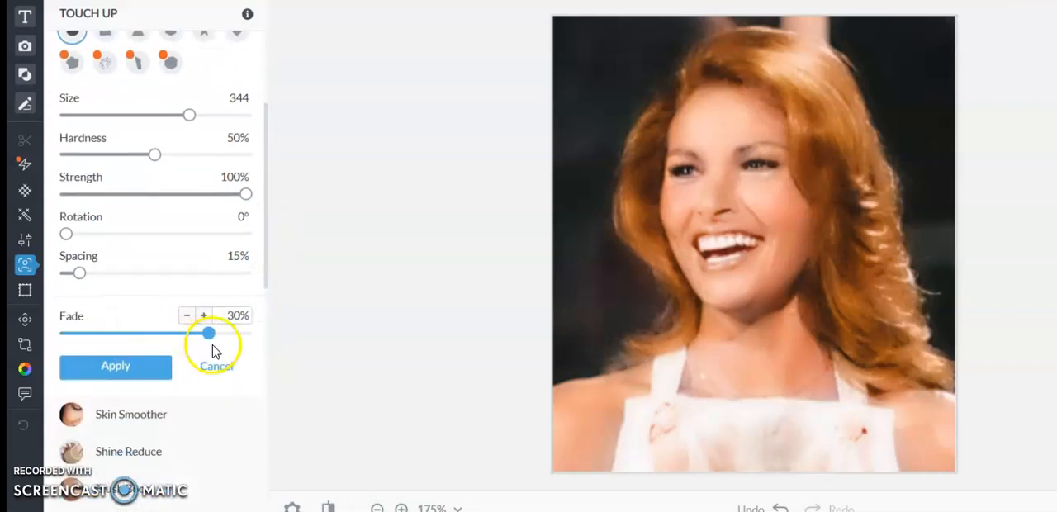
pyautogui.moveTo(208, 333); pyautogui.dragTo(216, 333)
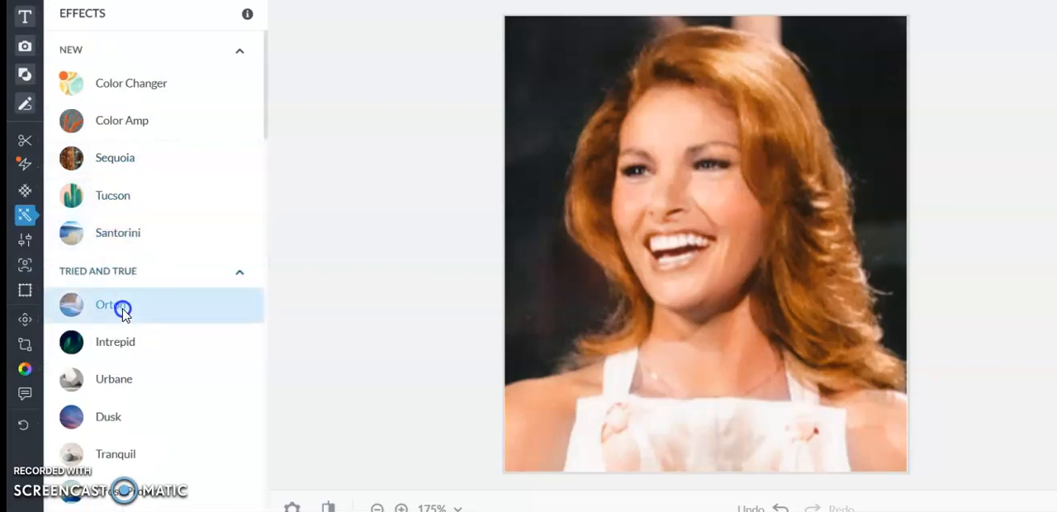
# - Preview Orton and Intrepid, then apply Dusk at a 63% fade
pyautogui.click(110, 304)
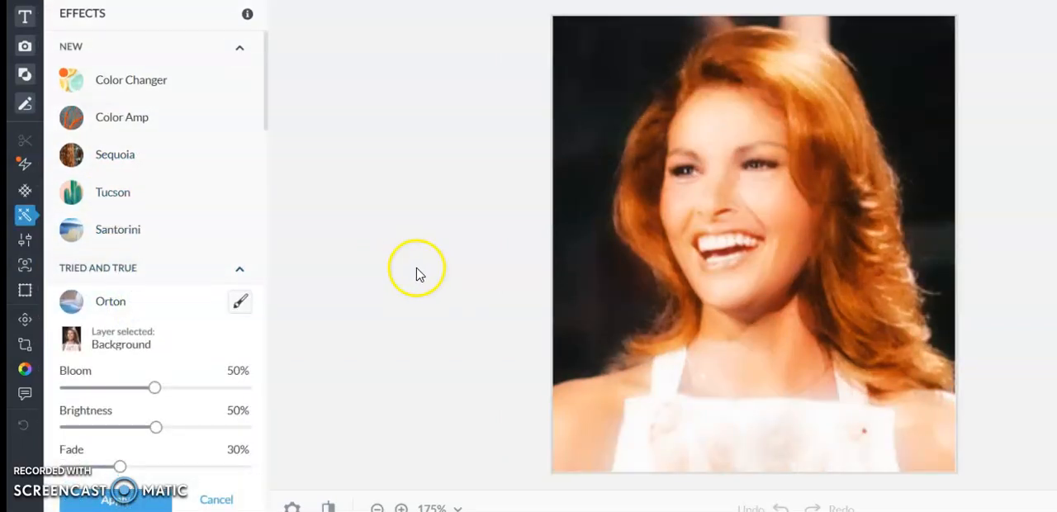
pyautogui.moveTo(120, 466); pyautogui.dragTo(165, 467)
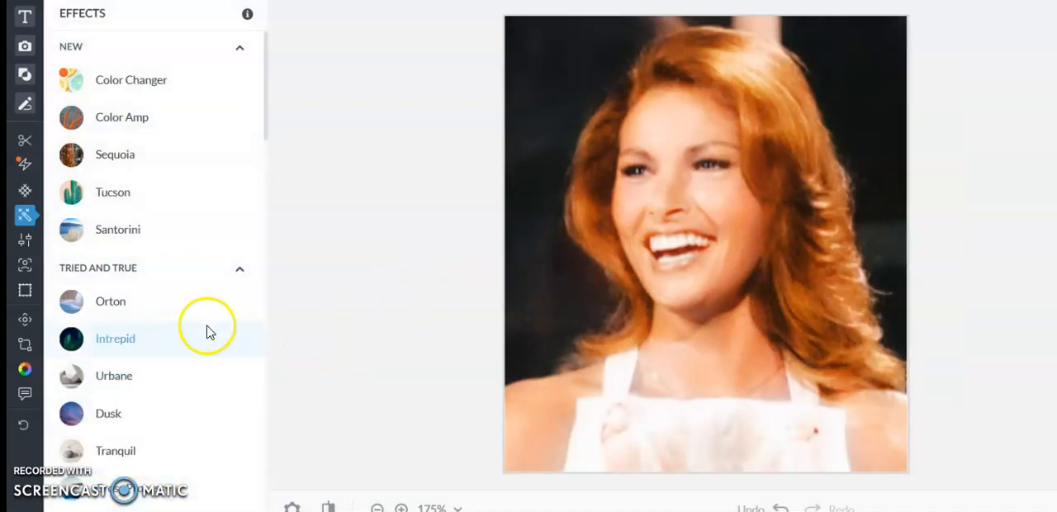
pyautogui.click(115, 338)
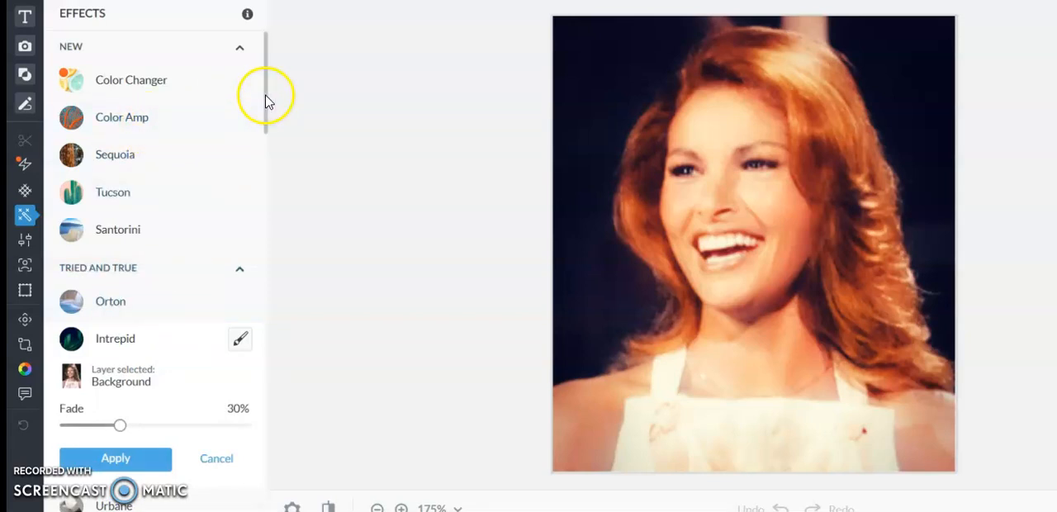
pyautogui.scroll(-3)
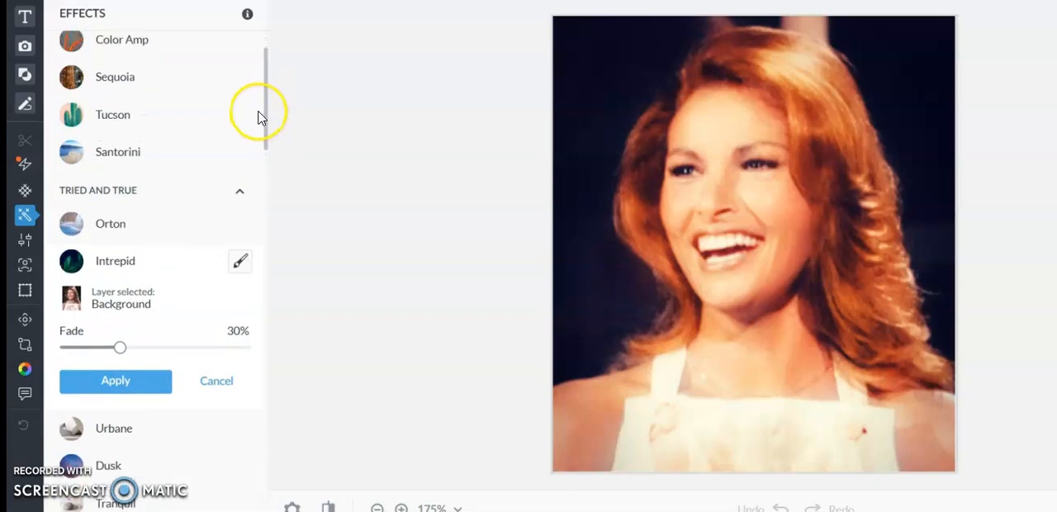
pyautogui.scroll(-3)
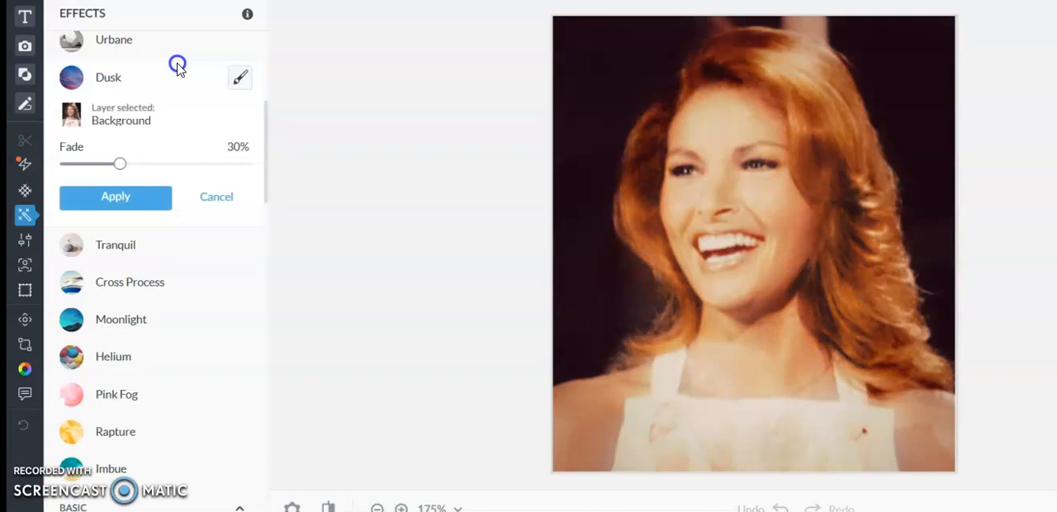
pyautogui.moveTo(120, 163); pyautogui.dragTo(226, 165)
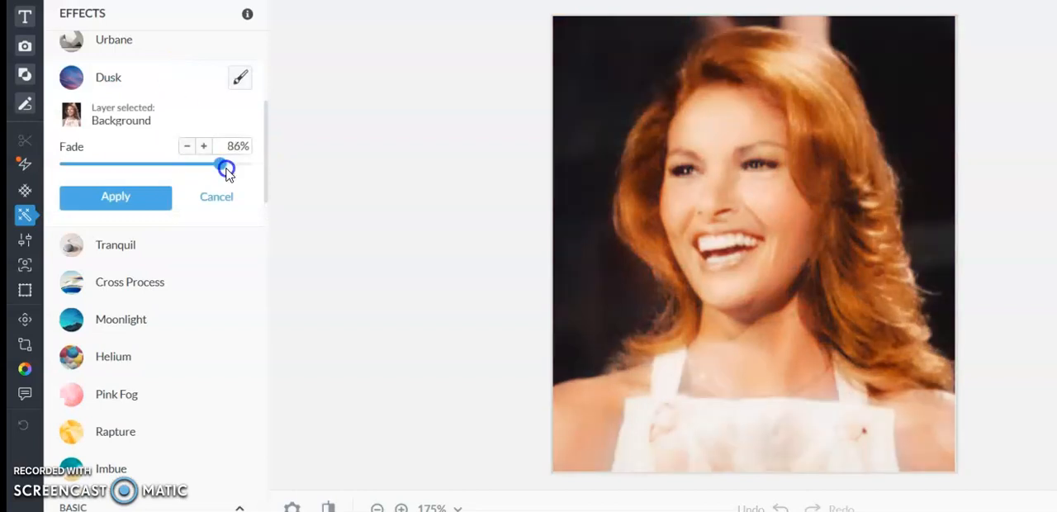
pyautogui.moveTo(228, 168); pyautogui.dragTo(182, 168)
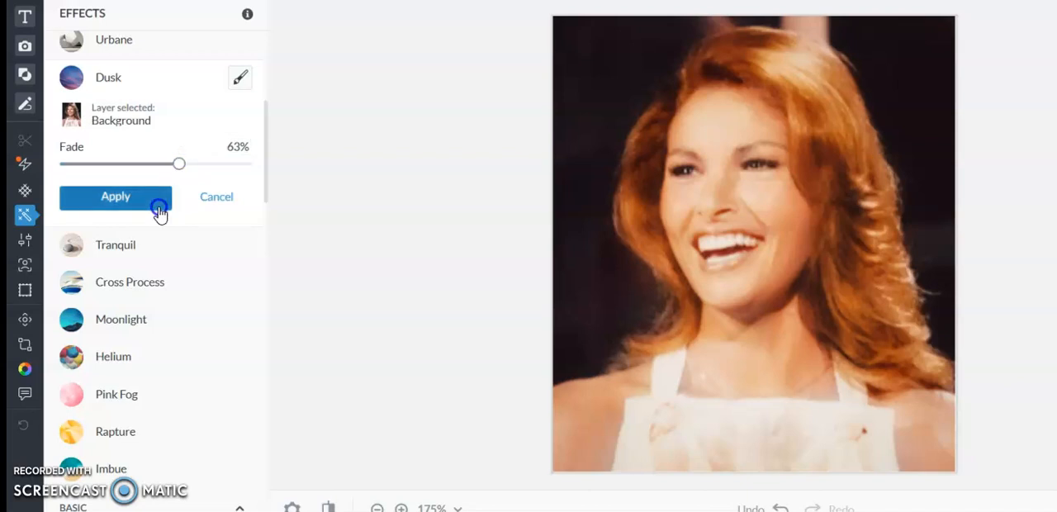
pyautogui.click(115, 197)
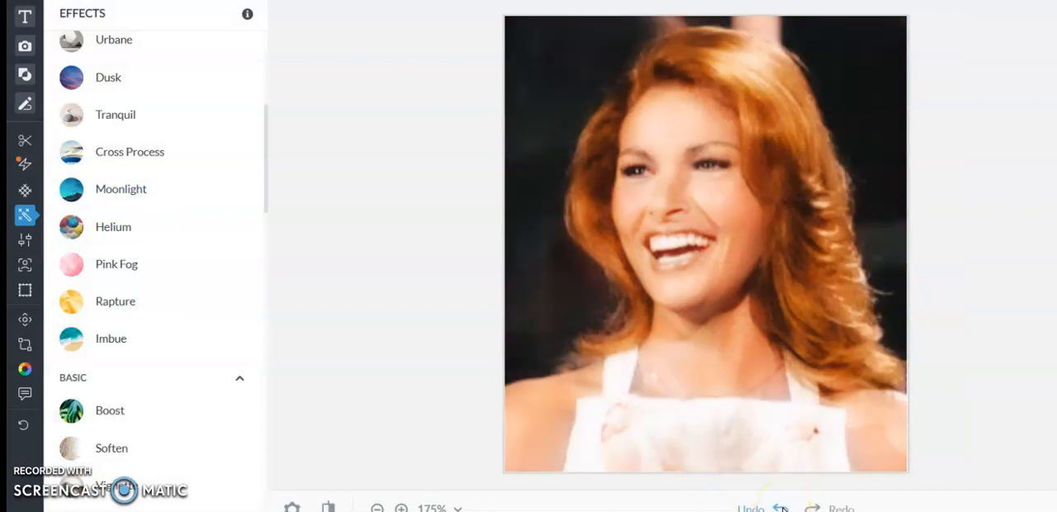
# - Apply the Boost effect at strength 11
pyautogui.scroll(-3)
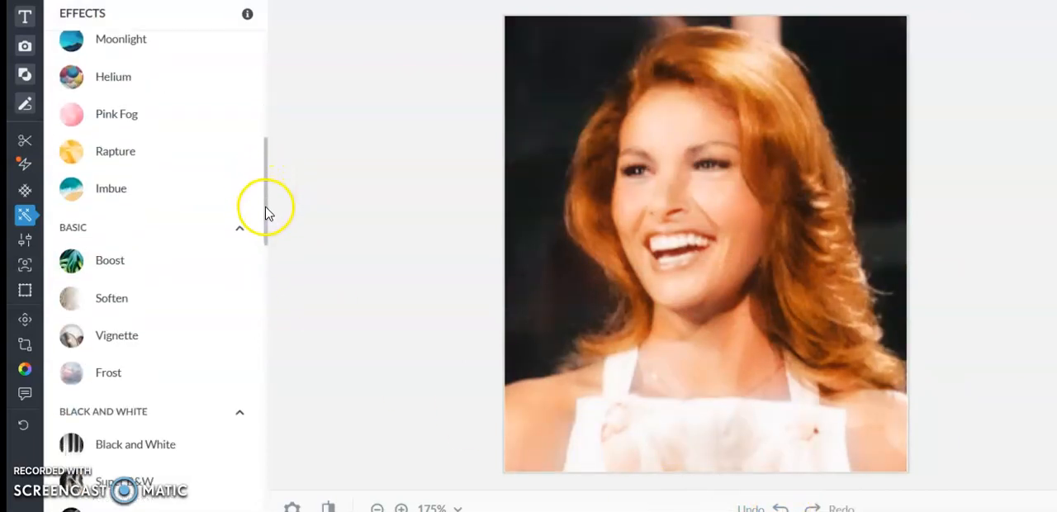
pyautogui.click(110, 261)
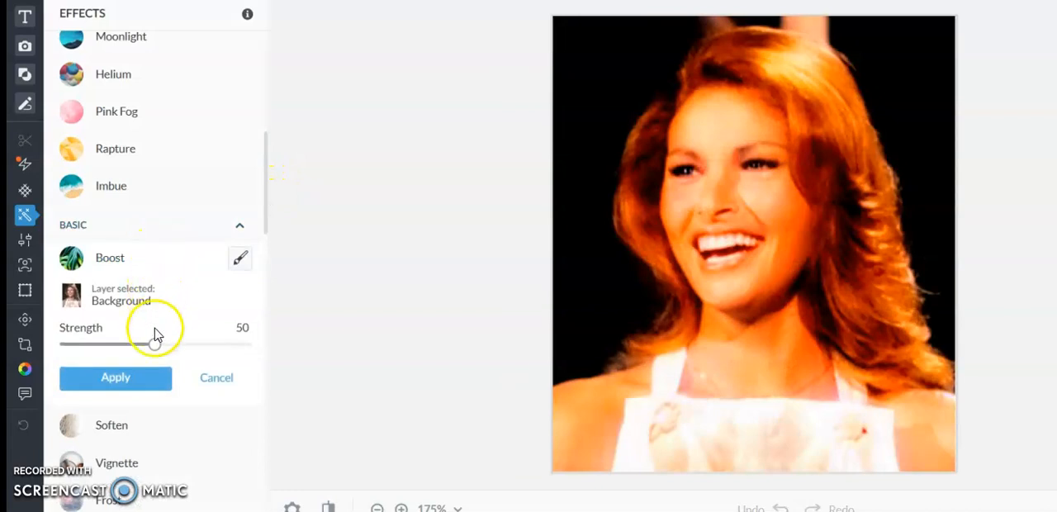
pyautogui.moveTo(153, 343); pyautogui.dragTo(66, 344)
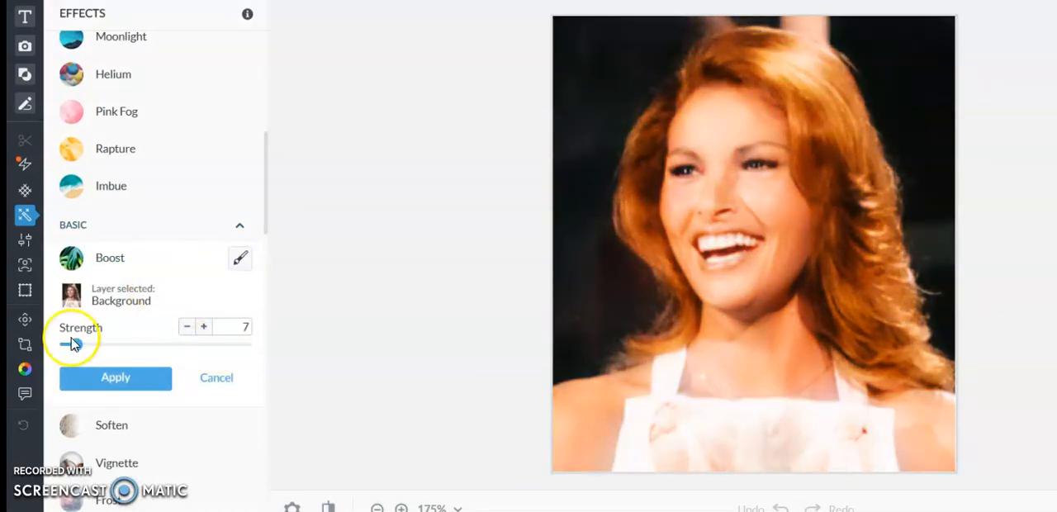
pyautogui.moveTo(70, 344); pyautogui.dragTo(82, 344)
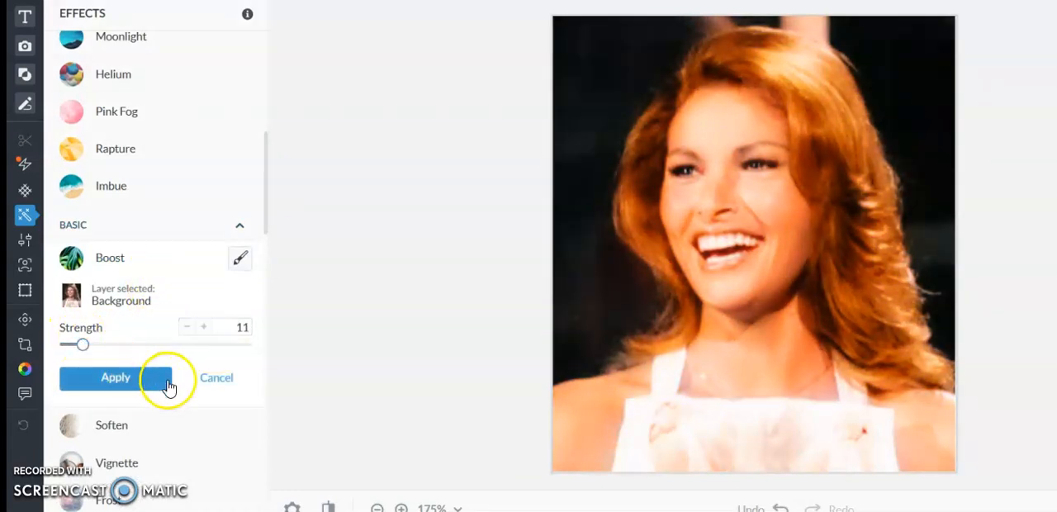
pyautogui.click(116, 377)
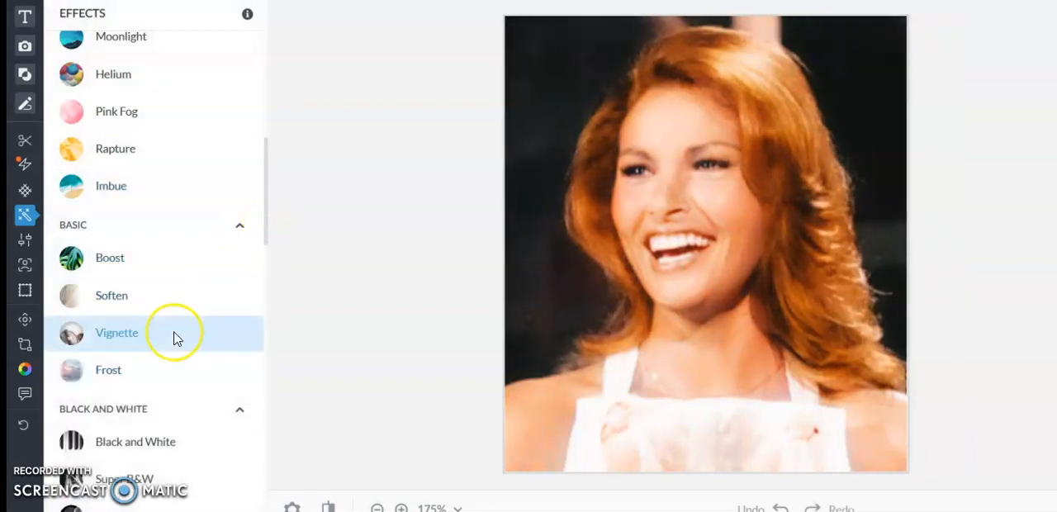
# - Try Vignette, then apply Intrepid softened with a 45% fade
pyautogui.click(117, 332)
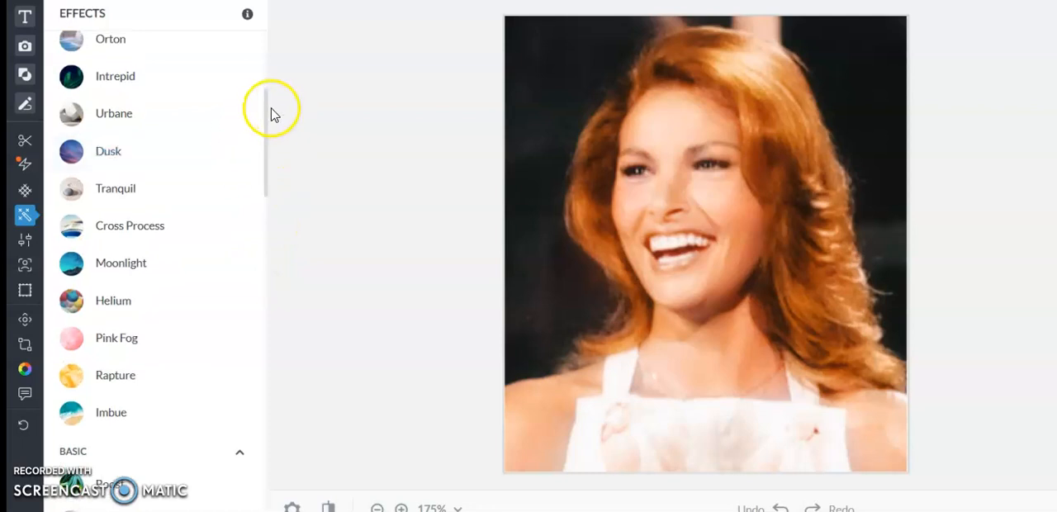
pyautogui.click(114, 76)
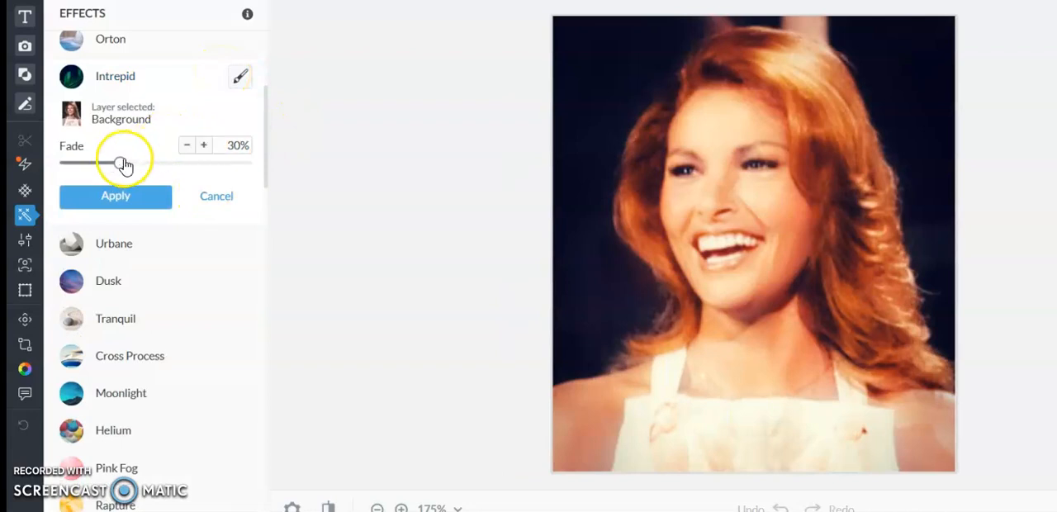
pyautogui.moveTo(124, 162); pyautogui.dragTo(147, 163)
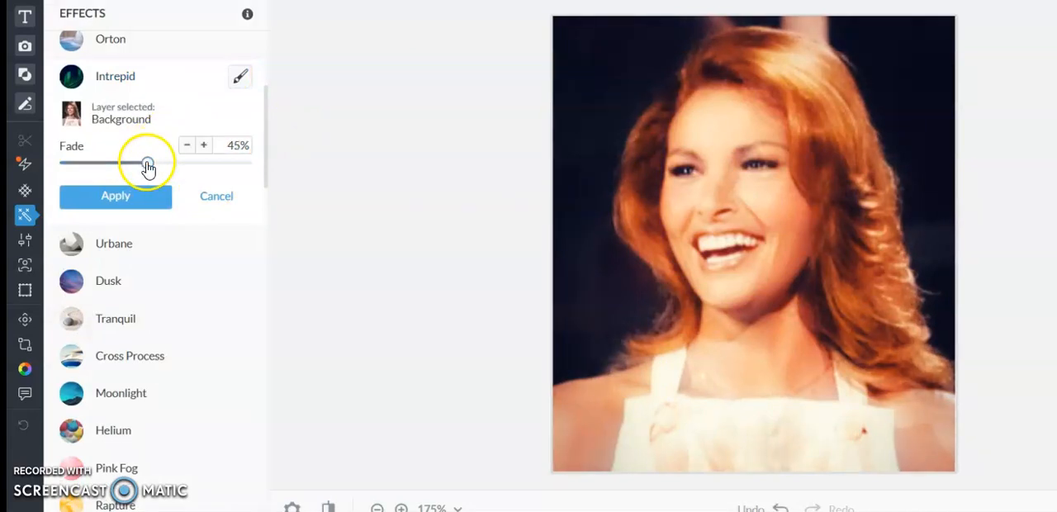
pyautogui.click(115, 196)
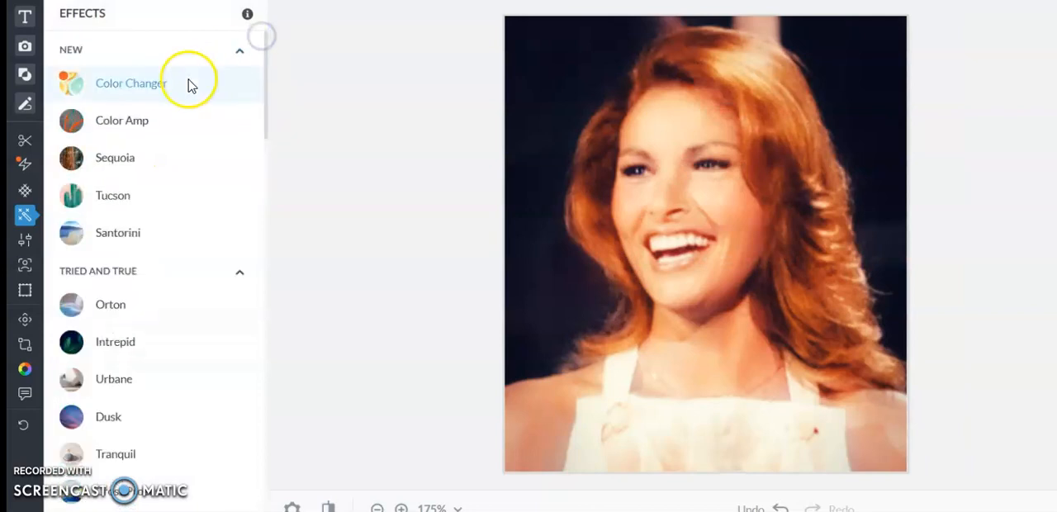
# - Lower orange saturation to -12% in Color Changer and apply it
pyautogui.click(131, 82)
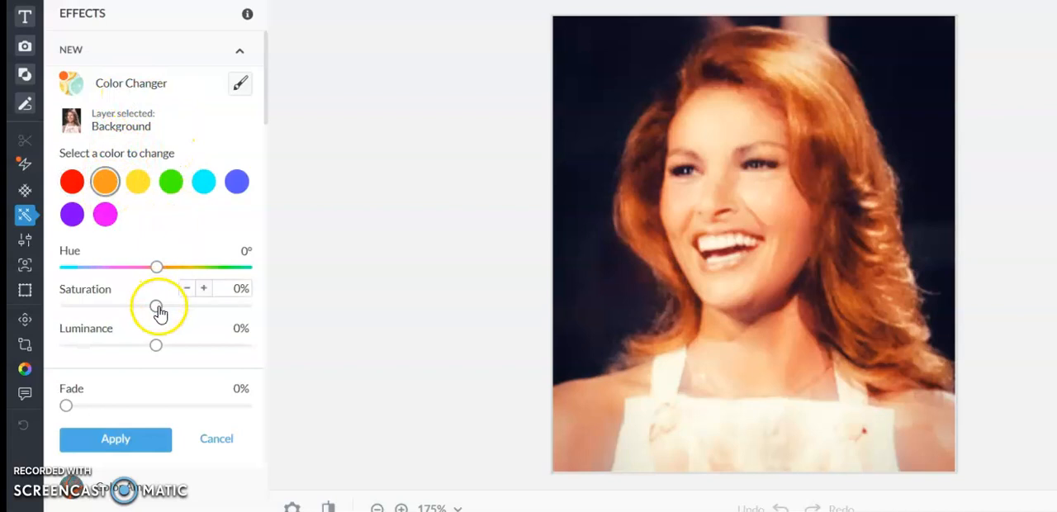
pyautogui.moveTo(157, 306); pyautogui.dragTo(146, 306)
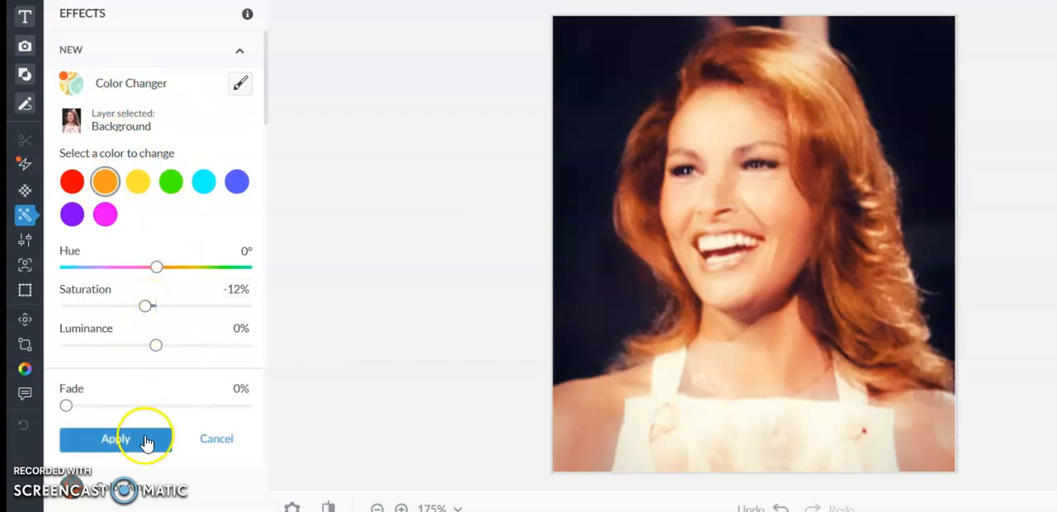
pyautogui.click(115, 439)
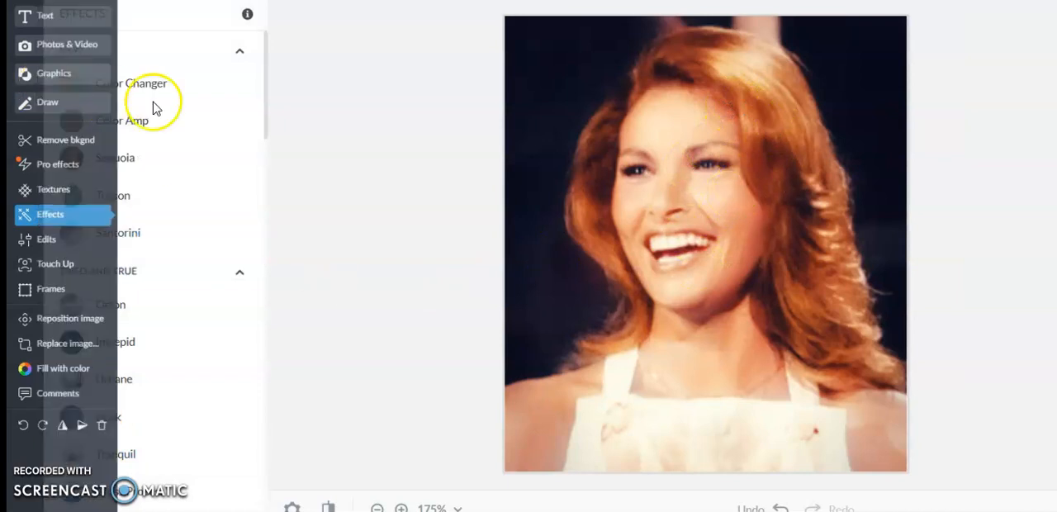
# - Brush Blush Boost onto the cheeks, try several shades, fade to 69%, and apply
pyautogui.click(55, 263)
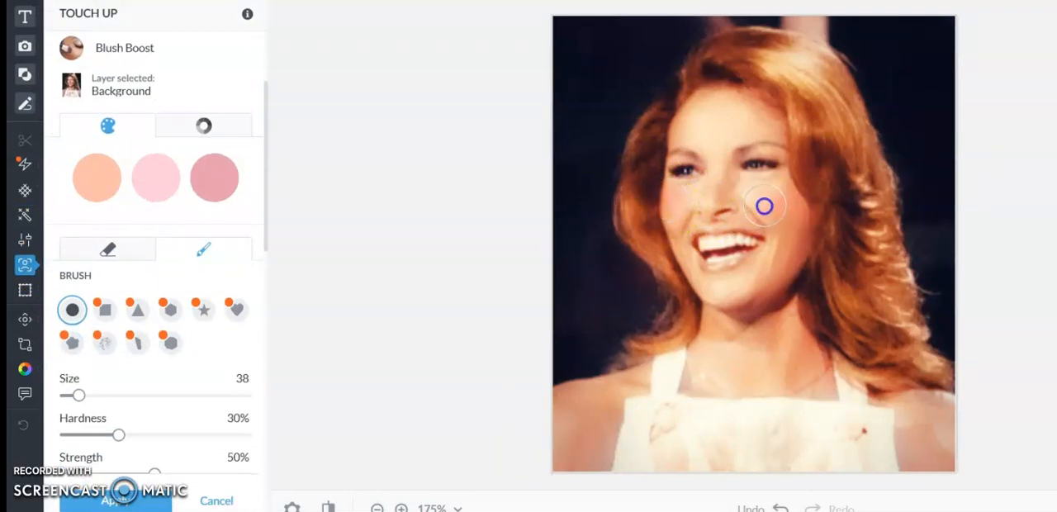
pyautogui.moveTo(764, 205); pyautogui.dragTo(744, 219)
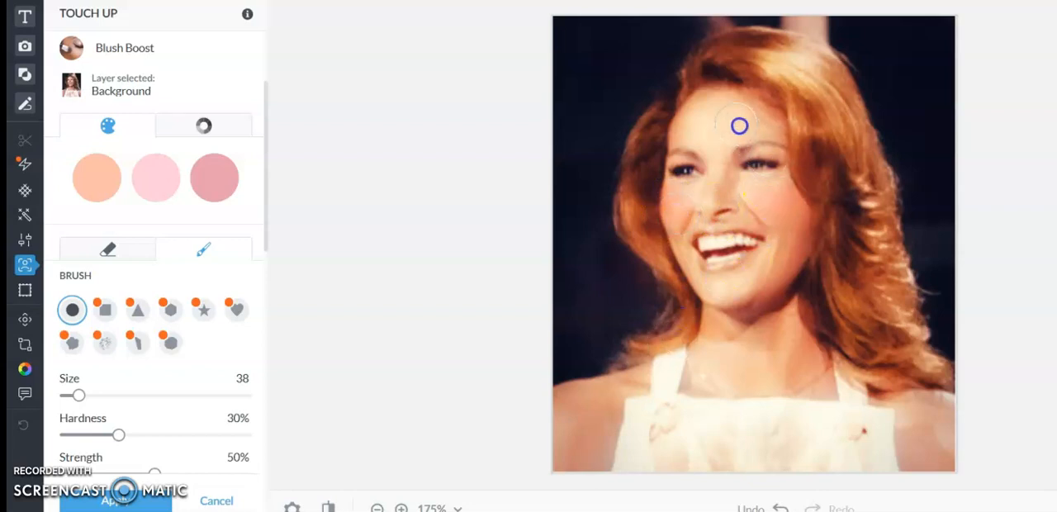
pyautogui.click(96, 177)
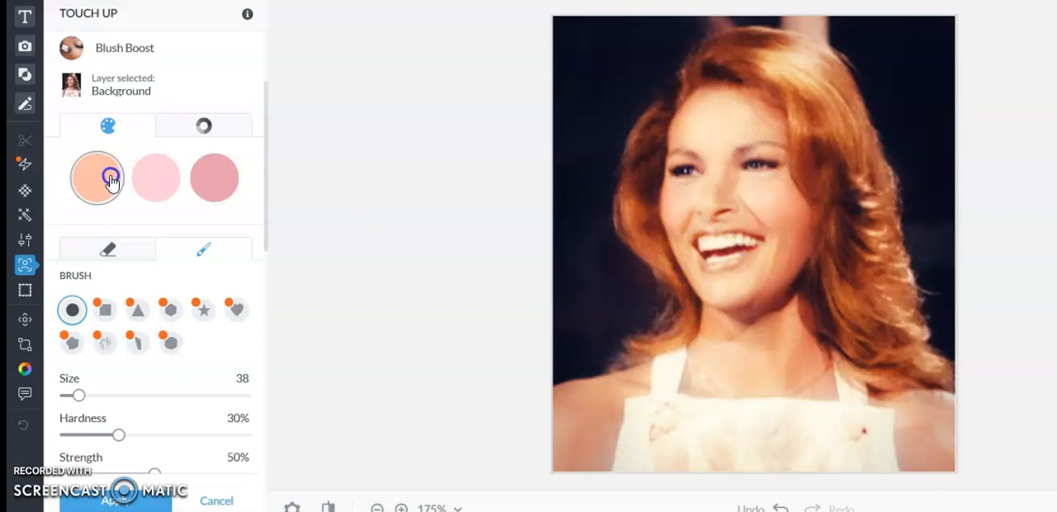
pyautogui.click(155, 178)
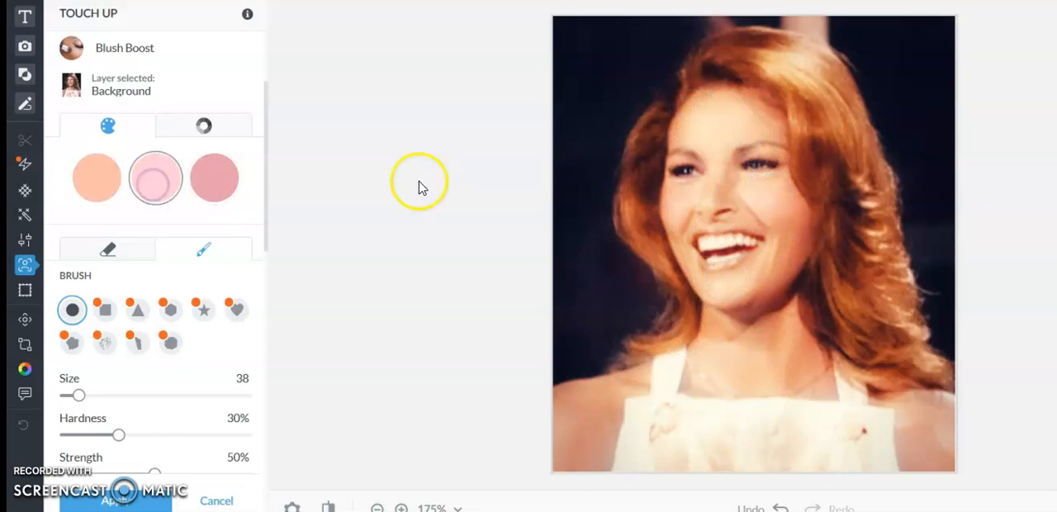
pyautogui.click(214, 178)
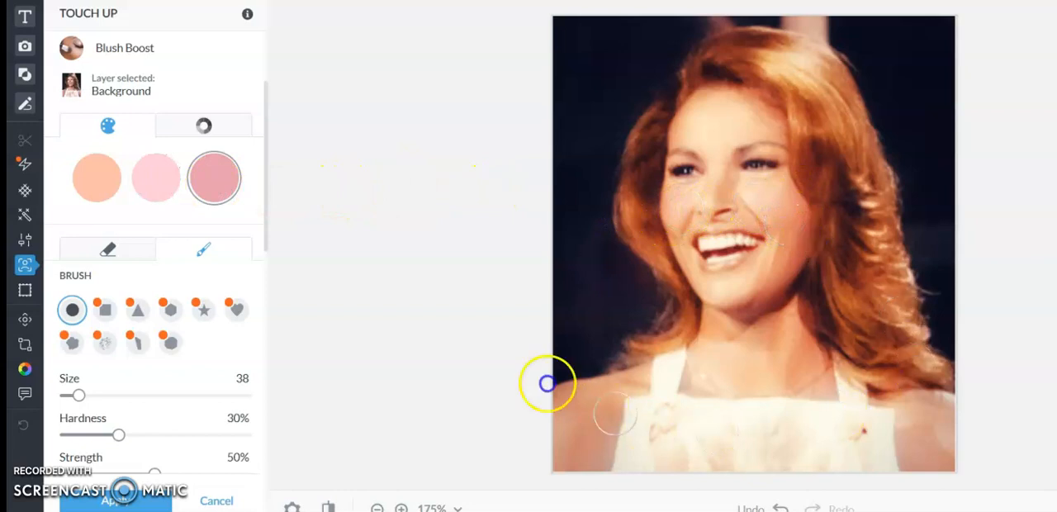
pyautogui.click(204, 126)
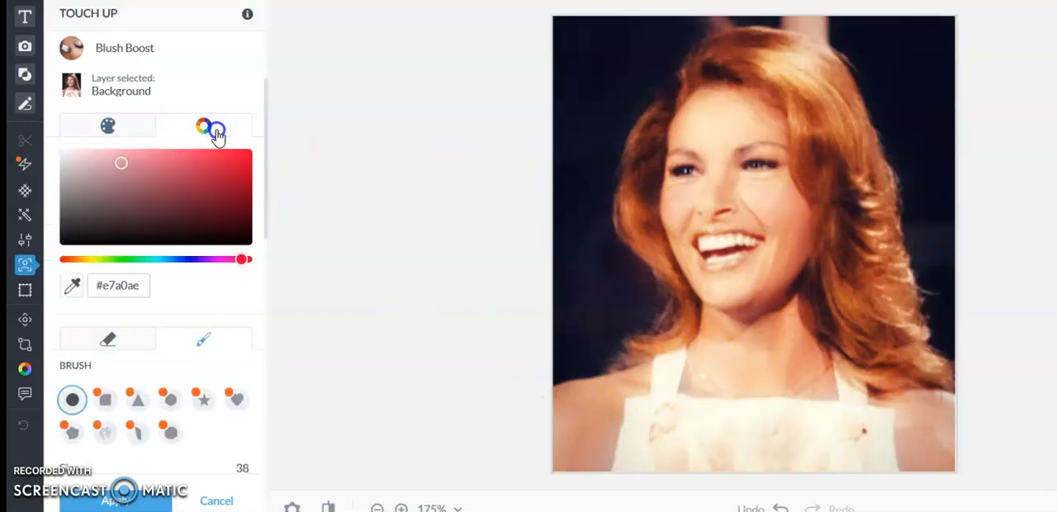
pyautogui.click(209, 165)
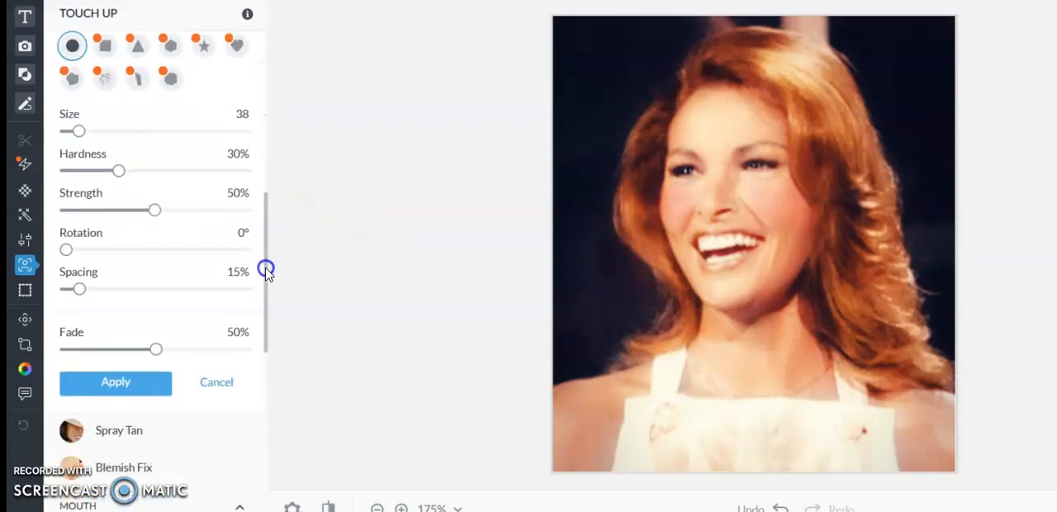
pyautogui.moveTo(156, 348); pyautogui.dragTo(191, 349)
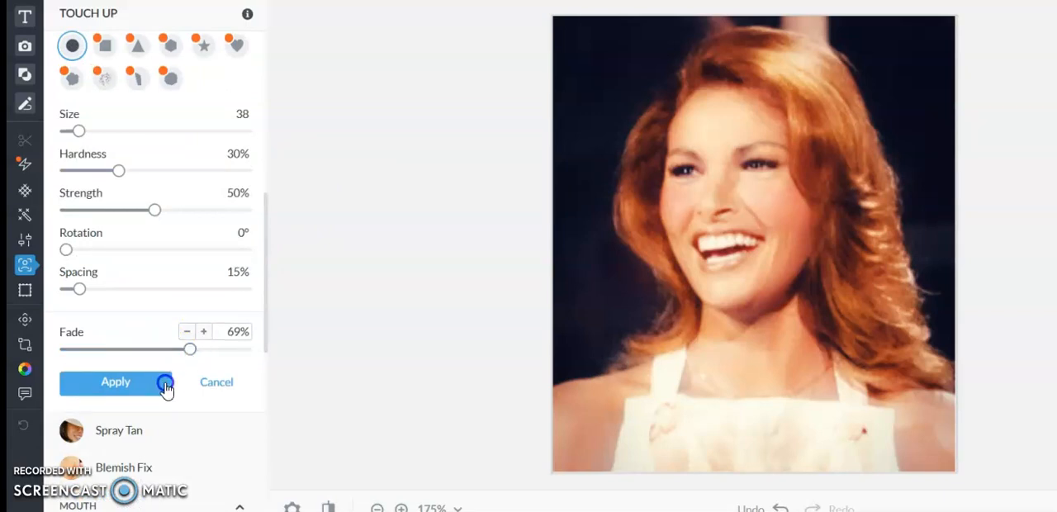
pyautogui.click(115, 382)
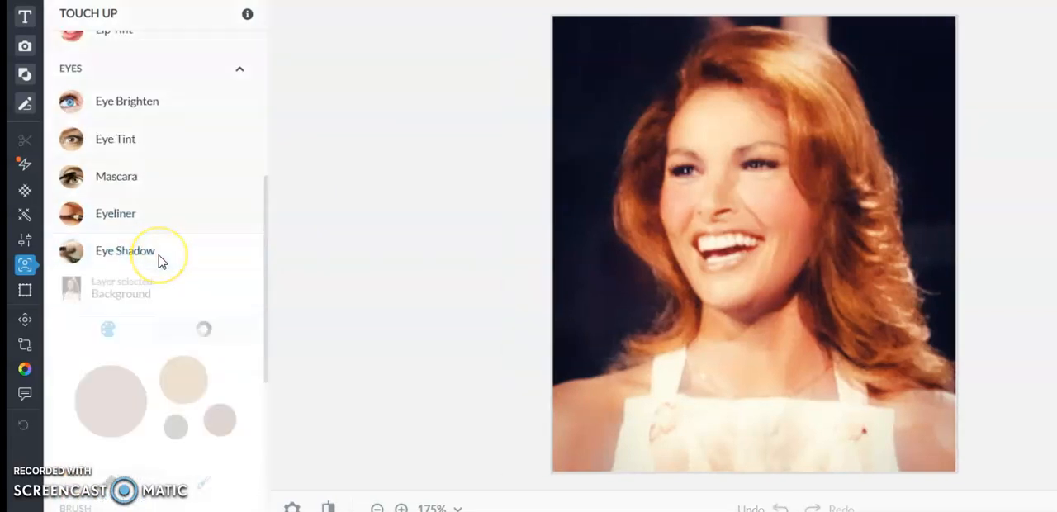
# - Paint eye shadow across the eyelids and shift its colour to pink
pyautogui.click(125, 250)
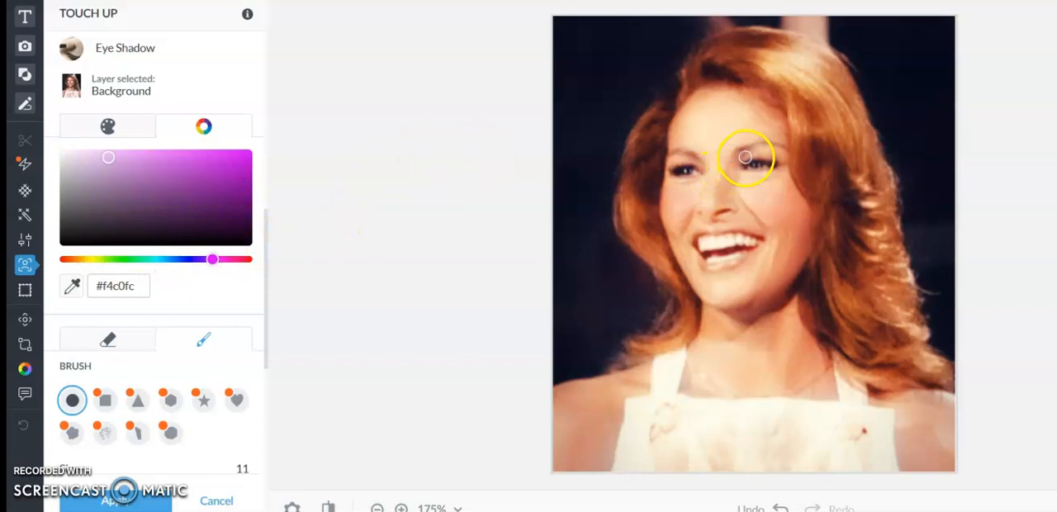
pyautogui.moveTo(743, 157); pyautogui.dragTo(765, 154)
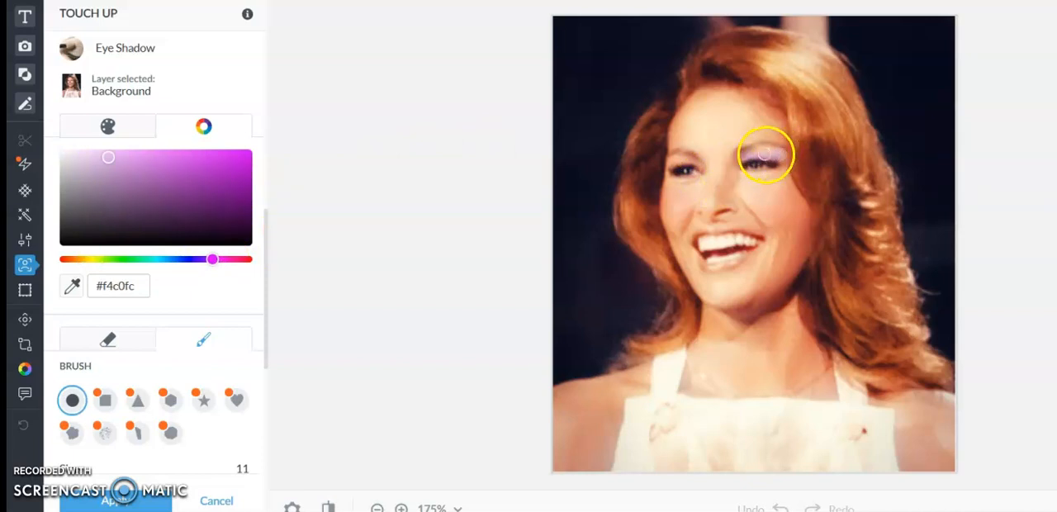
pyautogui.moveTo(764, 155); pyautogui.dragTo(698, 161)
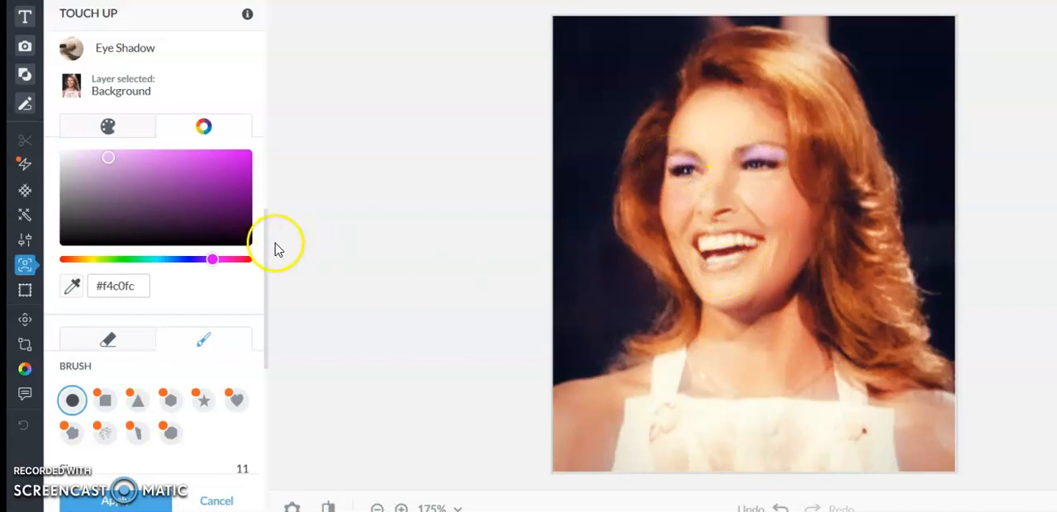
pyautogui.moveTo(211, 259); pyautogui.dragTo(241, 259)
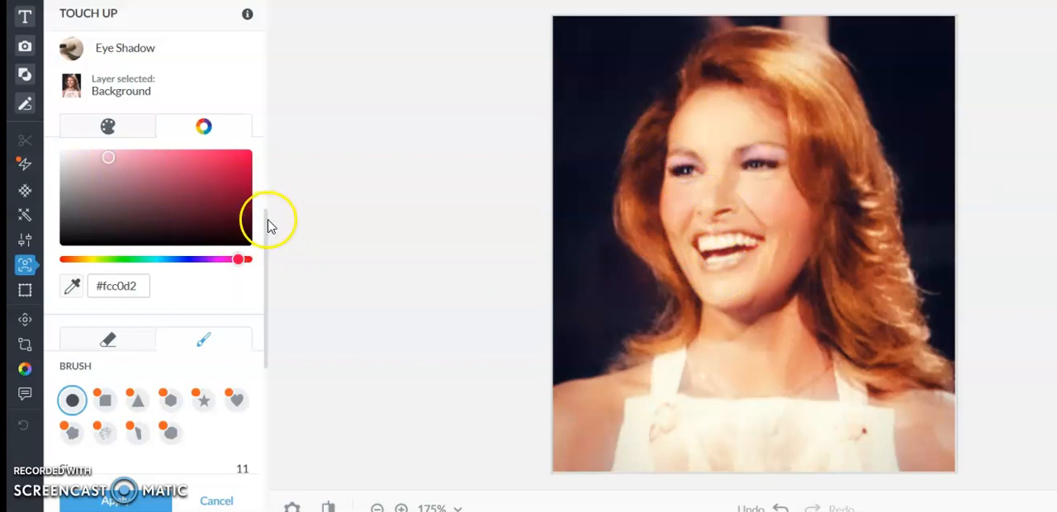
# - Brush colour onto the lips and apply the eye shadow touch-up
pyautogui.scroll(-3)
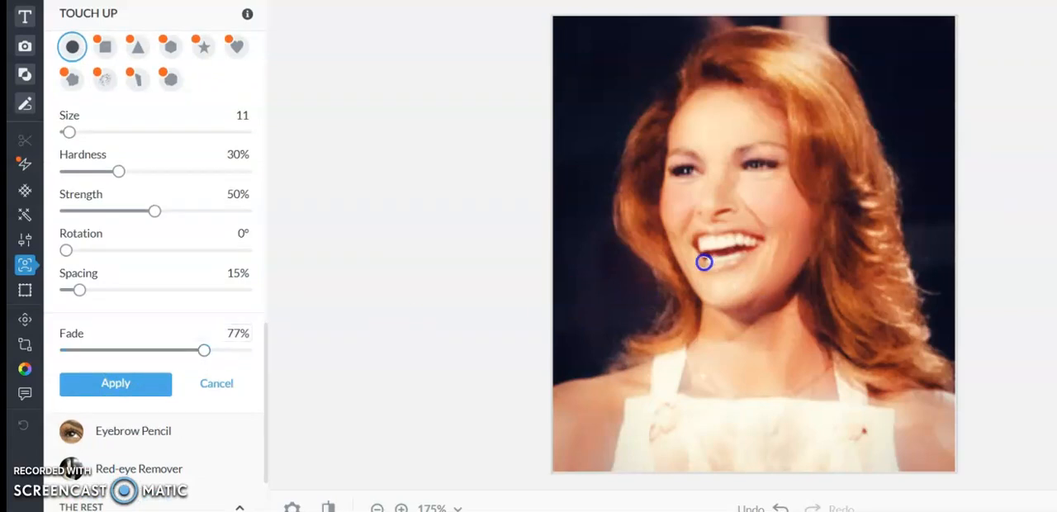
pyautogui.moveTo(703, 262); pyautogui.dragTo(737, 264)
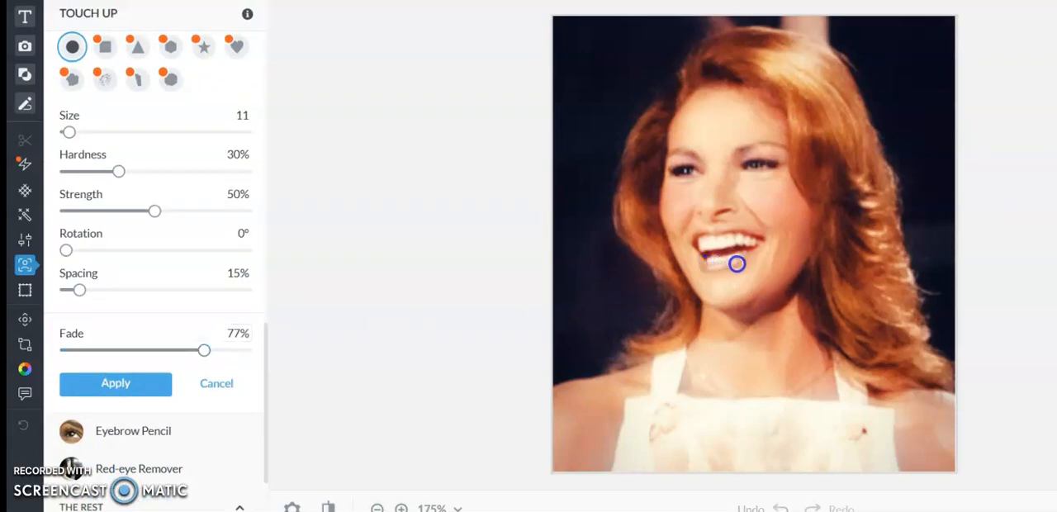
pyautogui.moveTo(737, 263); pyautogui.dragTo(722, 229)
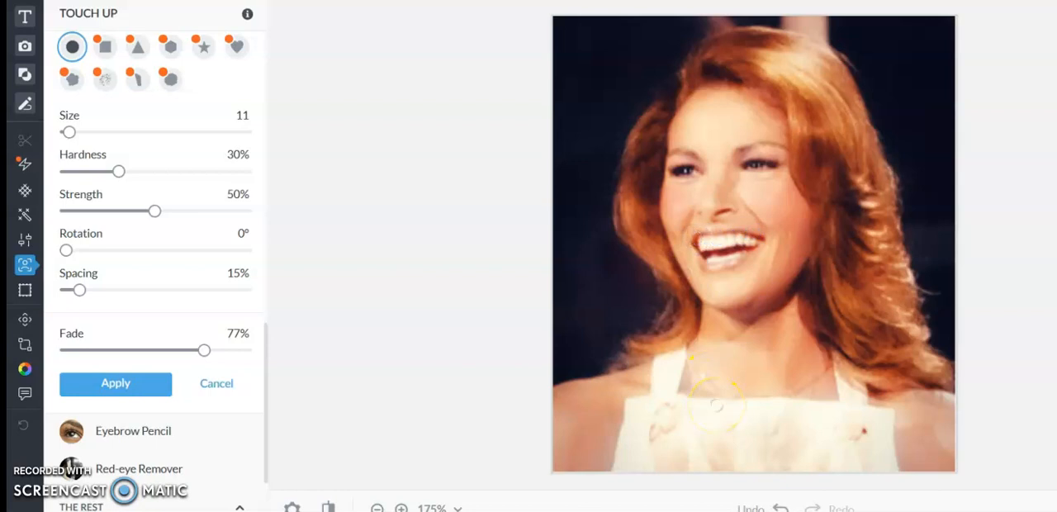
pyautogui.click(114, 383)
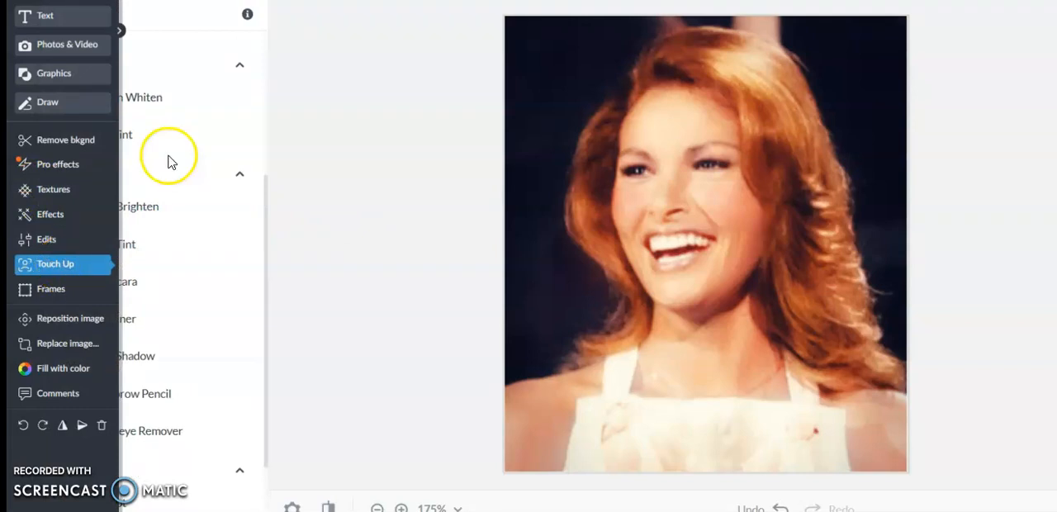
pyautogui.scroll(-3)
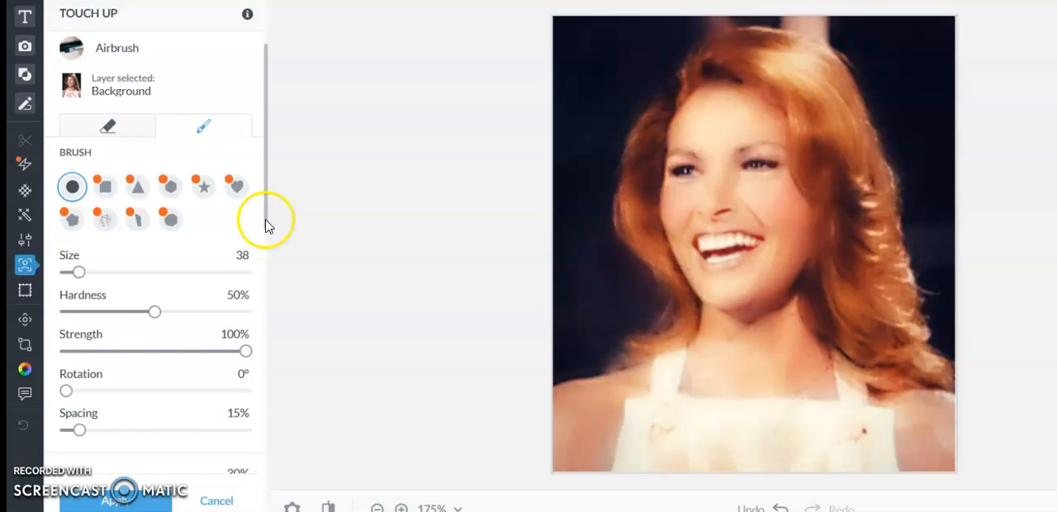
pyautogui.scroll(-3)
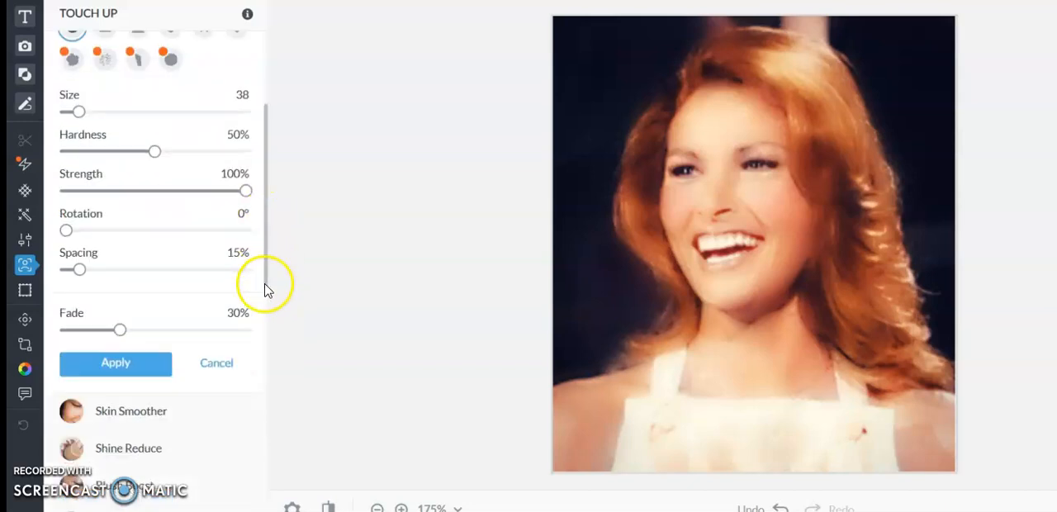
pyautogui.scroll(-3)
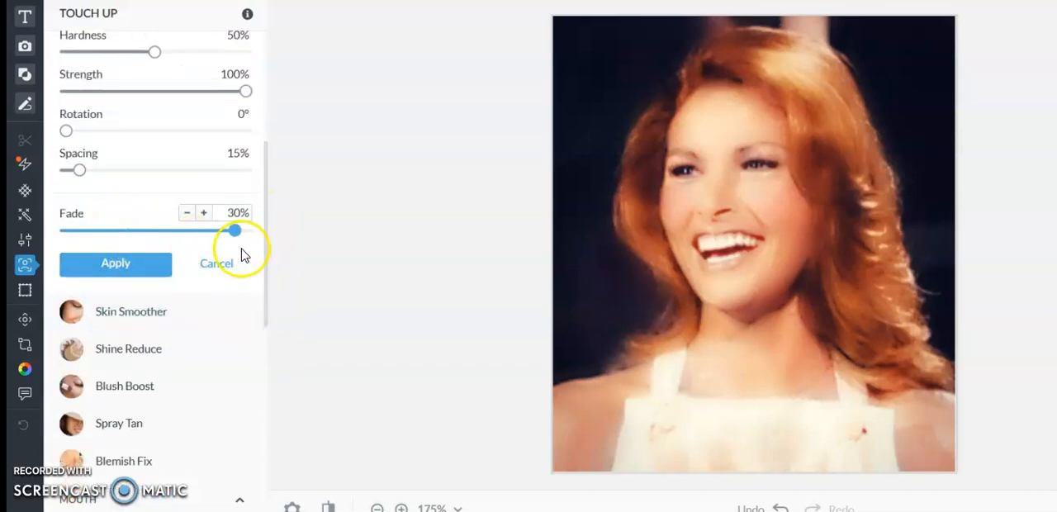
pyautogui.moveTo(234, 230); pyautogui.dragTo(246, 230)
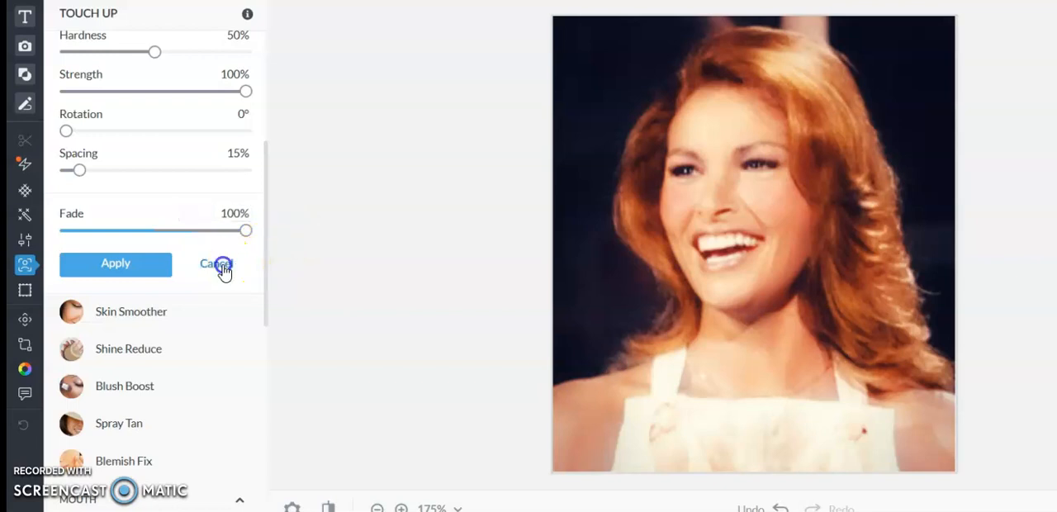
pyautogui.click(217, 262)
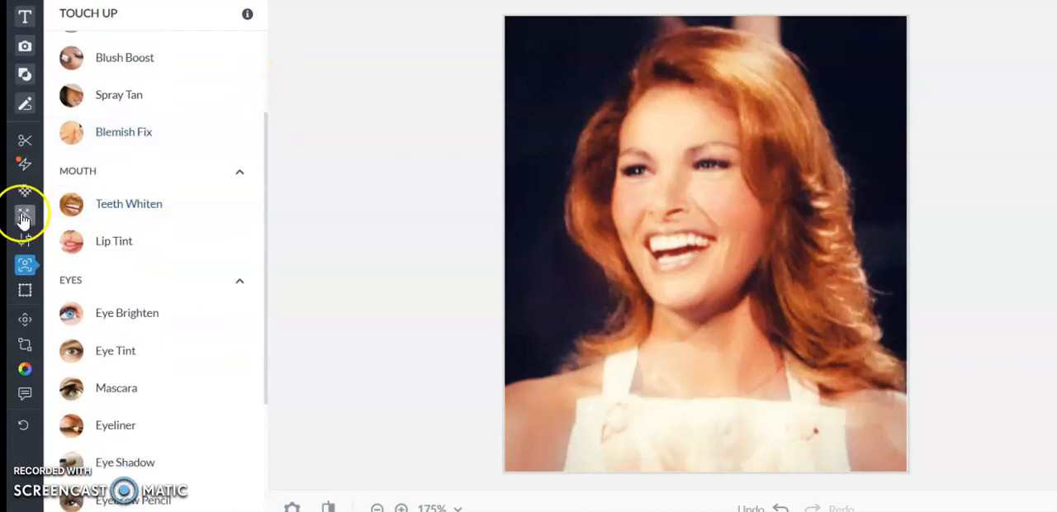
# - Apply Intrepid from the effects list at a 30% fade for moodier tones
pyautogui.click(24, 215)
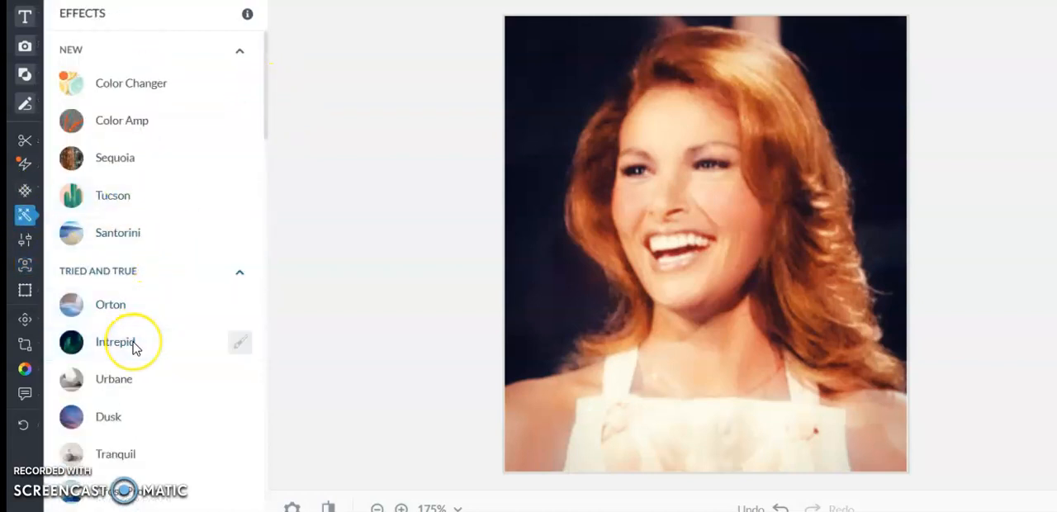
pyautogui.click(114, 341)
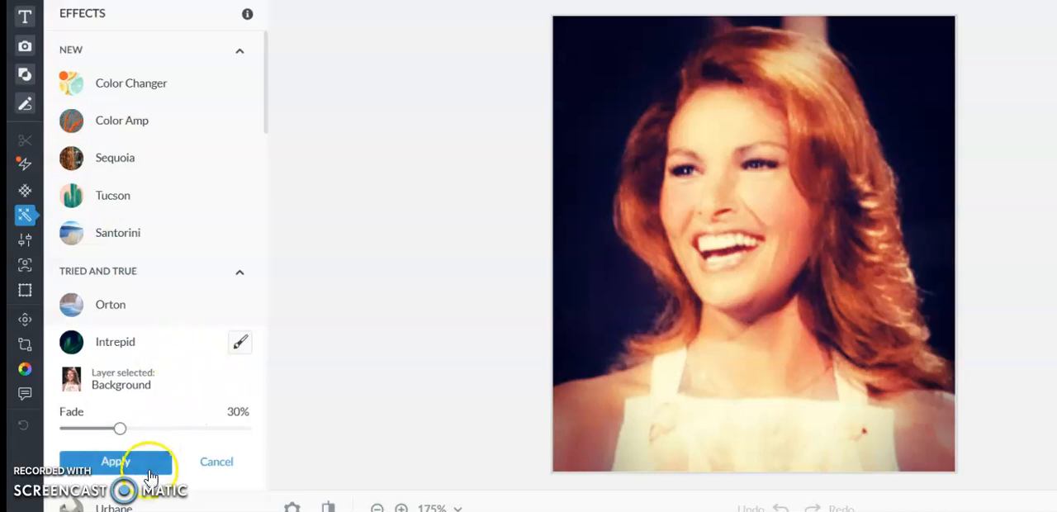
pyautogui.click(115, 461)
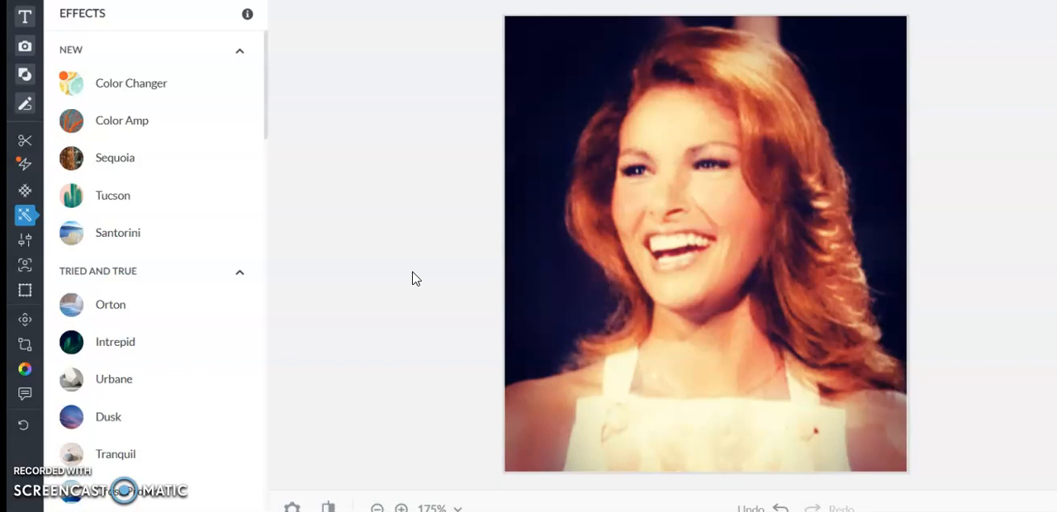
pyautogui.moveTo(273, 115)
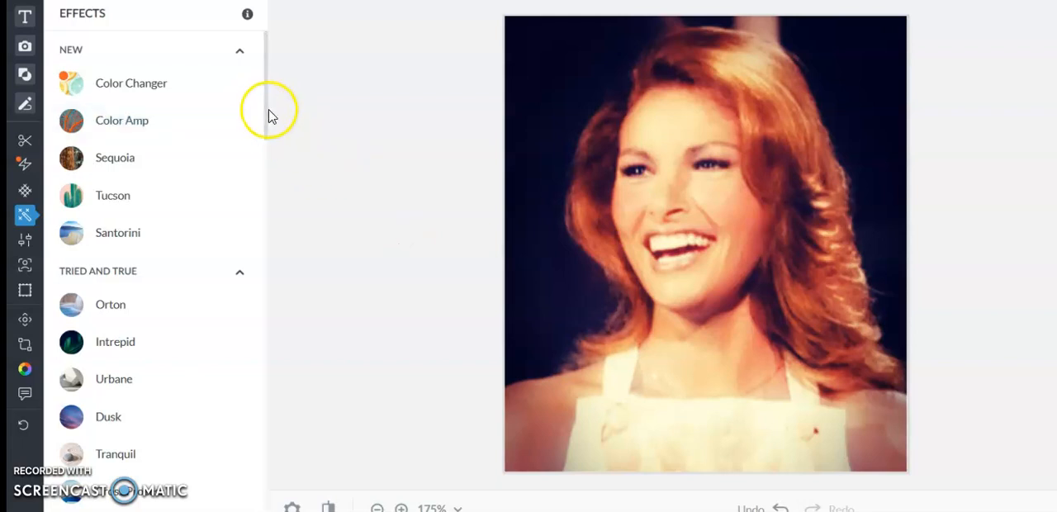
pyautogui.scroll(-3)
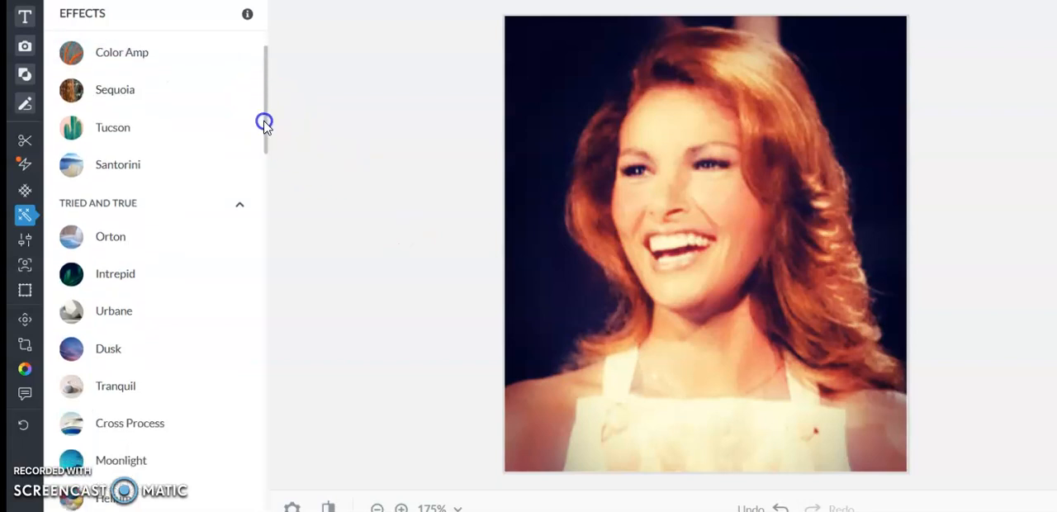
pyautogui.scroll(-3)
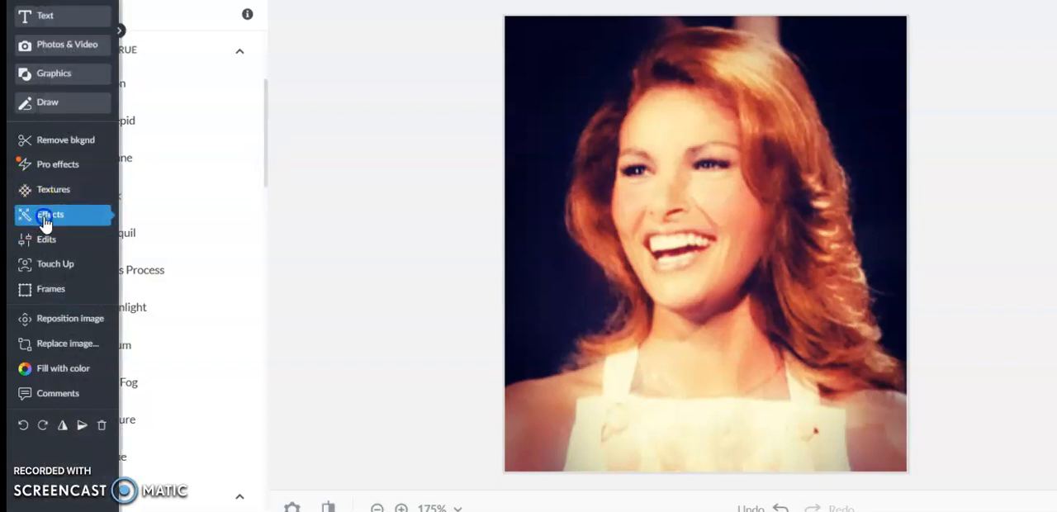
pyautogui.click(50, 215)
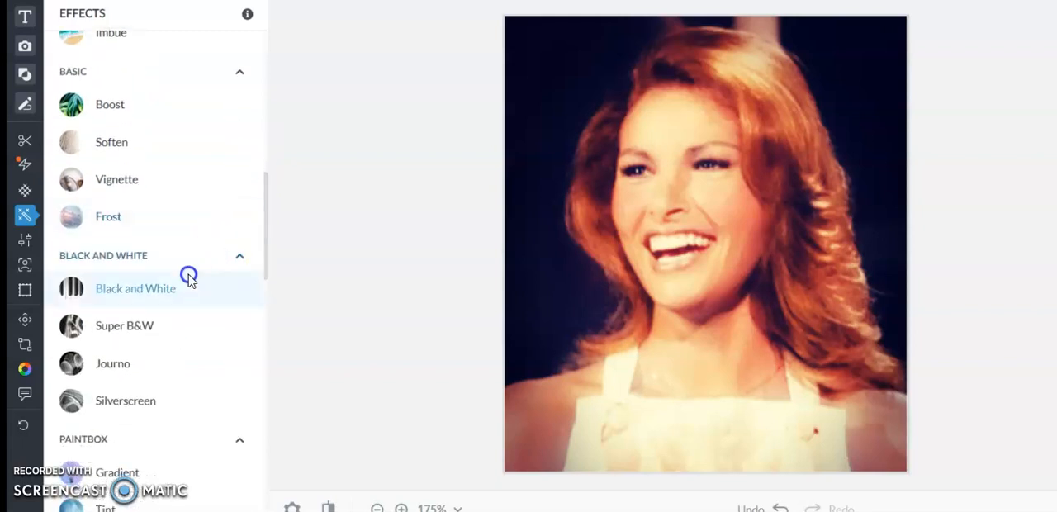
pyautogui.click(135, 288)
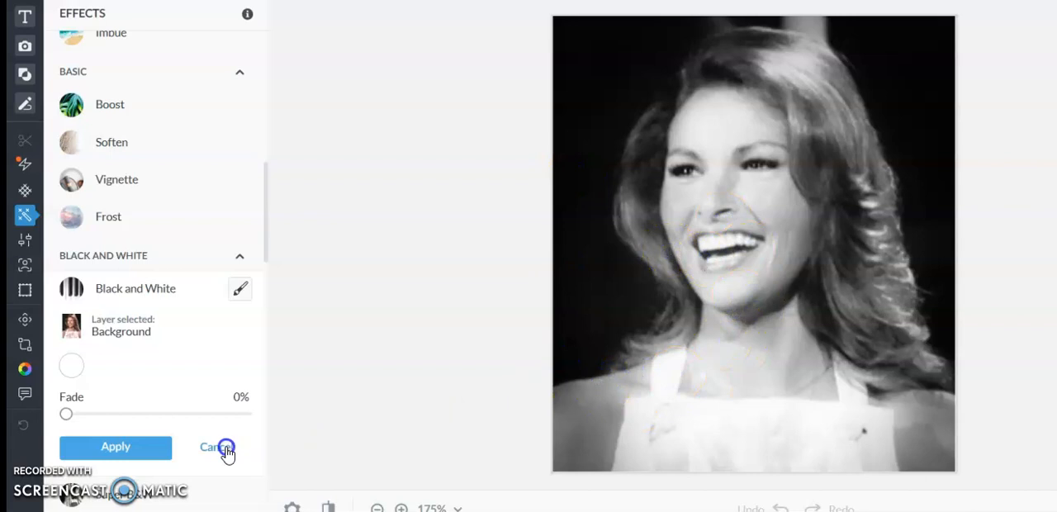
pyautogui.click(216, 446)
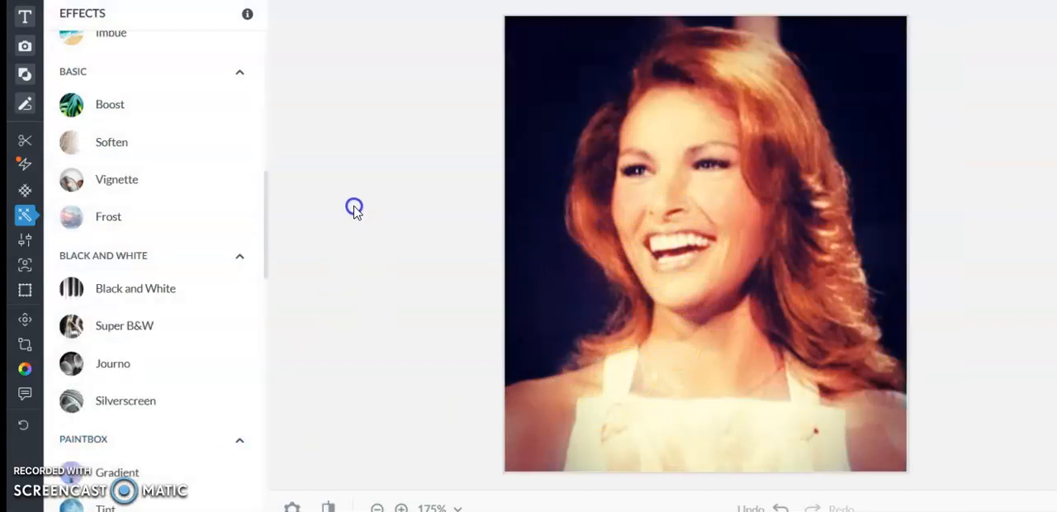